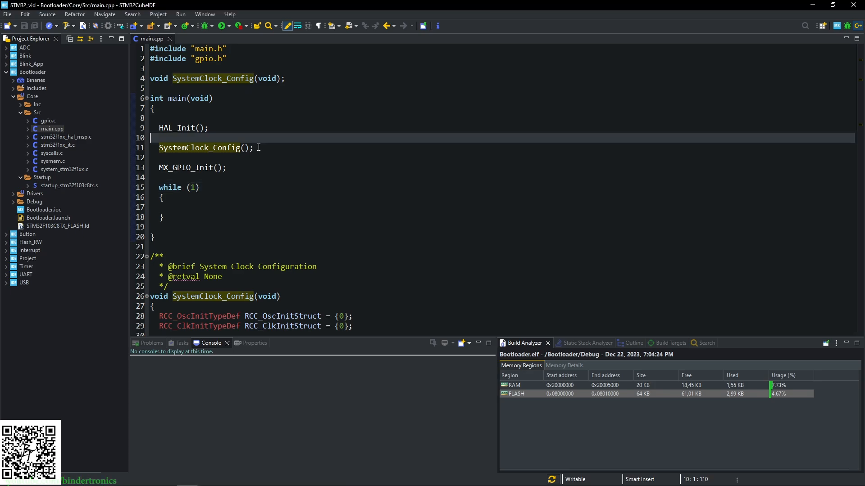
Step: Look at the Bootloader pin configuration, return to the C/C++ view and select the project in the explorer
left_click(44, 210)
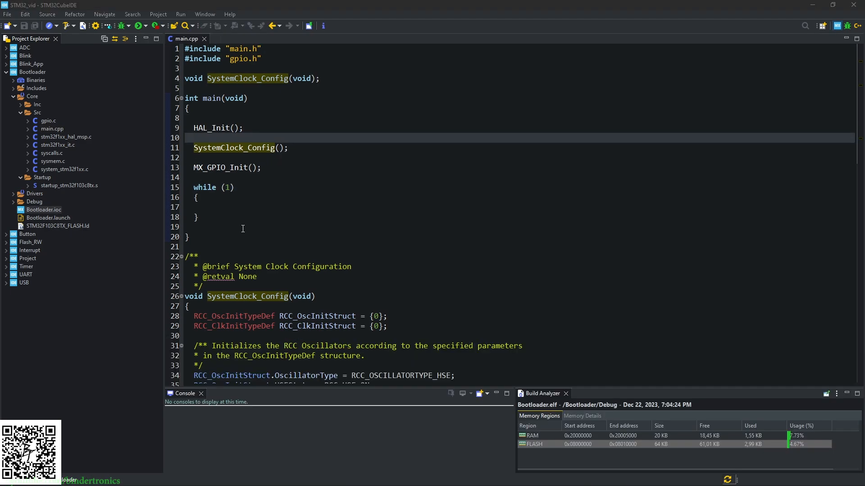
double_click(43, 210)
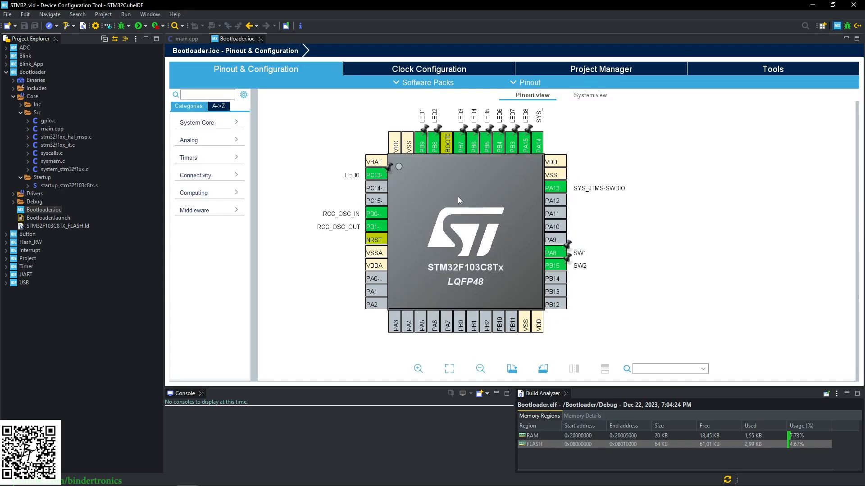
mouse_move(486, 218)
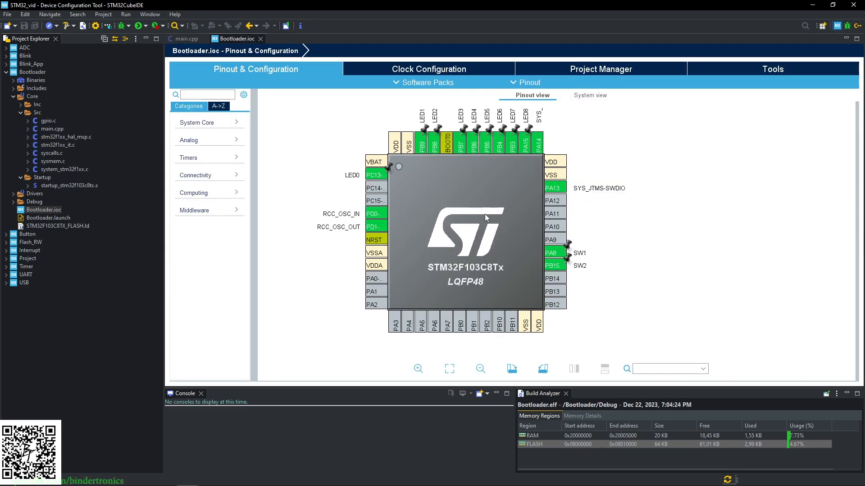
mouse_move(444, 227)
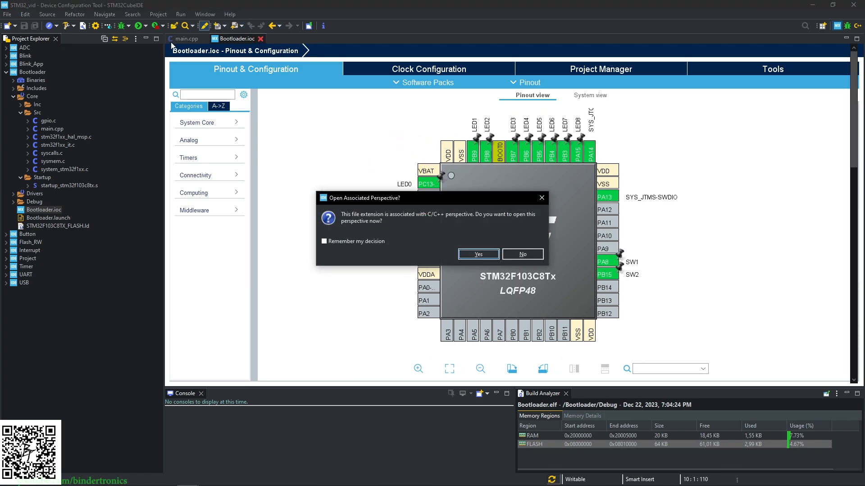
left_click(477, 254)
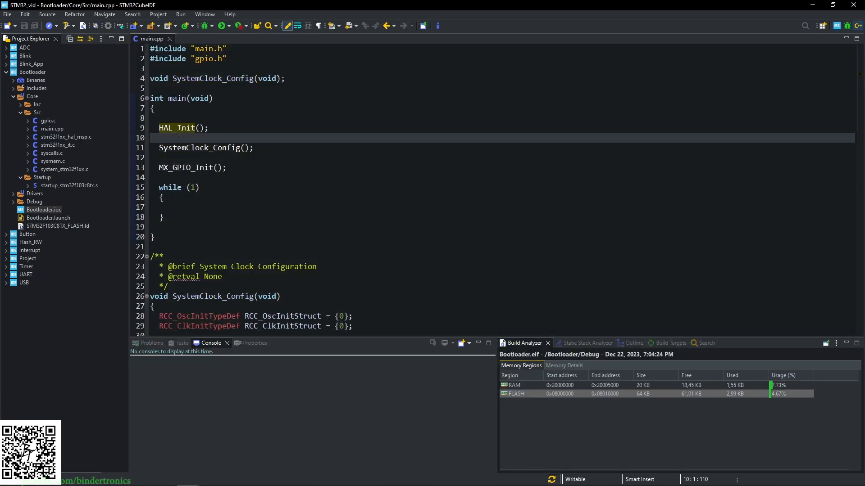
double_click(185, 168)
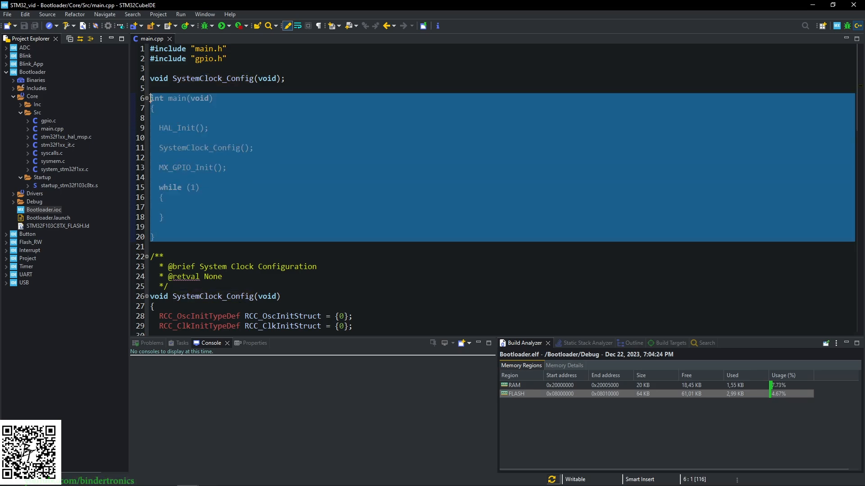
mouse_move(228, 183)
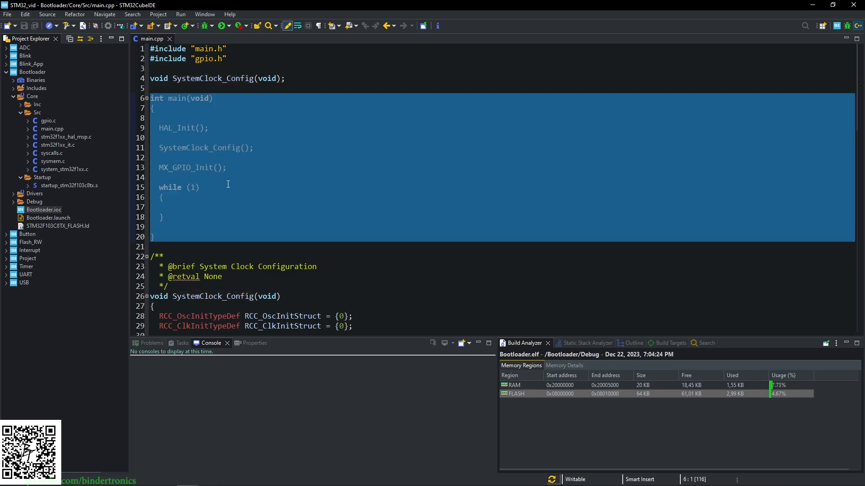
left_click(31, 63)
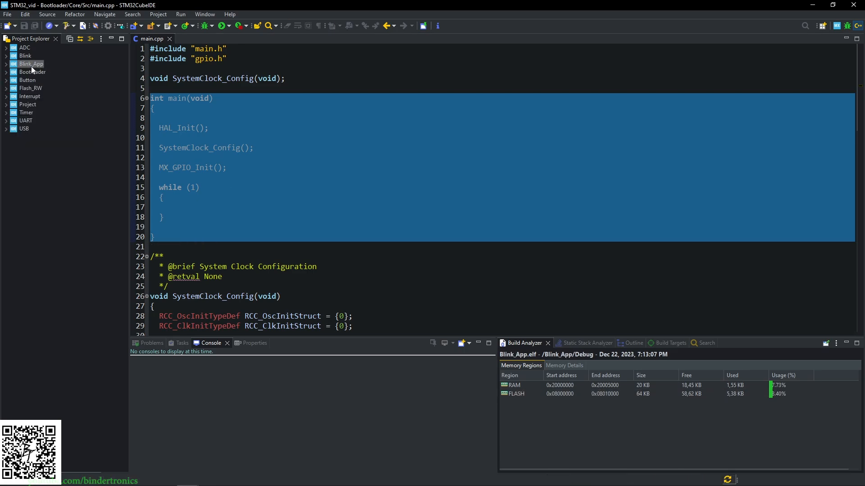
left_click(6, 72)
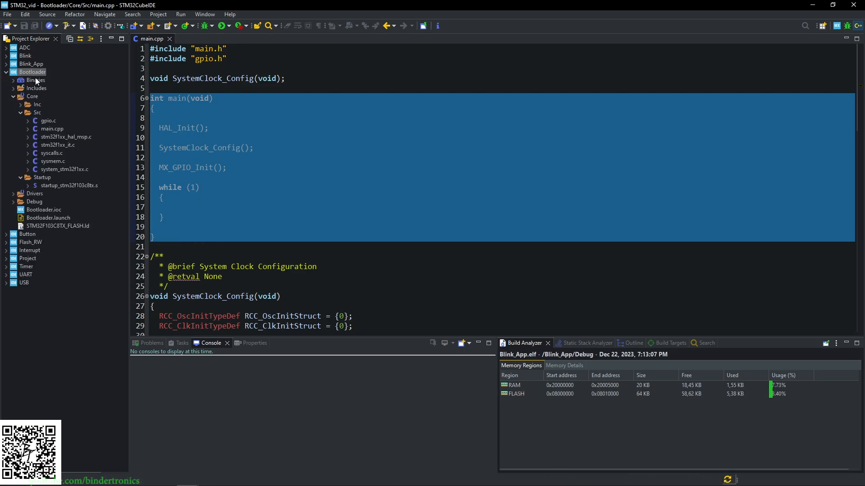
left_click(33, 72)
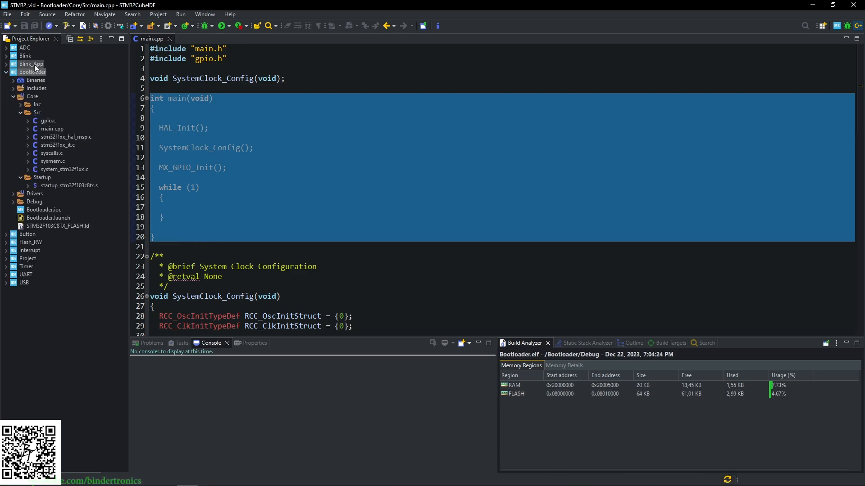
Step: Write an empty void bootloader_enter(void) function above main() in main.cpp
left_click(192, 187)
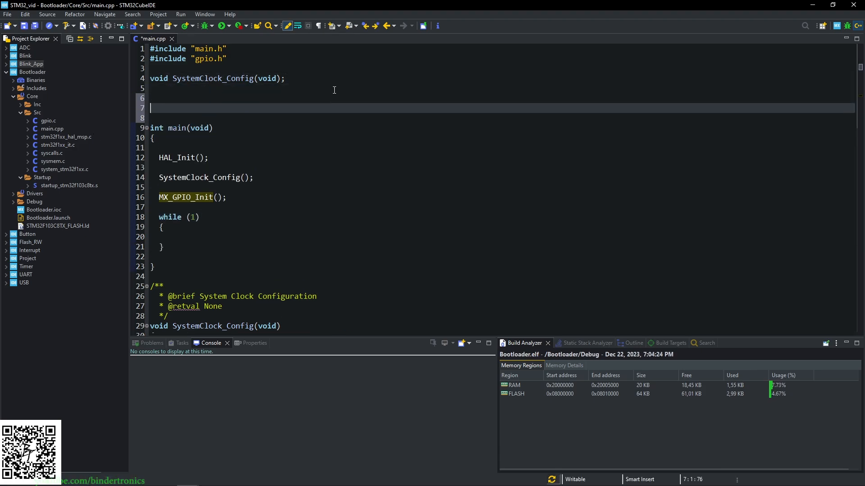
key("Return")
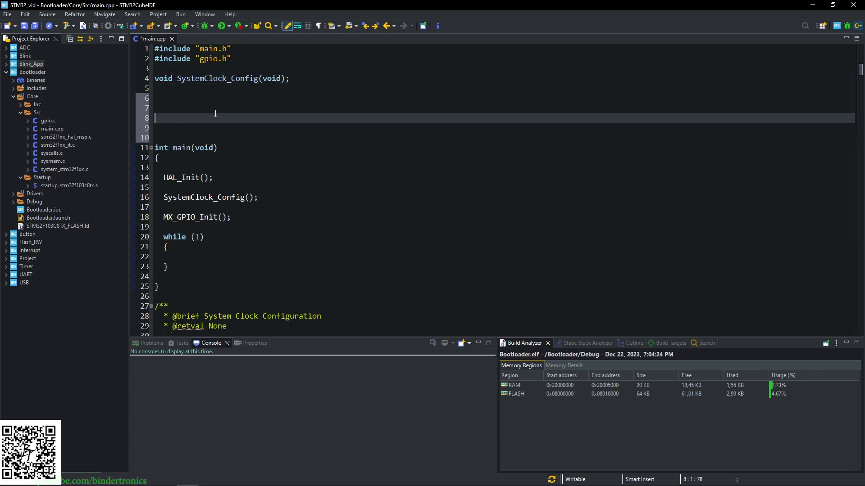
type("void")
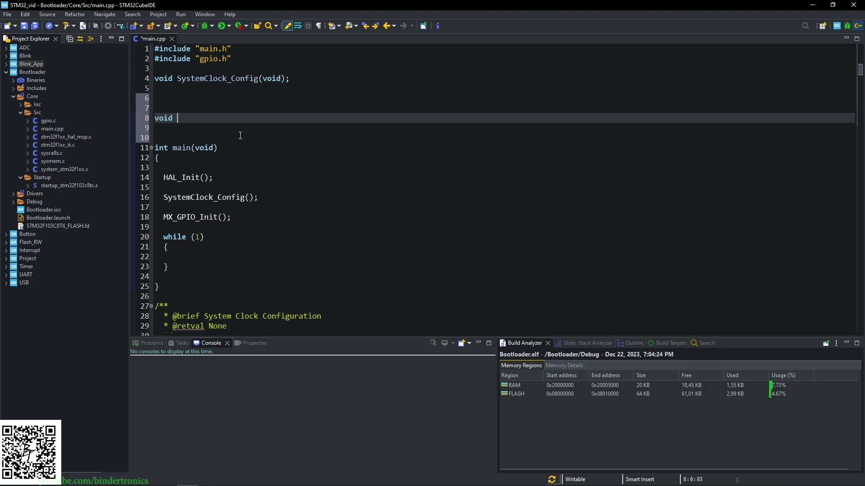
type("bootloader_")
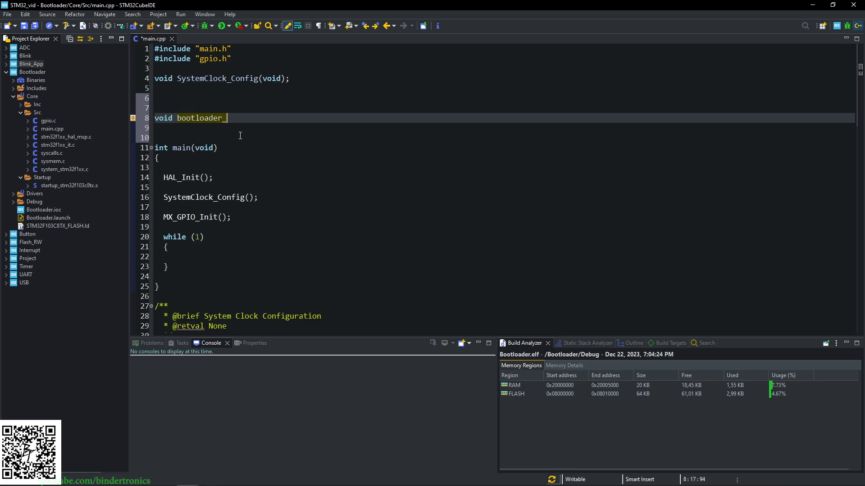
type("ente")
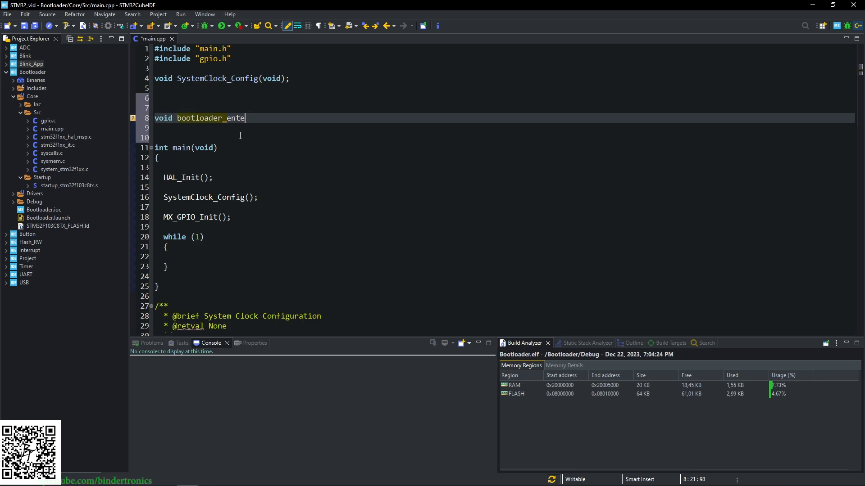
type("()")
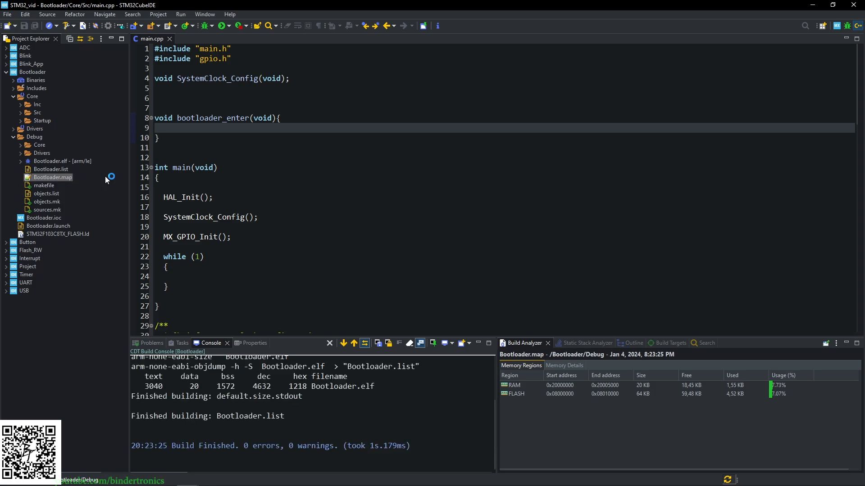
Step: Load Debug/Bootloader.map in Notepad++ and search it for bootloader_enter
double_click(53, 177)
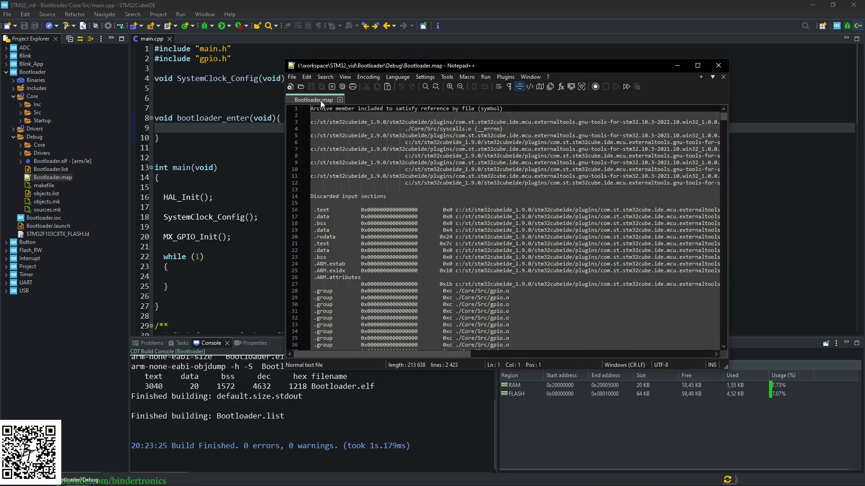
mouse_move(411, 67)
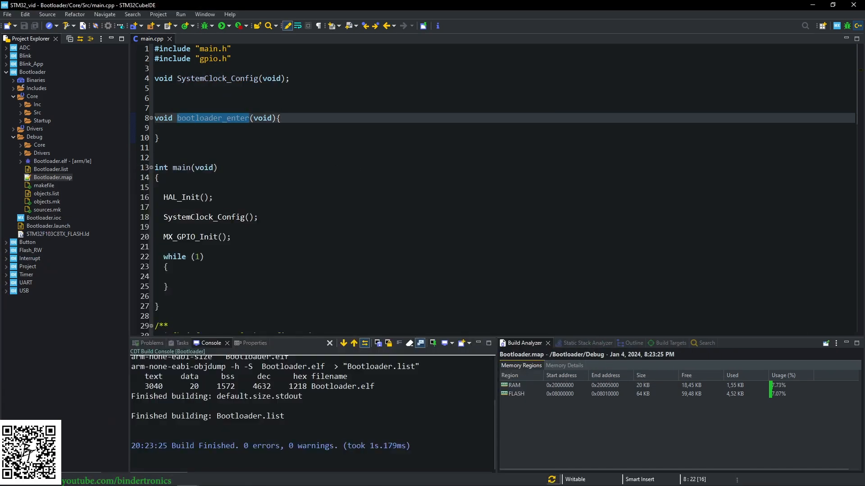
double_click(53, 177)
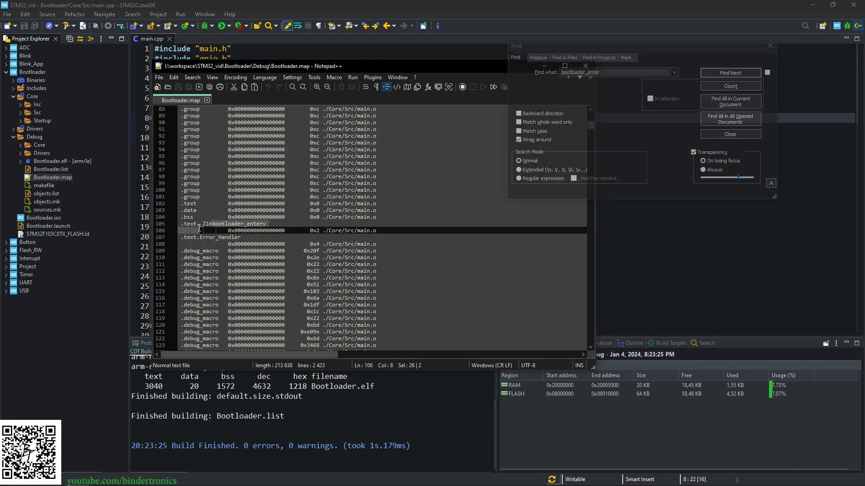
left_click(207, 226)
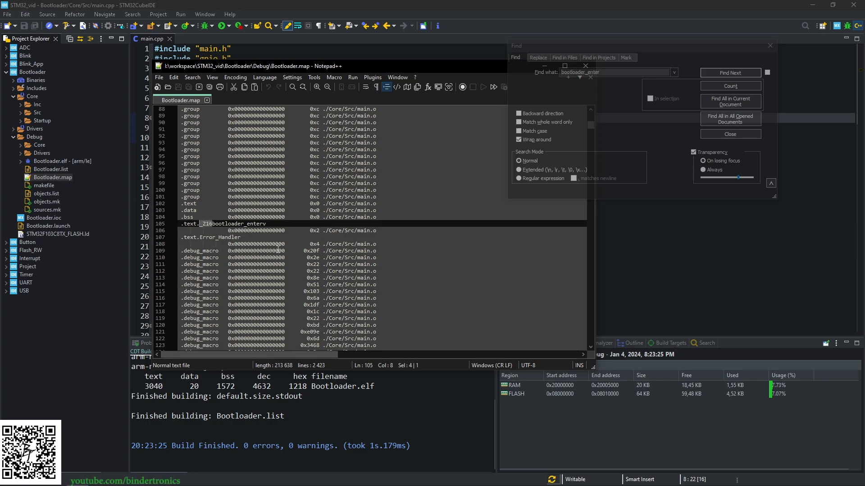
mouse_move(211, 230)
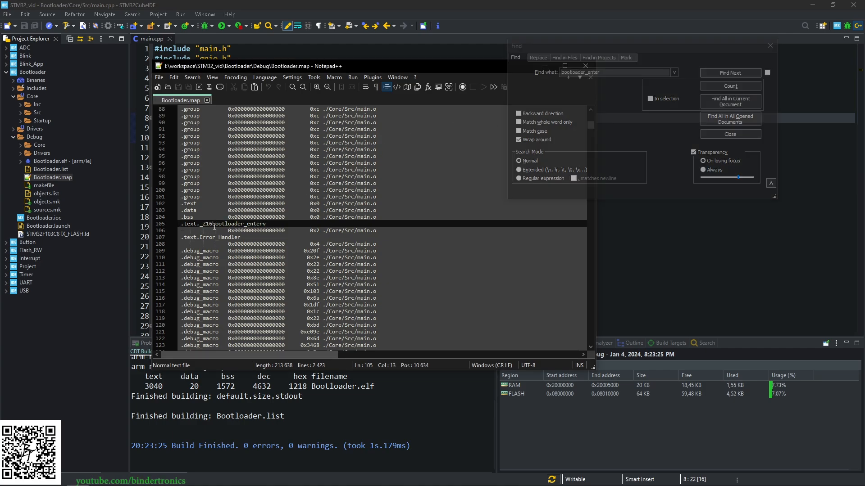
Step: Inspect the mangled bootloader_enter symbol on line 105, then return to main.cpp
double_click(237, 224)
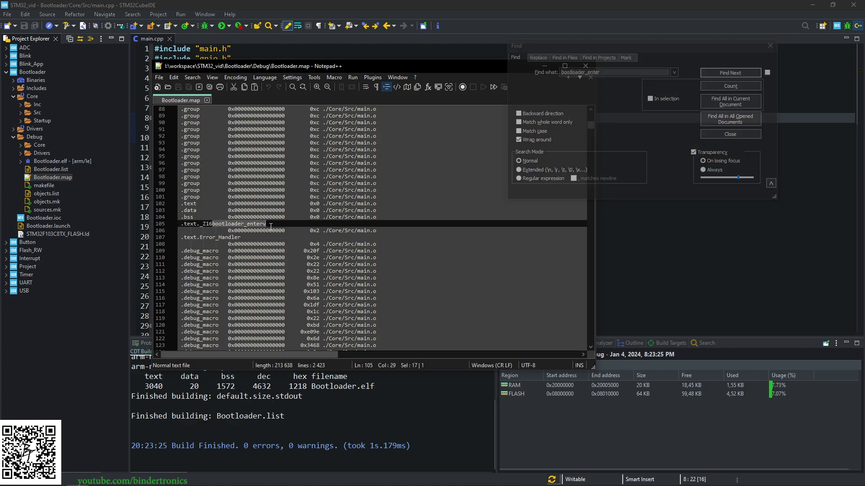
left_click(226, 225)
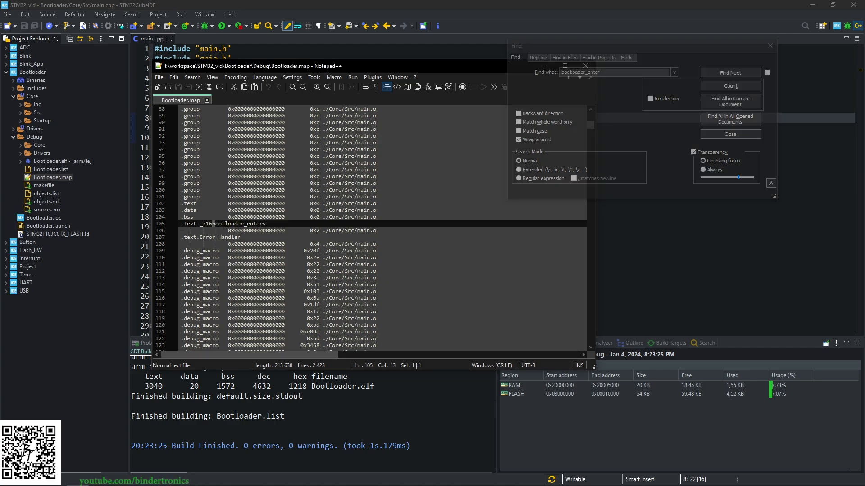
left_click(730, 72)
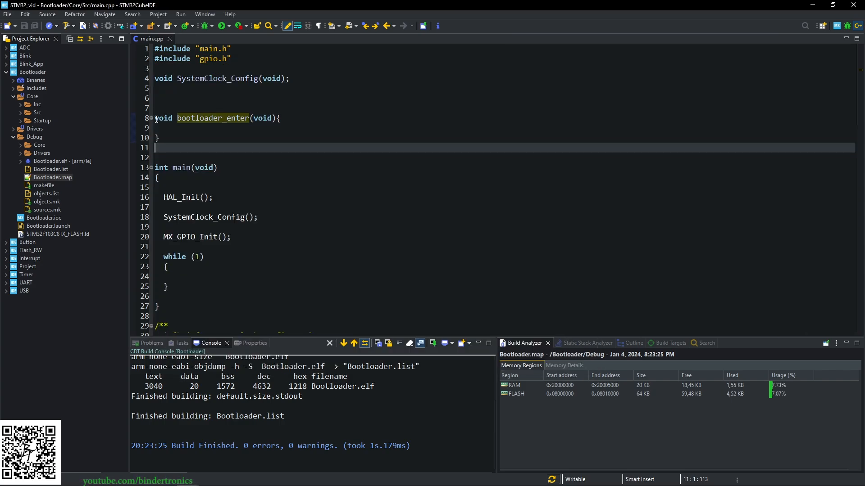
Step: Prefix bootloader_enter with extern "C" so its name is no longer mangled
type("extern \"C")
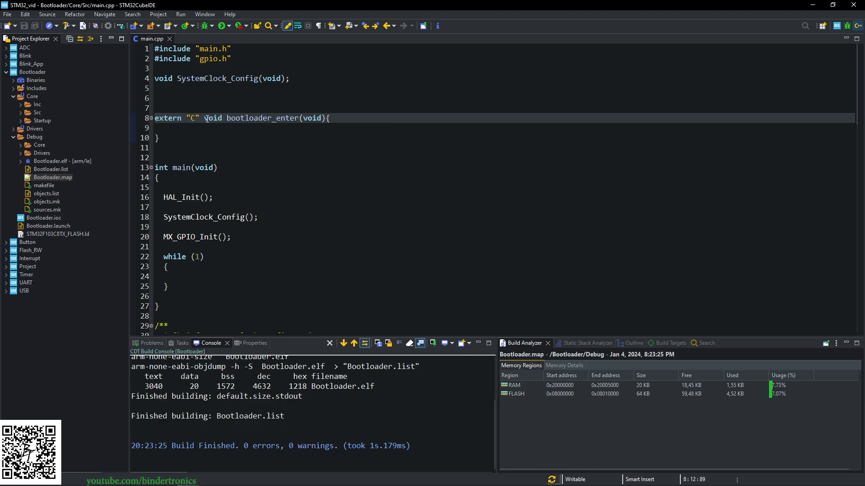
double_click(262, 118)
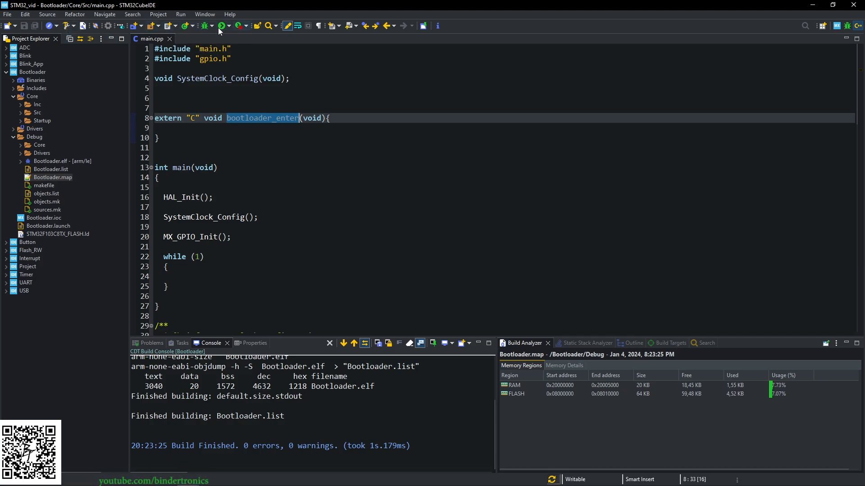
Step: Rebuild Bootloader and reload Bootloader.map, which now shows .text.bootloader_enter unmangled
left_click(218, 26)
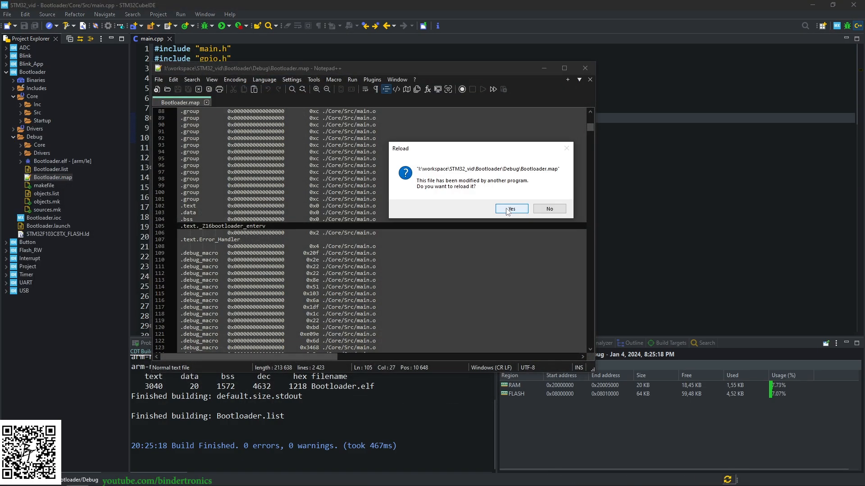
left_click(509, 208)
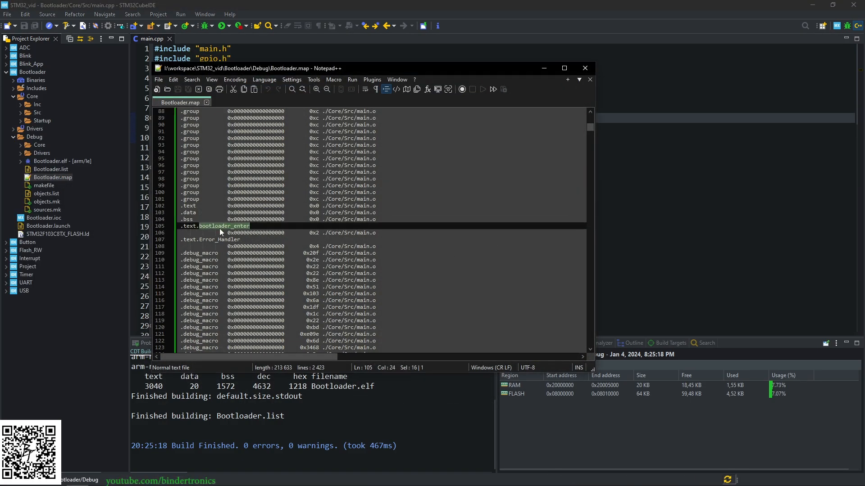
left_click(188, 226)
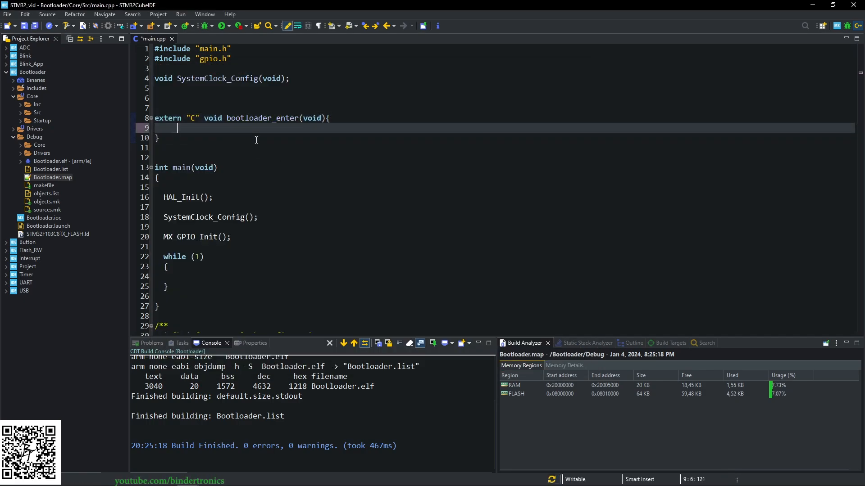
Step: Put a _NOP(); in bootloader_enter, then open startup_stm32f103c8tx.s and examine the SystemInit and main calls in Reset_Handler
type("_NOP();")
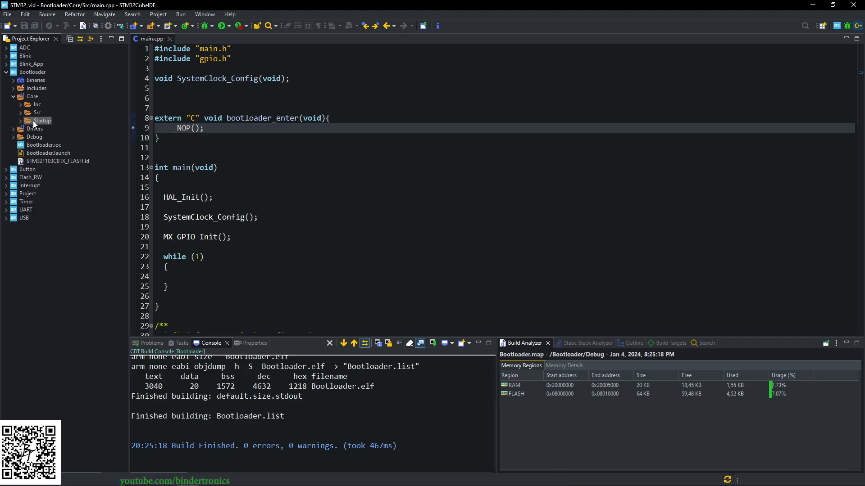
left_click(27, 120)
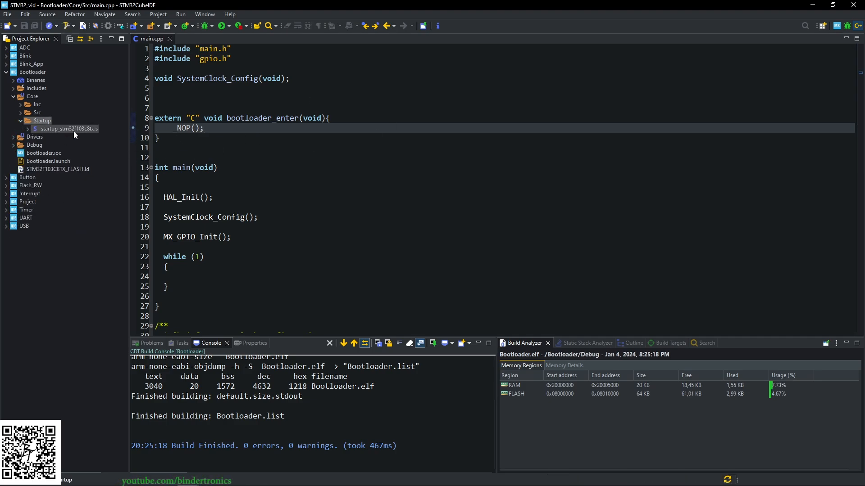
mouse_move(68, 130)
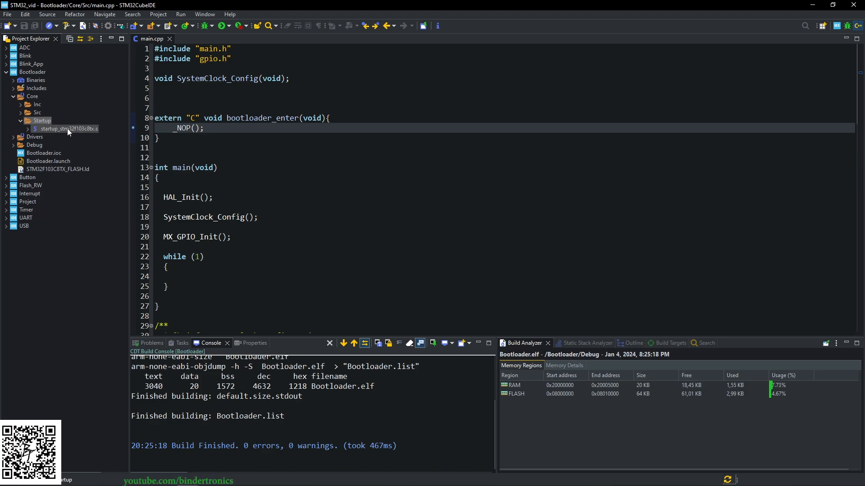
double_click(66, 129)
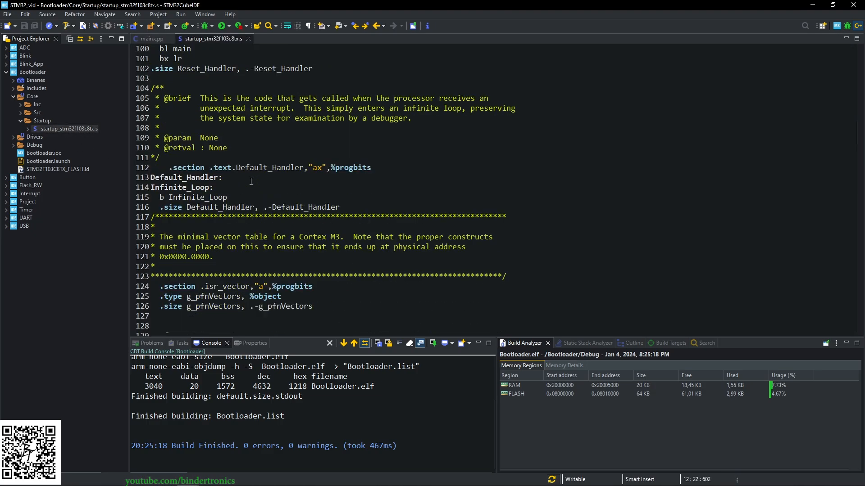
scroll("up", 3)
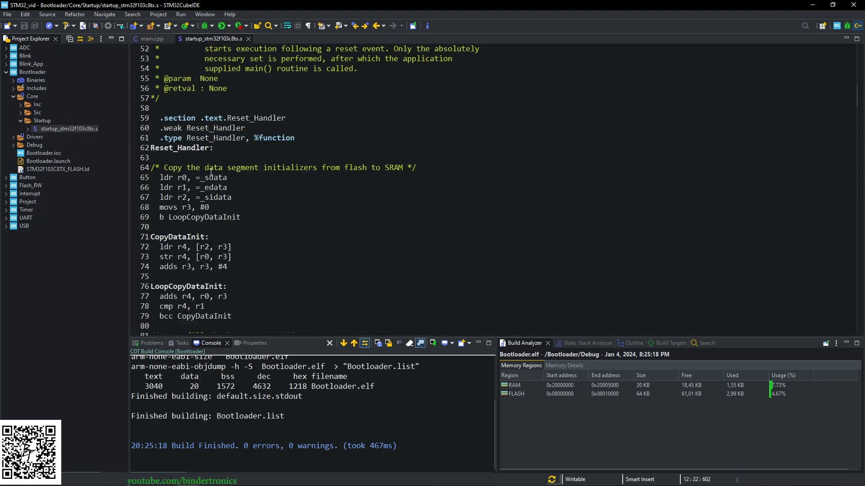
scroll("down", 3)
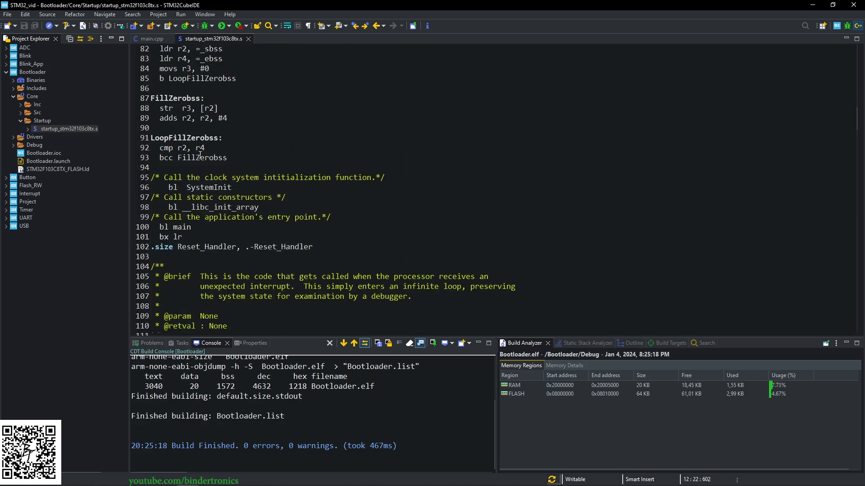
mouse_move(198, 149)
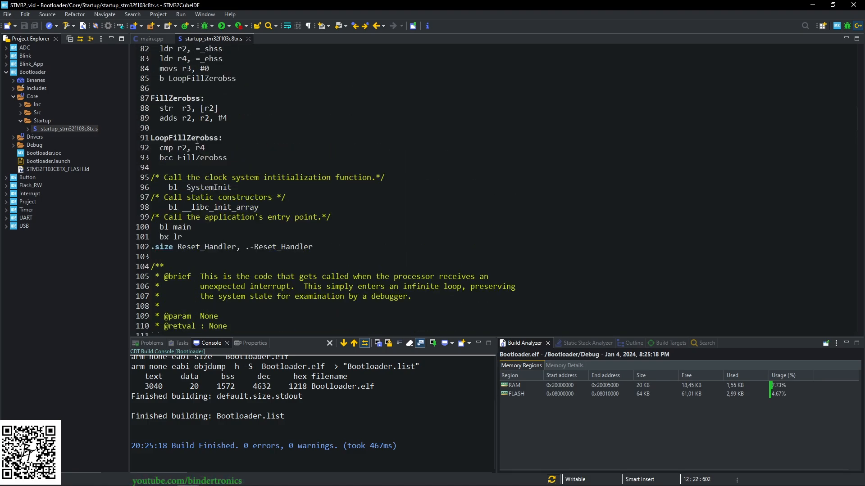
double_click(173, 187)
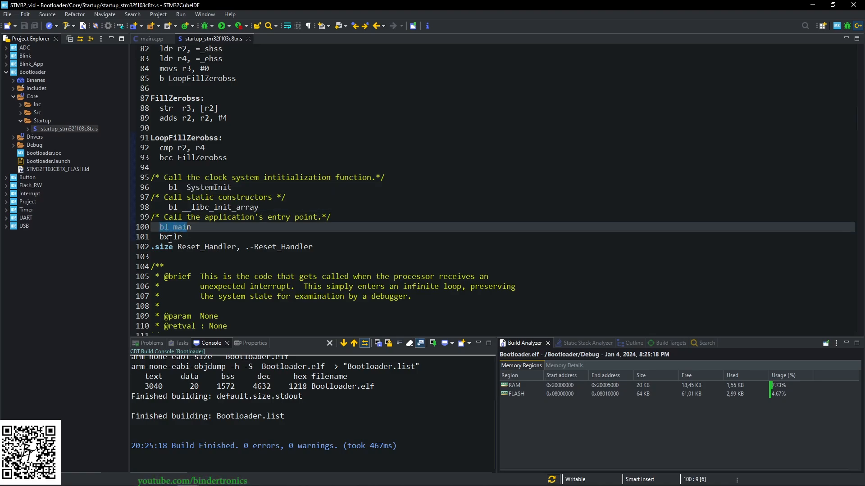
left_click(172, 237)
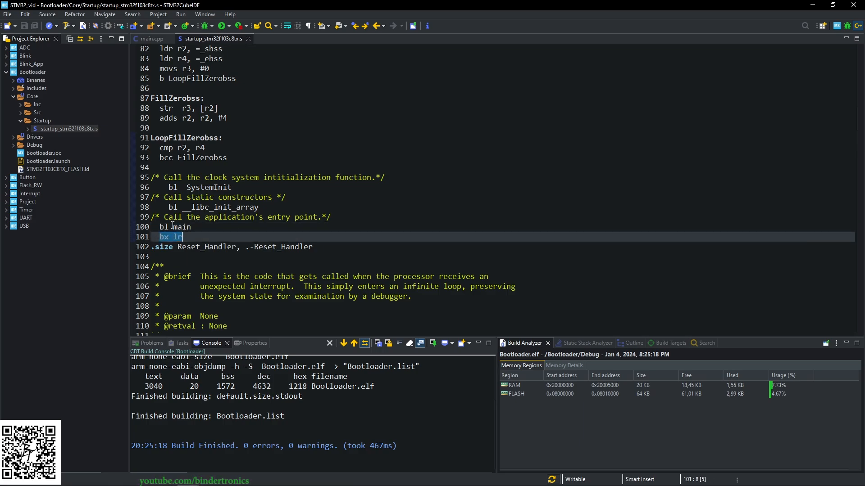
double_click(208, 187)
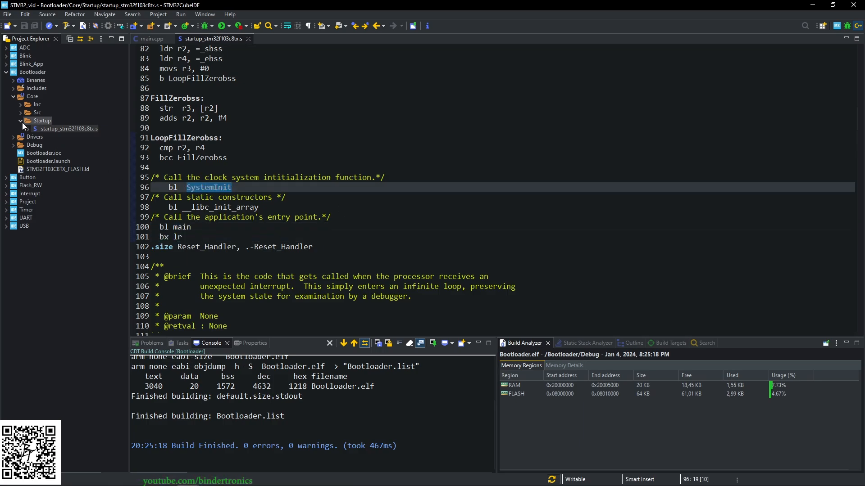
Step: Peek at SystemInit in system_stm32f1xx.c and close that file again
left_click(21, 112)
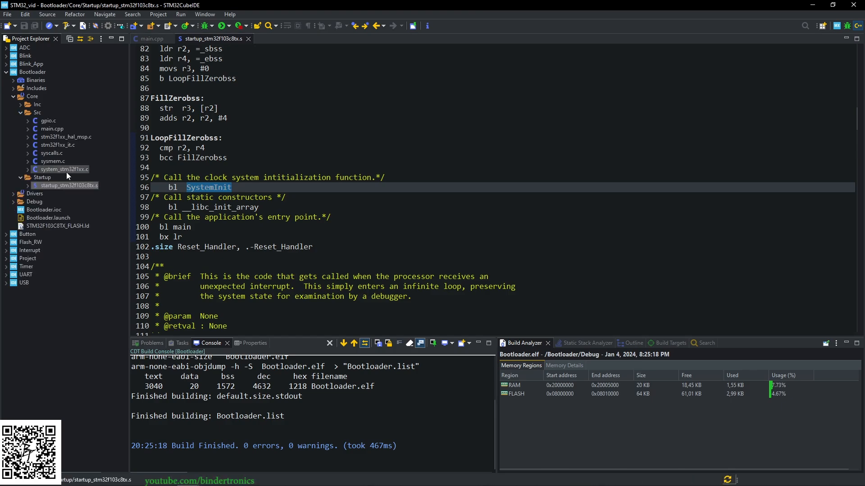
mouse_move(61, 173)
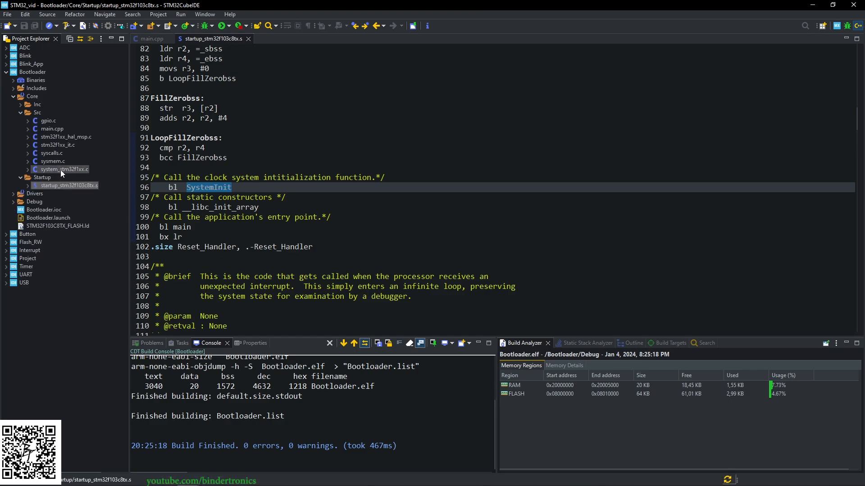
left_click(231, 187)
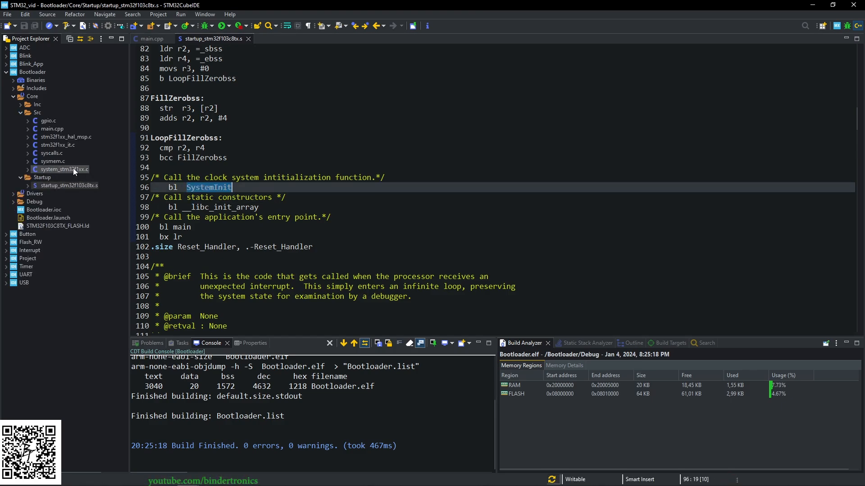
left_click(208, 187)
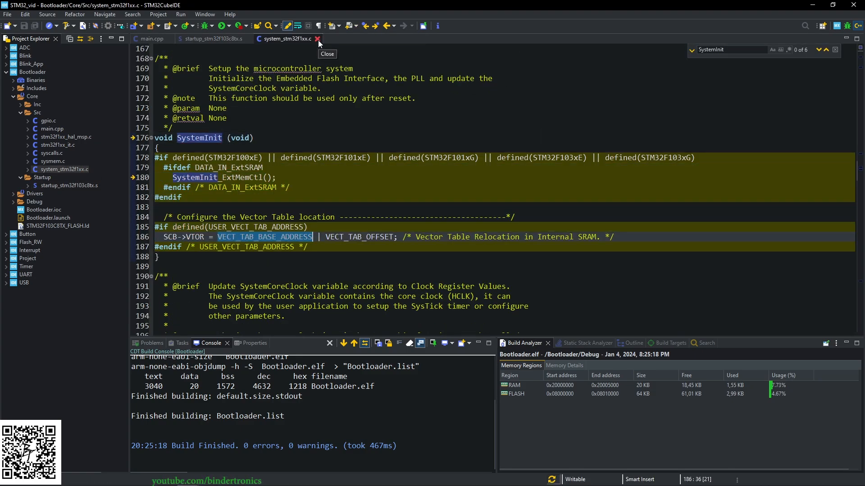
left_click(318, 39)
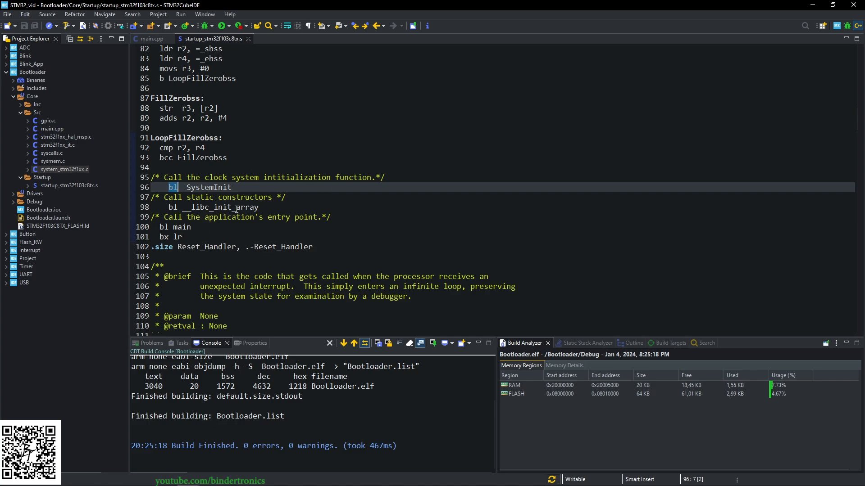
Step: With main.cpp alongside, start a 'bl bootloader_enter' line before 'bl main' in Reset_Handler
double_click(181, 227)
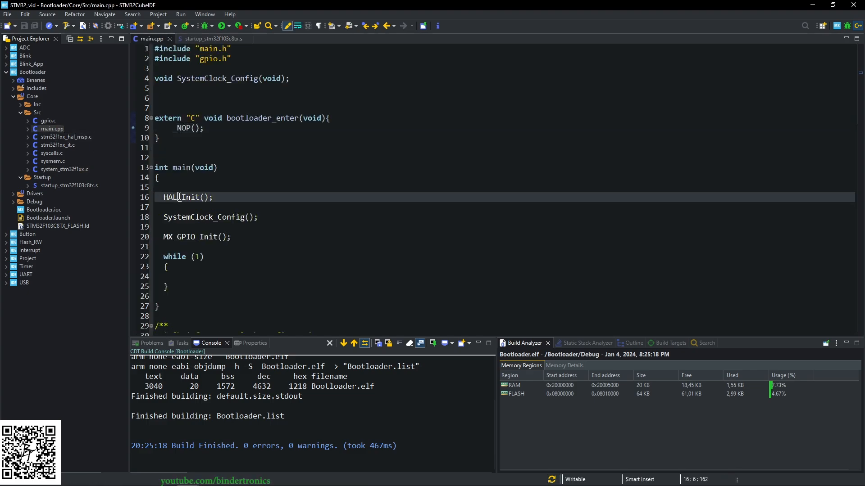
double_click(182, 168)
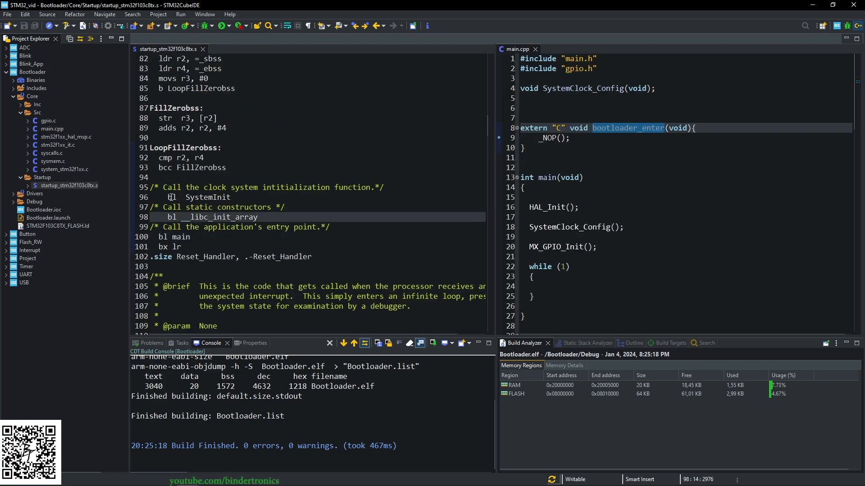
double_click(221, 217)
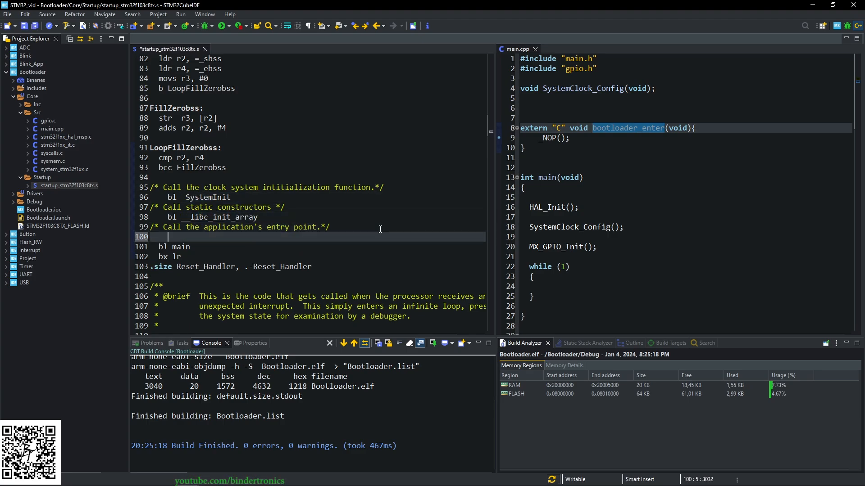
type("bl bootloader_enter")
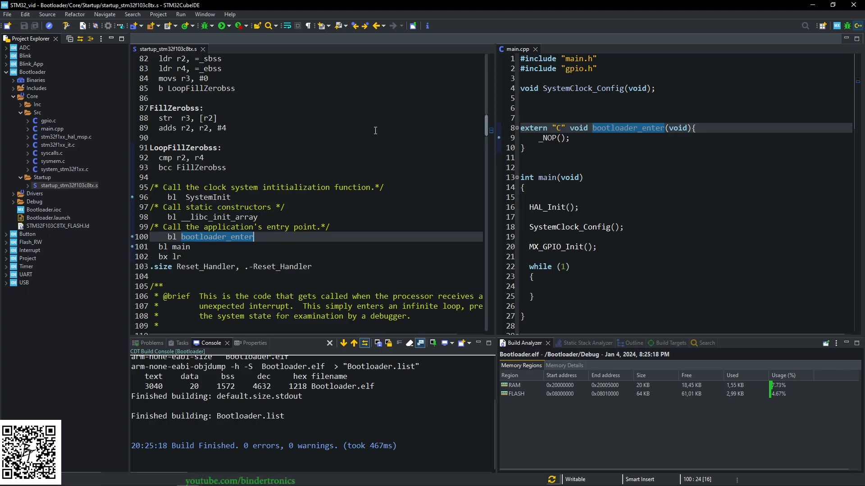
Step: Attempt a debug launch, dismiss the error and correct the undeclared _NOP() call to __NOP()
left_click(224, 26)
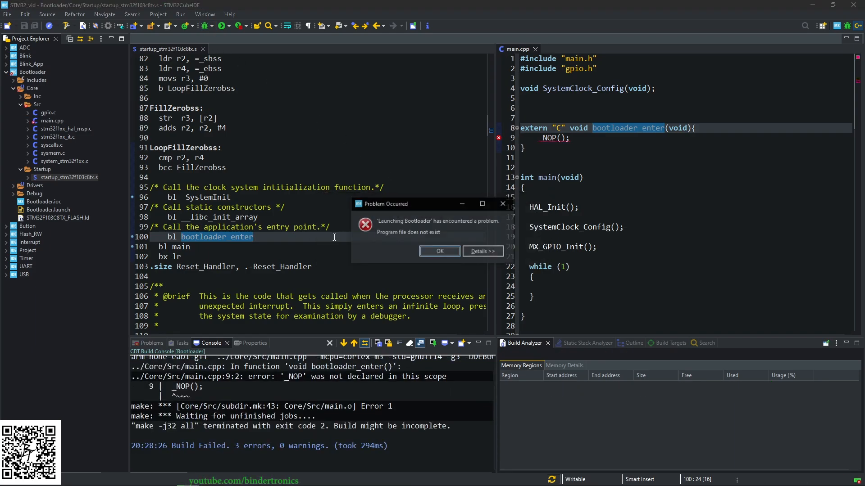
left_click(439, 251)
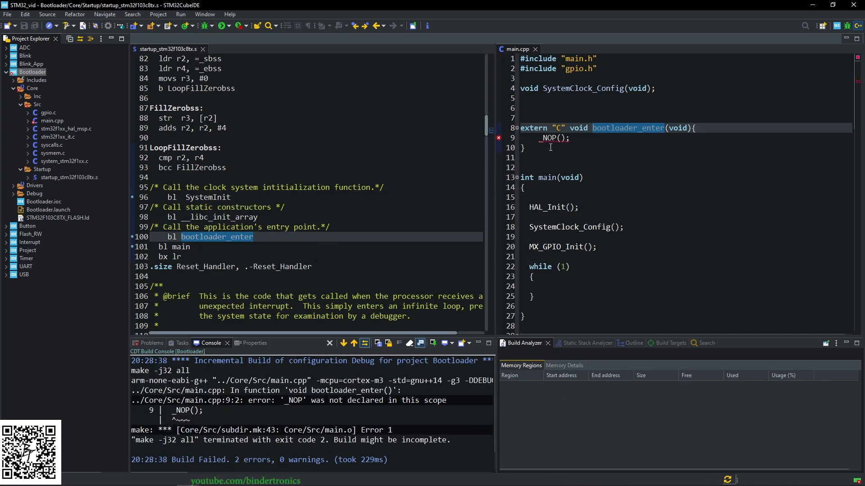
left_click(574, 137)
type("_")
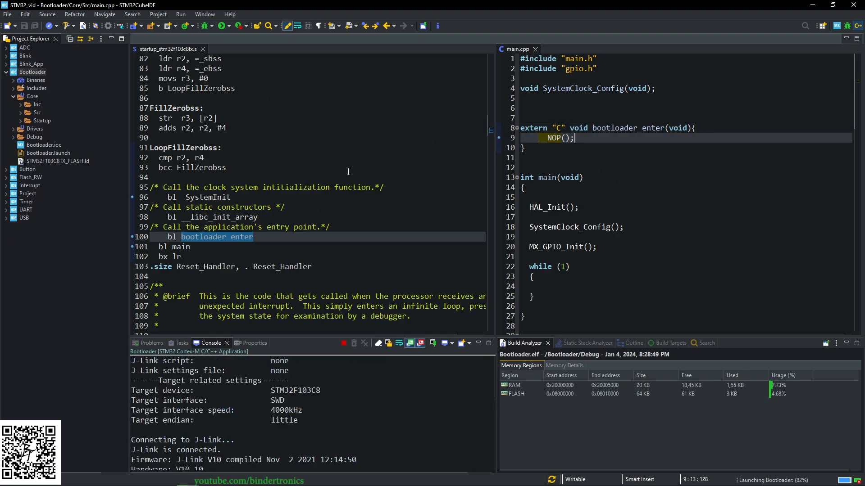
left_click(92, 26)
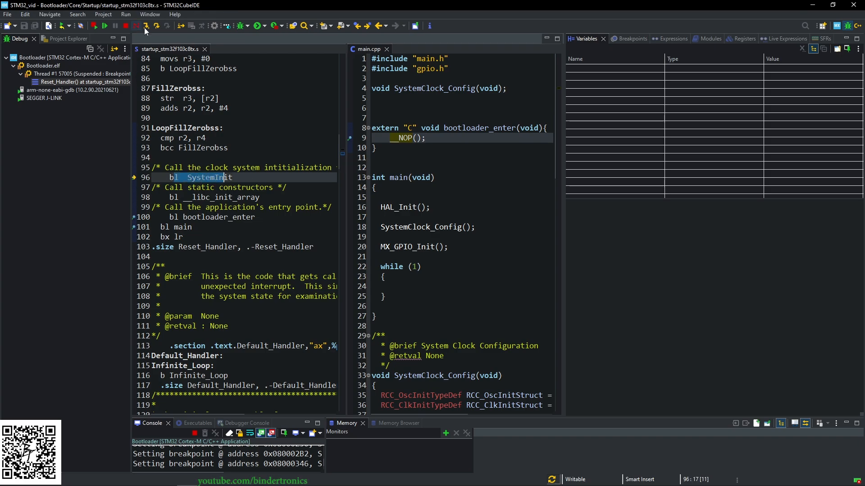
Step: Debug the bootloader: run to bootloader_enter, step into and past it, then run main to its endless loop
left_click(145, 26)
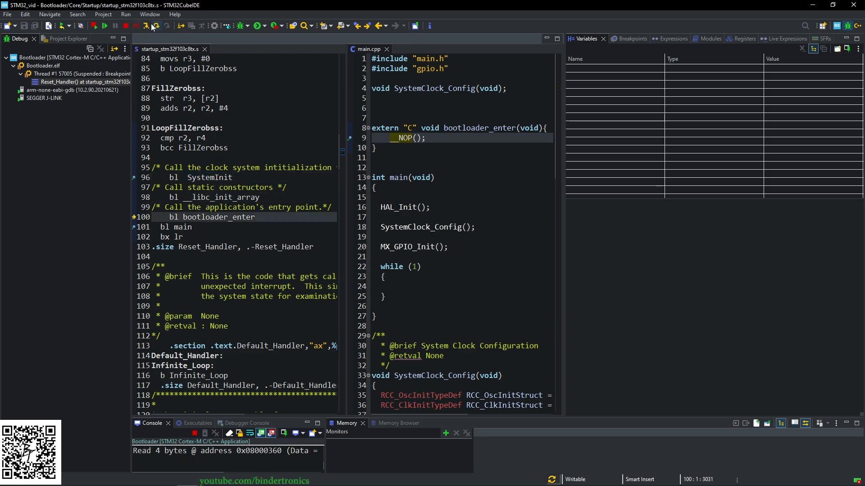
mouse_move(146, 26)
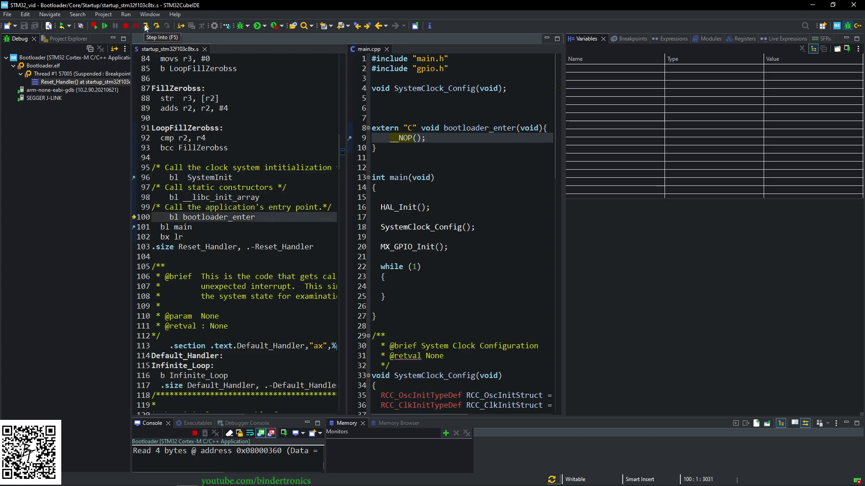
left_click(146, 26)
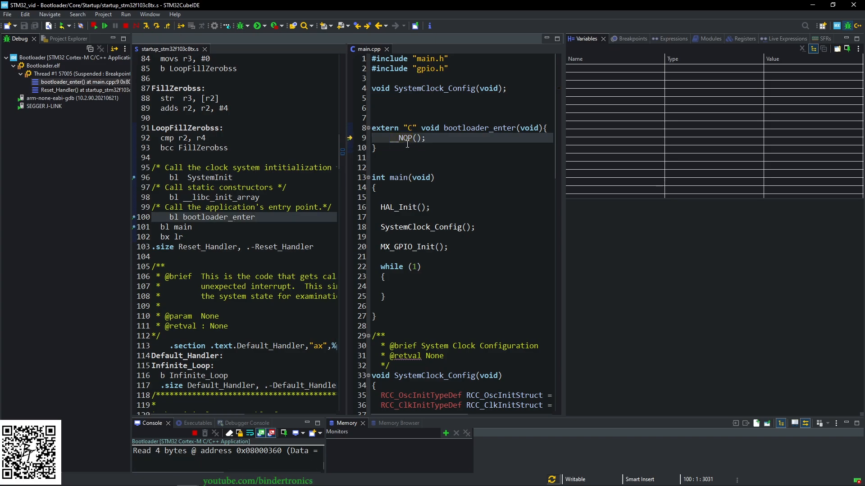
mouse_move(156, 26)
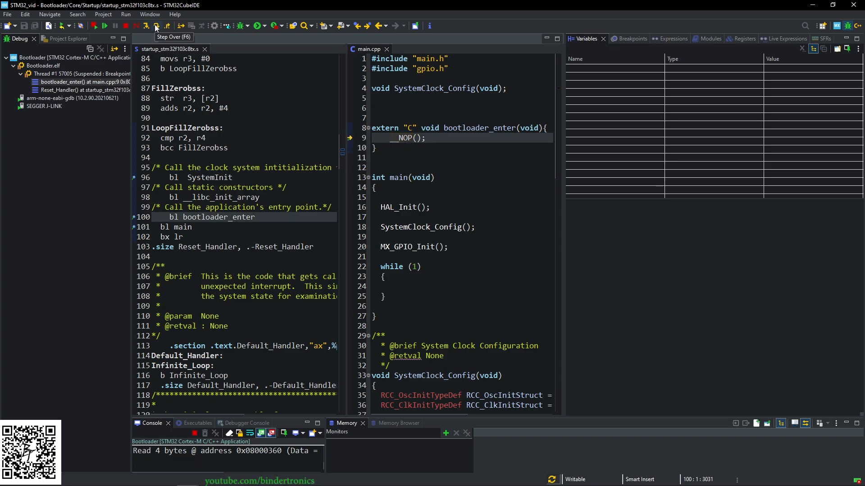
left_click(156, 25)
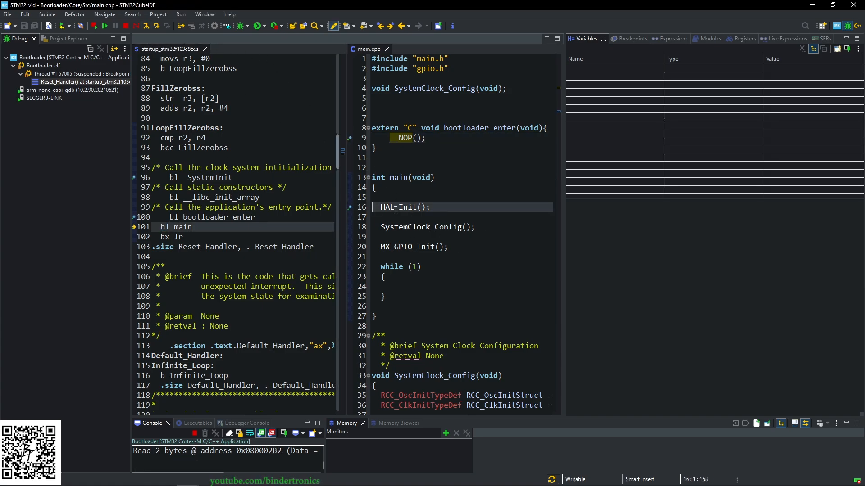
mouse_move(146, 27)
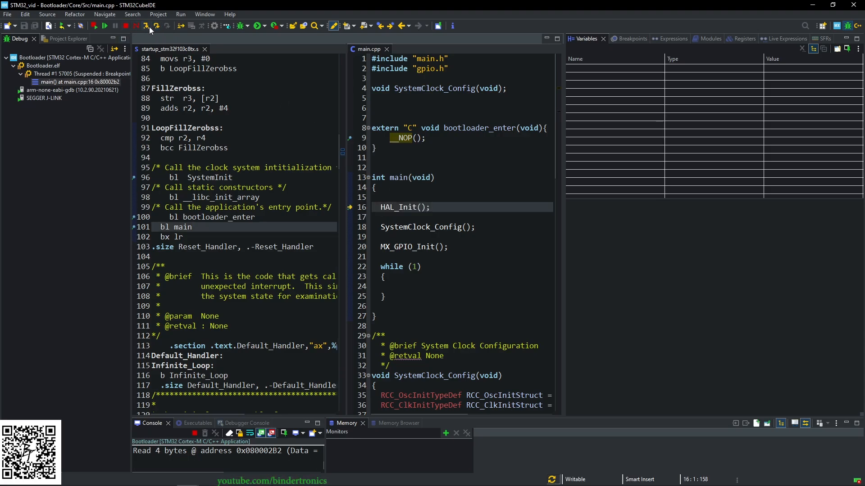
left_click(155, 27)
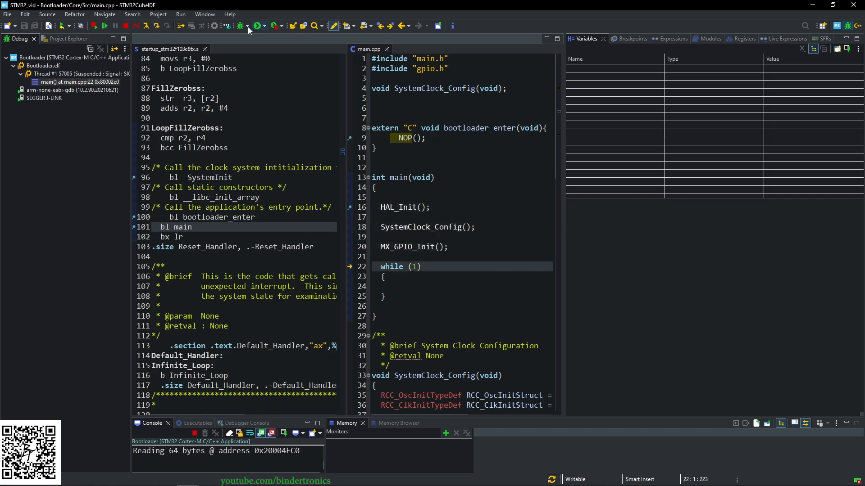
left_click(115, 25)
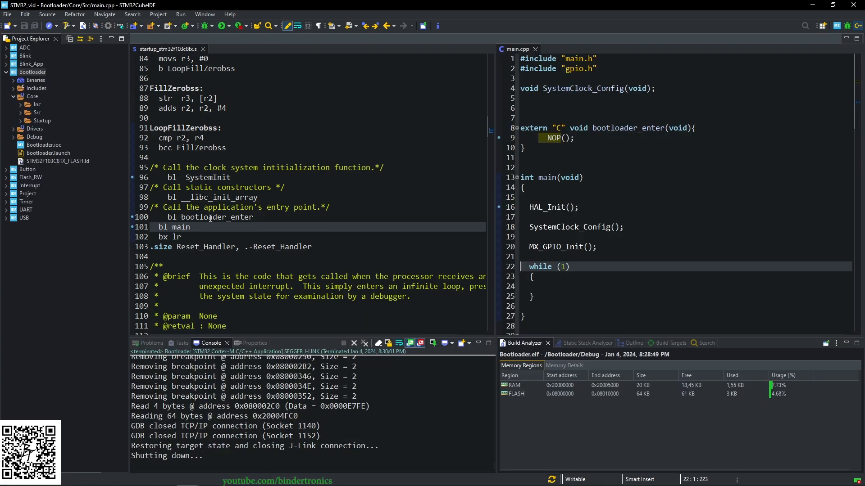
double_click(228, 217)
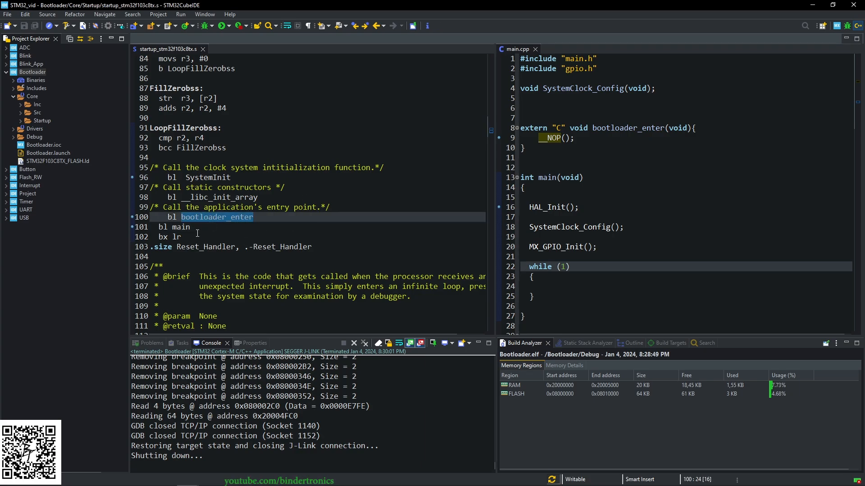
left_click(524, 267)
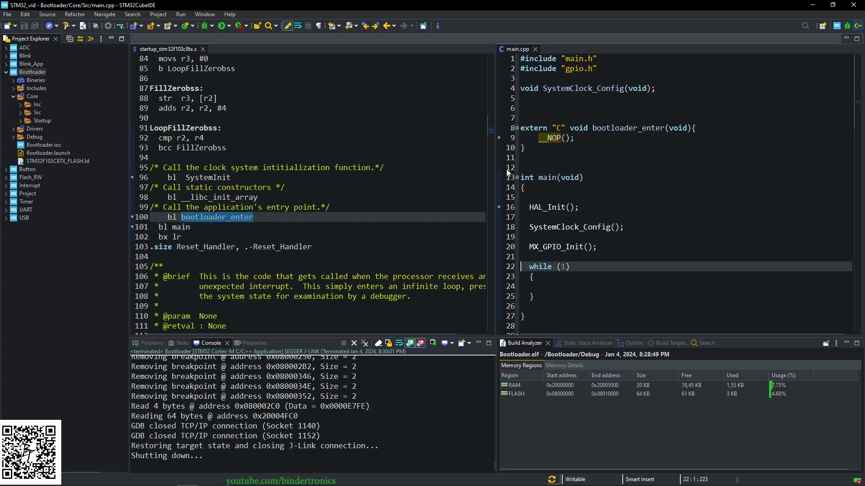
left_click(151, 39)
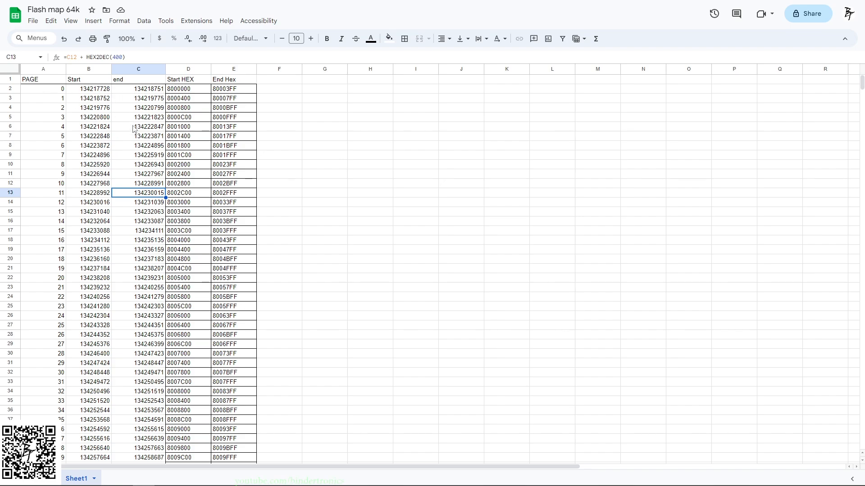
mouse_move(117, 177)
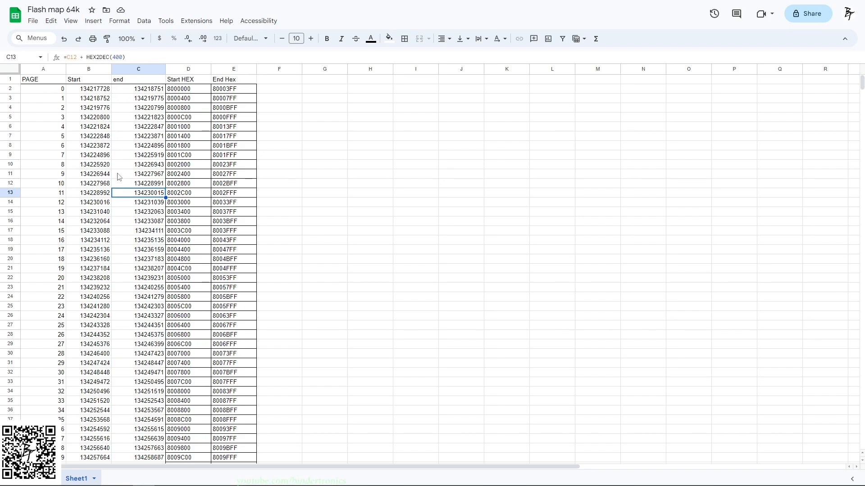
Step: In the Flash map 64k sheet, select page 20's start address 8005000 in cell D22
left_click(89, 174)
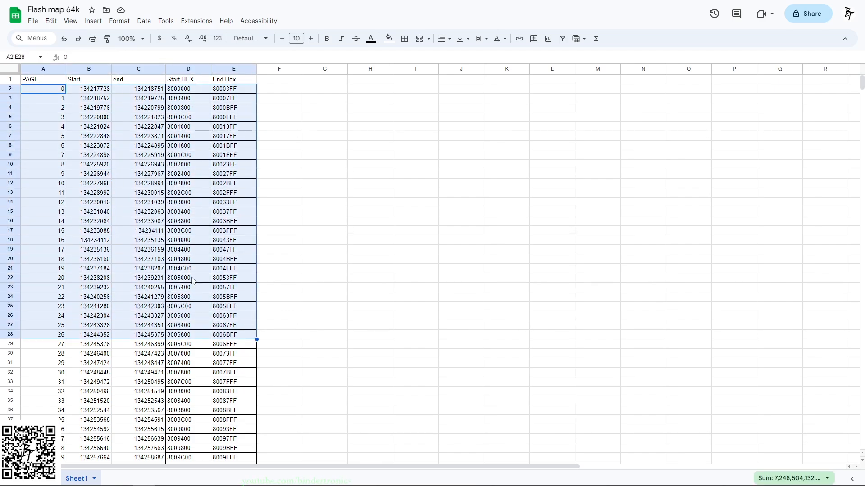
mouse_move(91, 286)
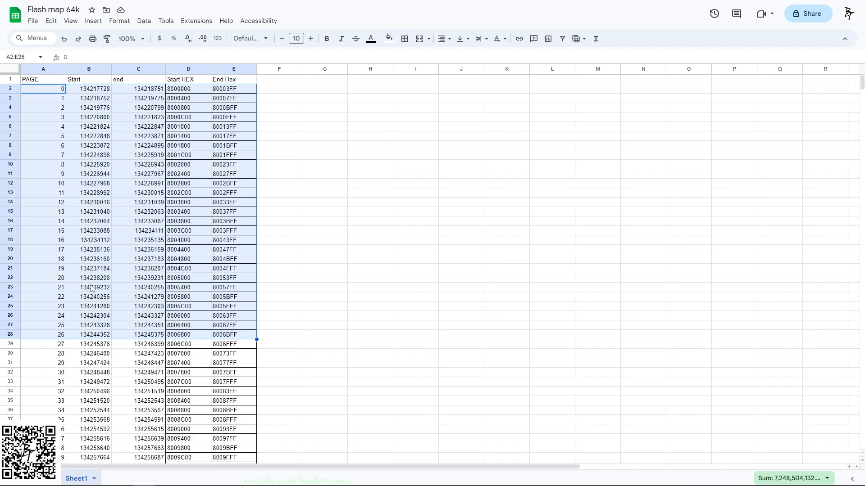
left_click(188, 277)
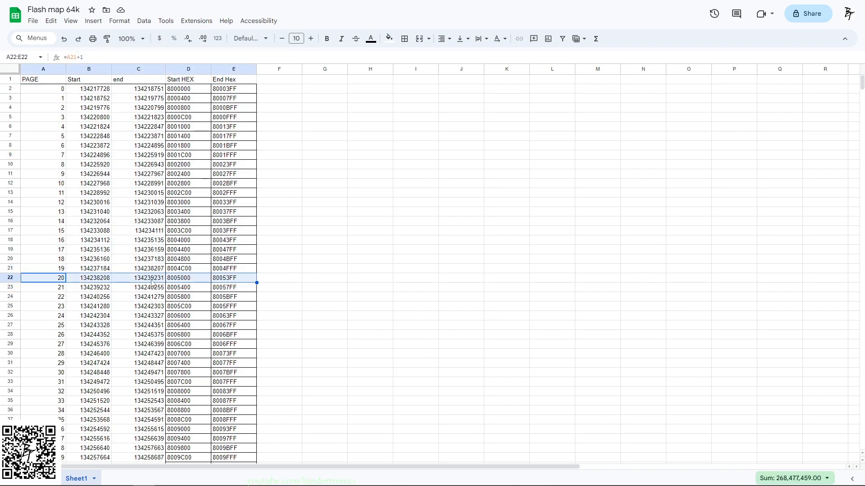
left_click(189, 278)
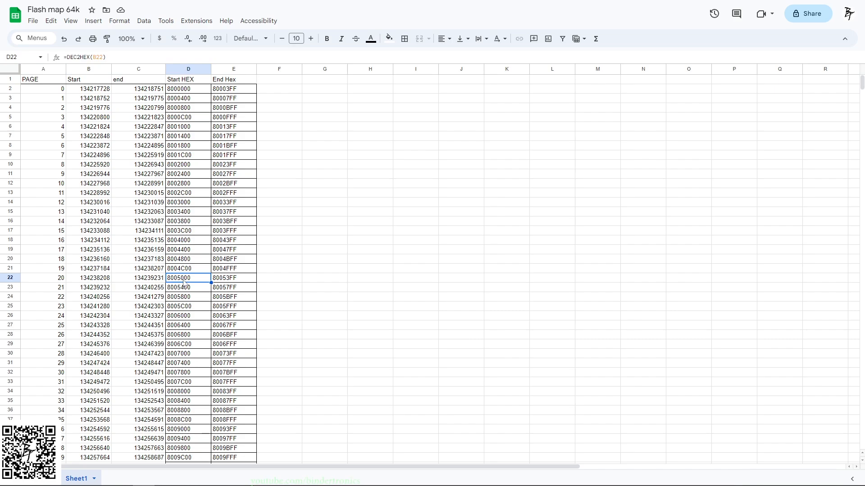
mouse_move(102, 89)
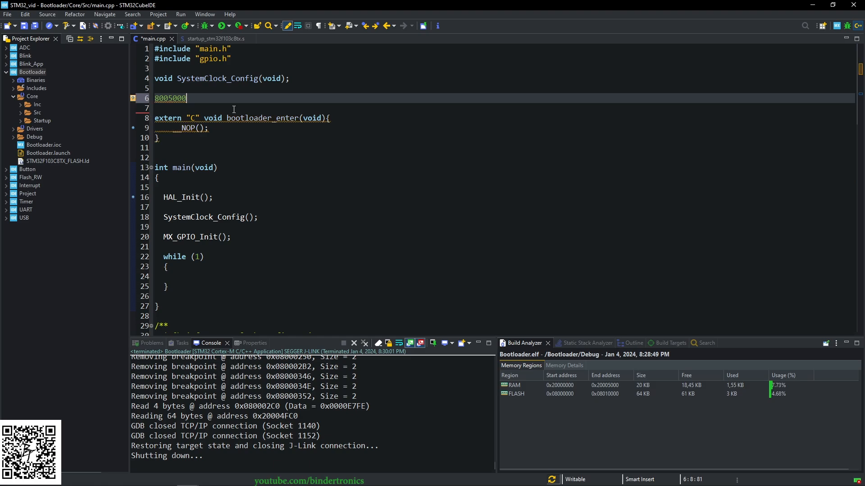
Step: Turn the pasted address into comment lines //8000000 and //8005000 above bootloader_enter
type("//")
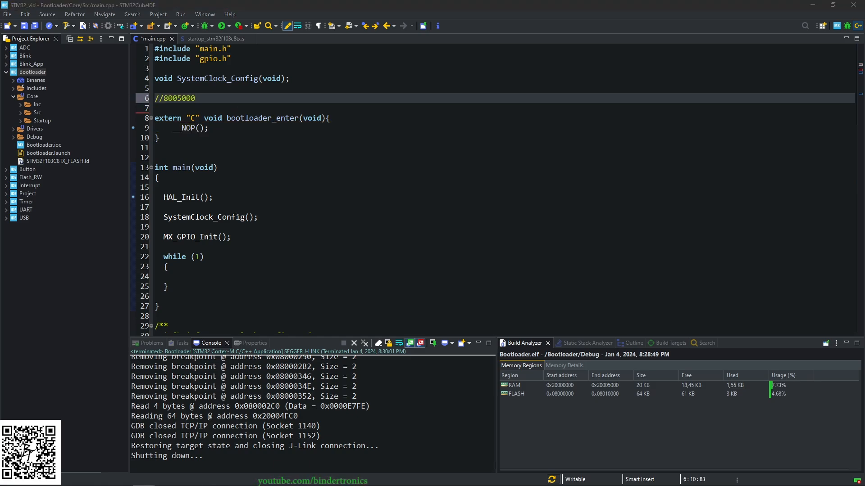
double_click(178, 98)
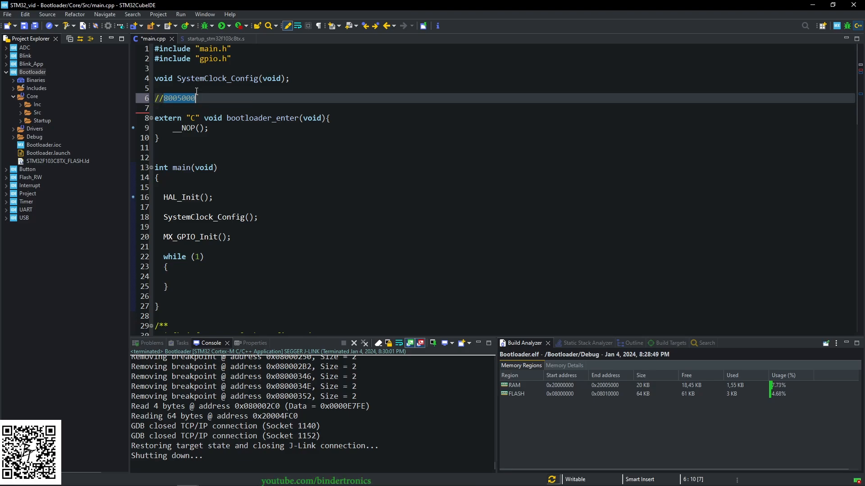
mouse_move(197, 91)
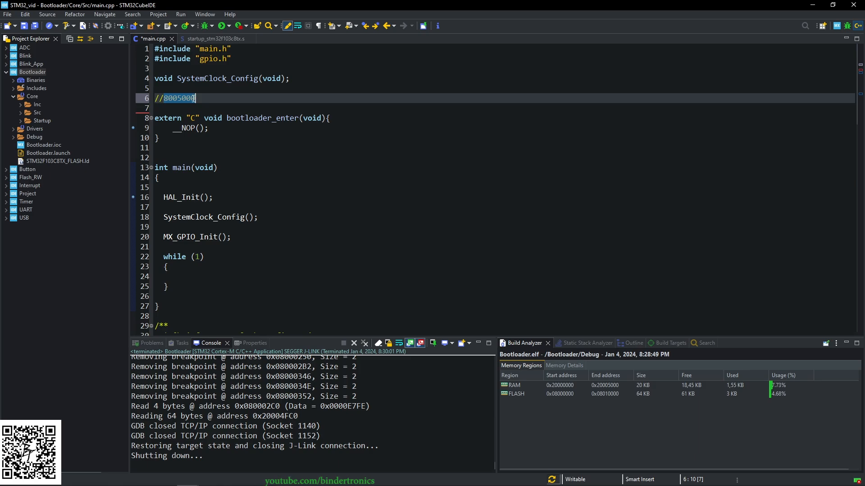
mouse_move(201, 92)
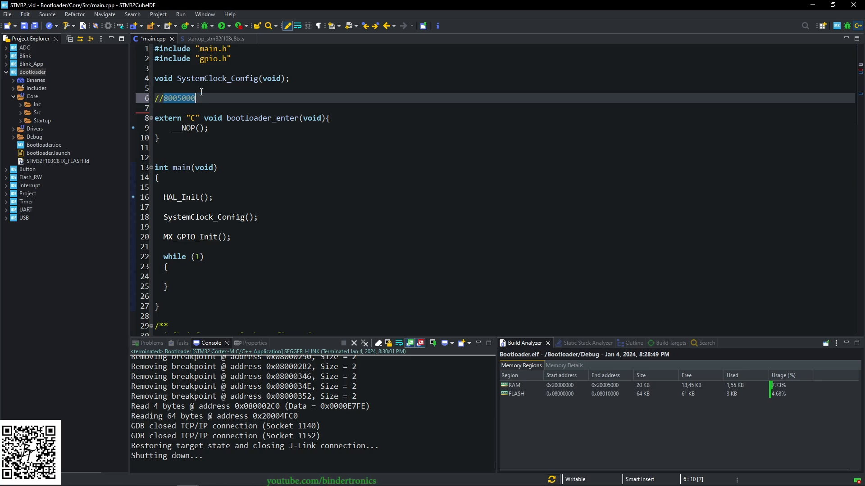
mouse_move(184, 107)
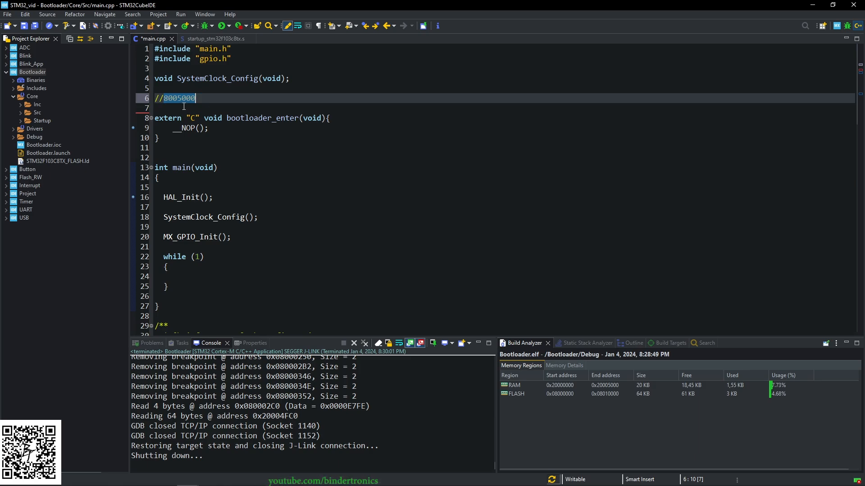
mouse_move(184, 148)
type("0")
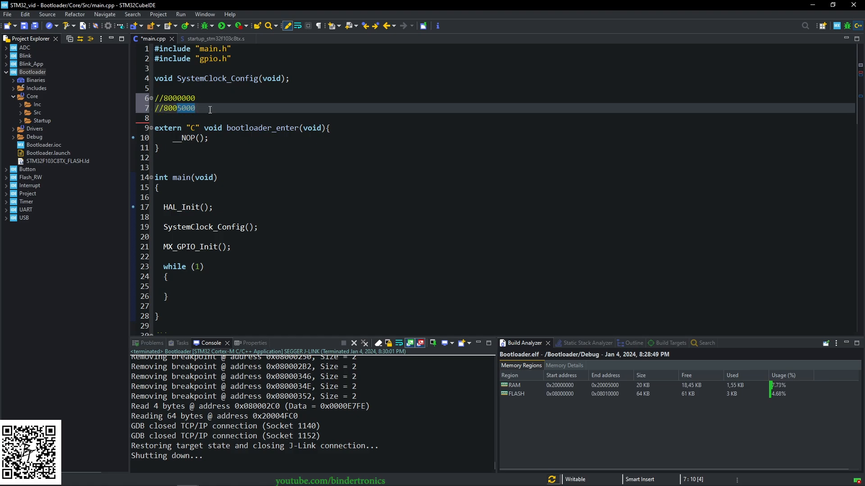
left_click_drag(205, 109, 154, 98)
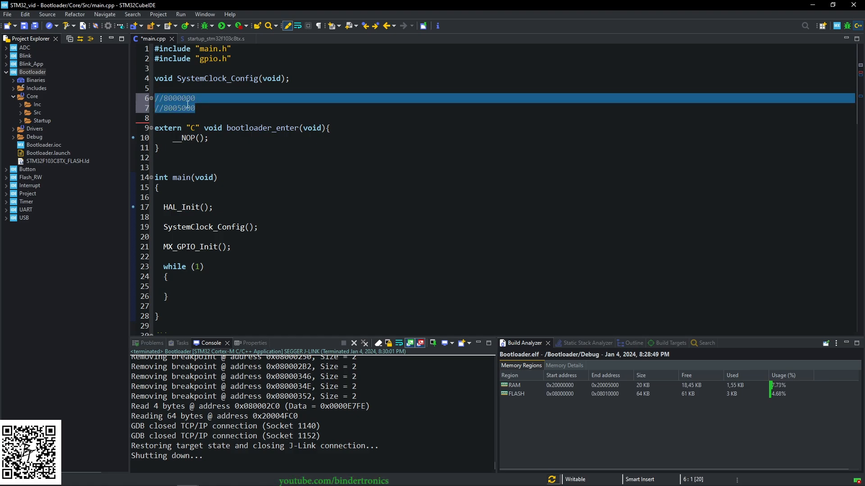
left_click(182, 108)
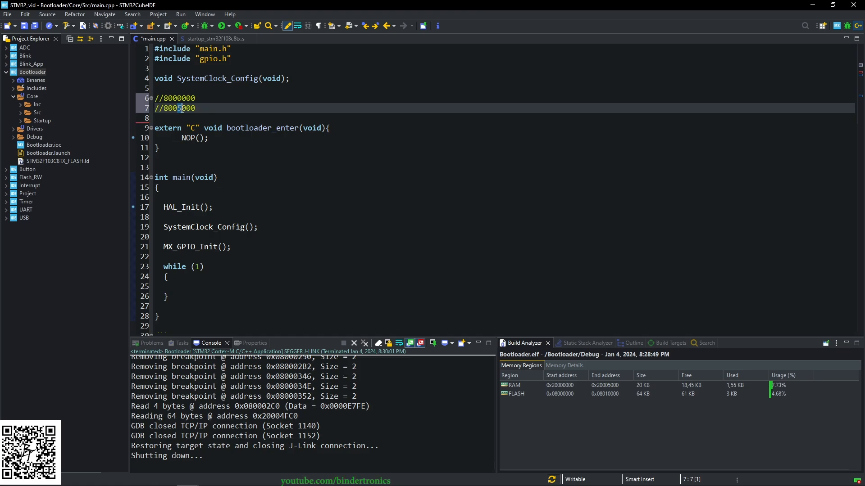
left_click(58, 160)
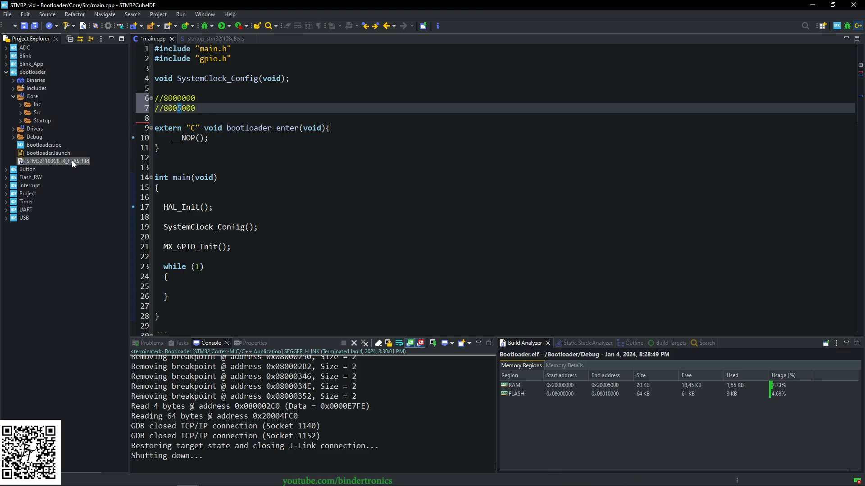
Step: In STM32F103C8TX_FLASH.ld change the FLASH LENGTH from 64K to 20K, then return to main.cpp
double_click(56, 161)
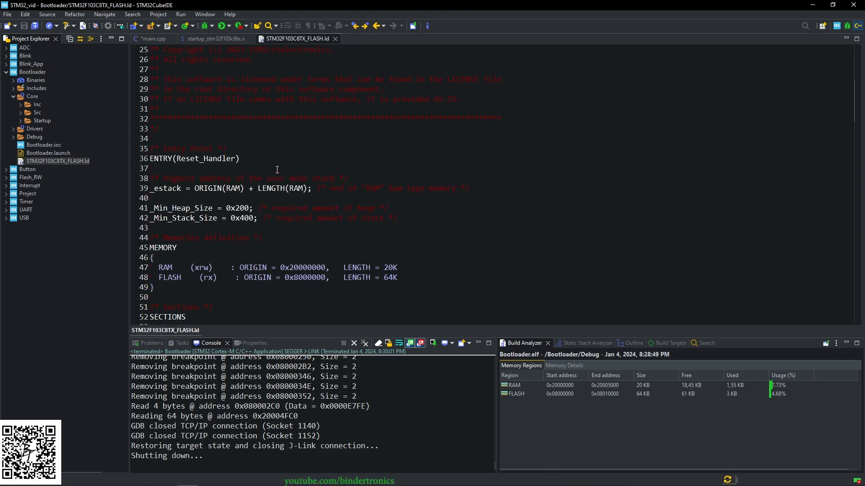
scroll("down", 3)
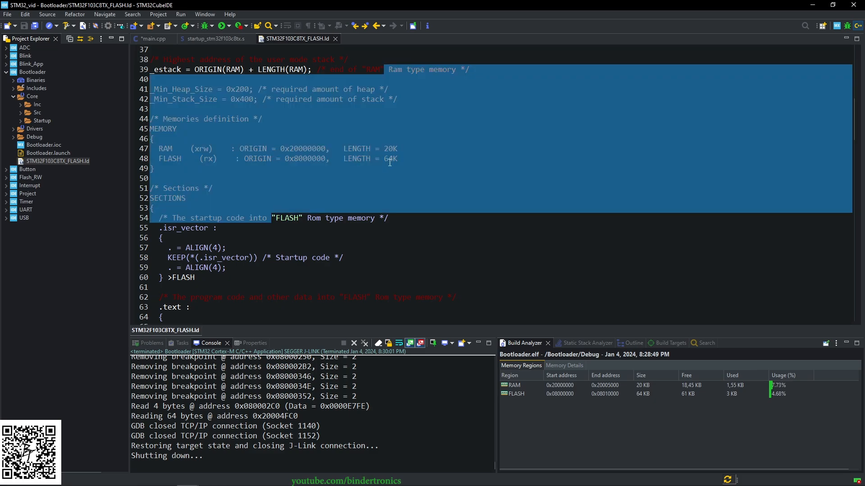
left_click(240, 158)
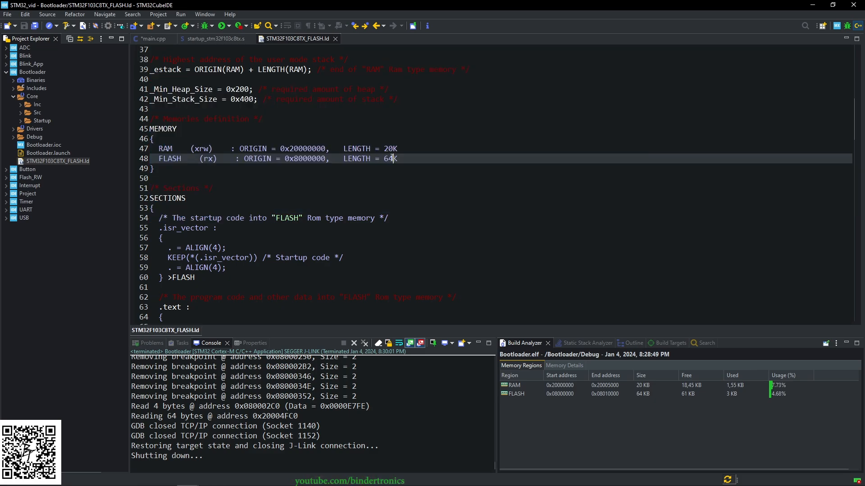
type("5")
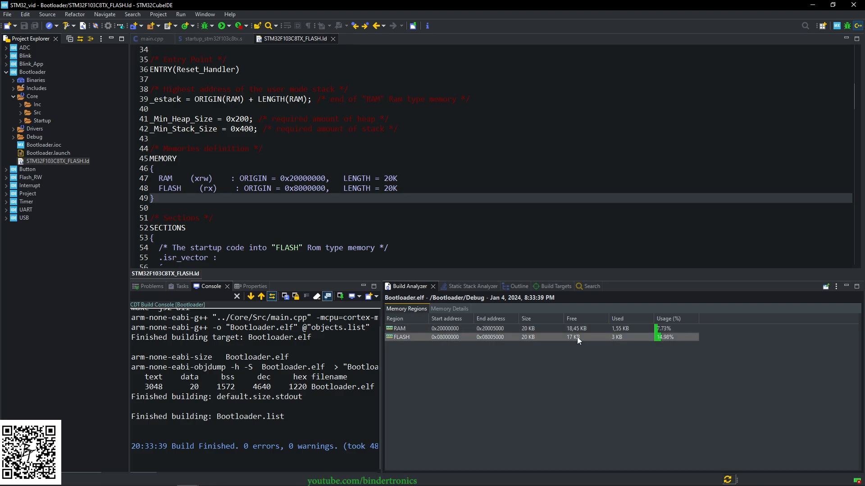
mouse_move(527, 341)
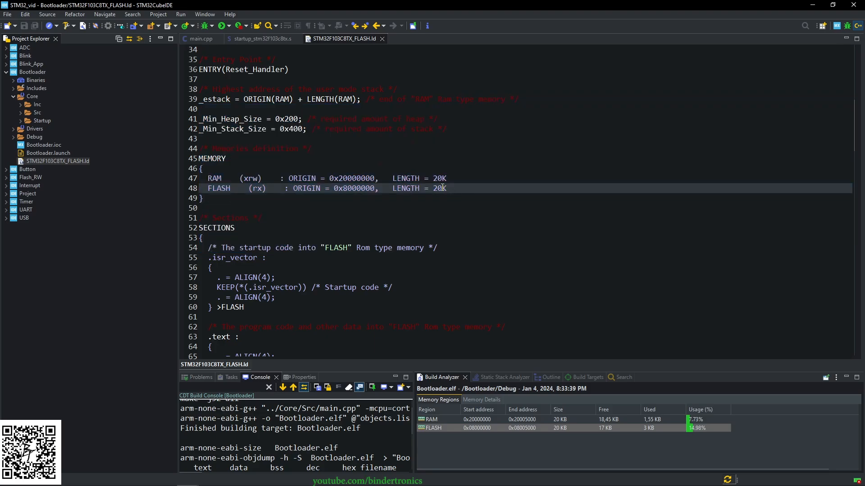
left_click(201, 39)
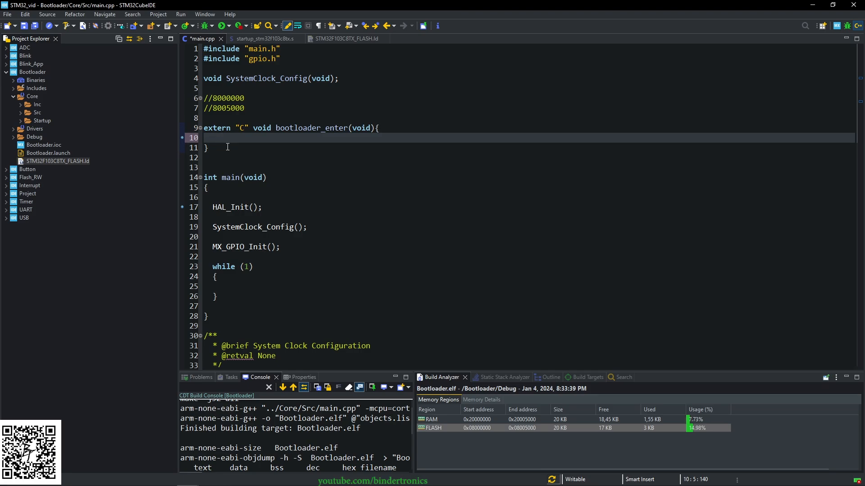
Step: Declare uint32_t application_addr = 8005000; inside bootloader_enter
type("un")
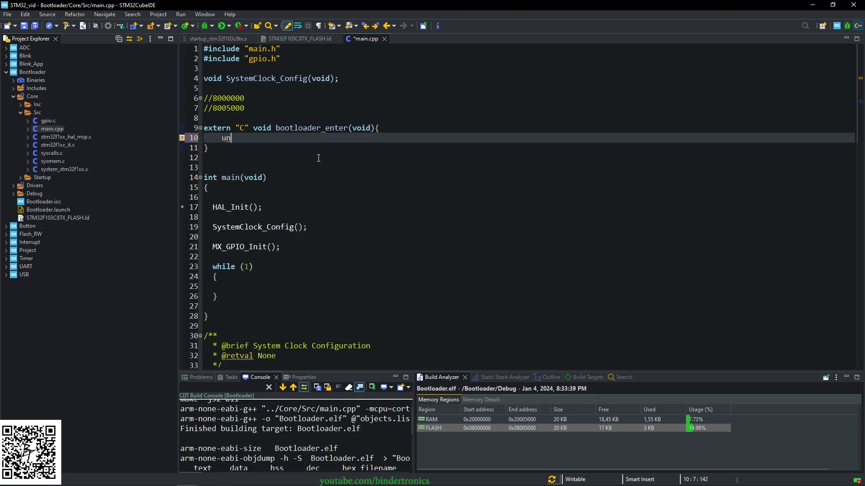
type("int32_t")
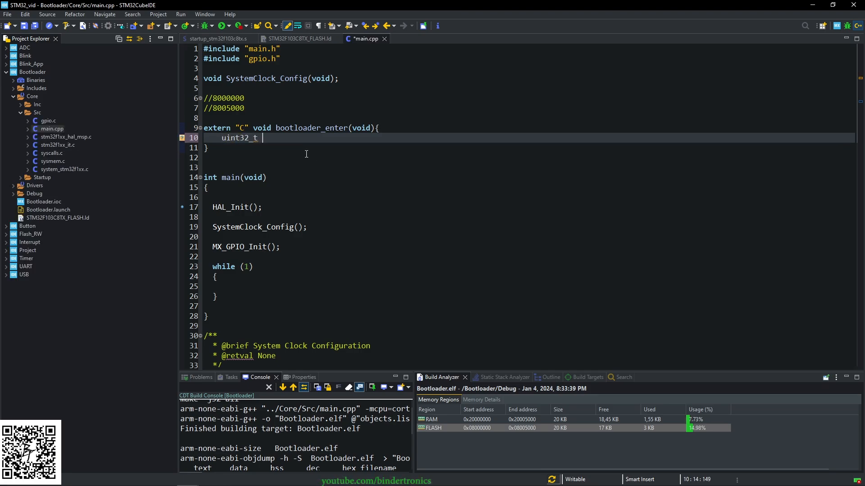
type("ap")
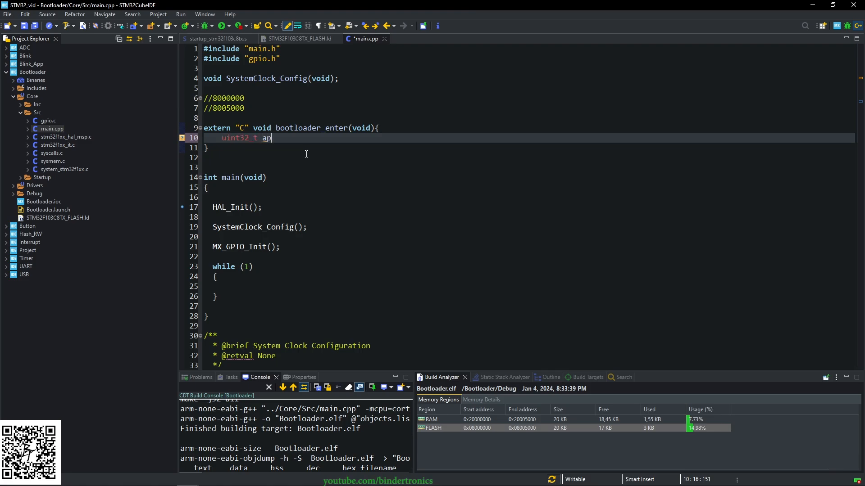
type("plication_addr =")
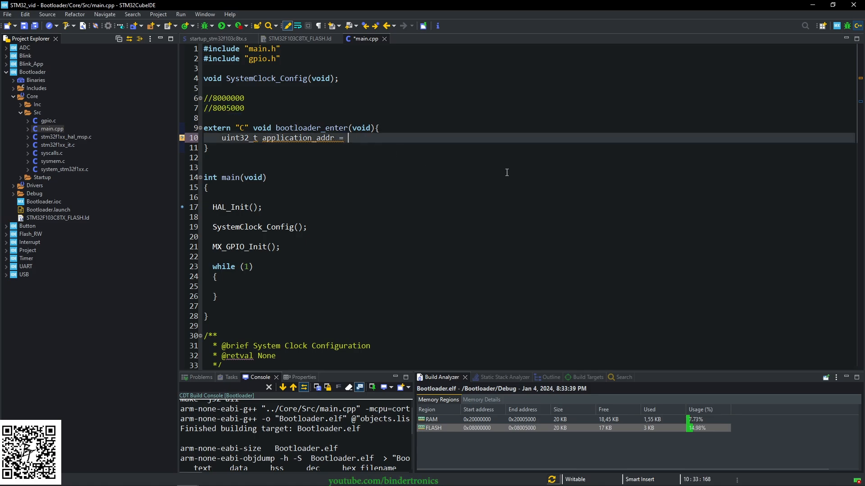
type("8005000;")
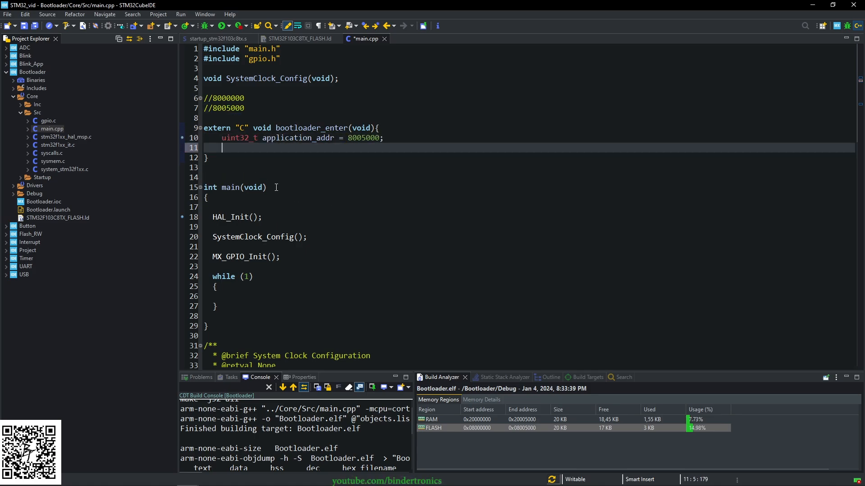
Step: Add __IO uint32_t *vectable = (__IO uint32_t *)application_addr and make the address hex 0x8005000
type("__IO")
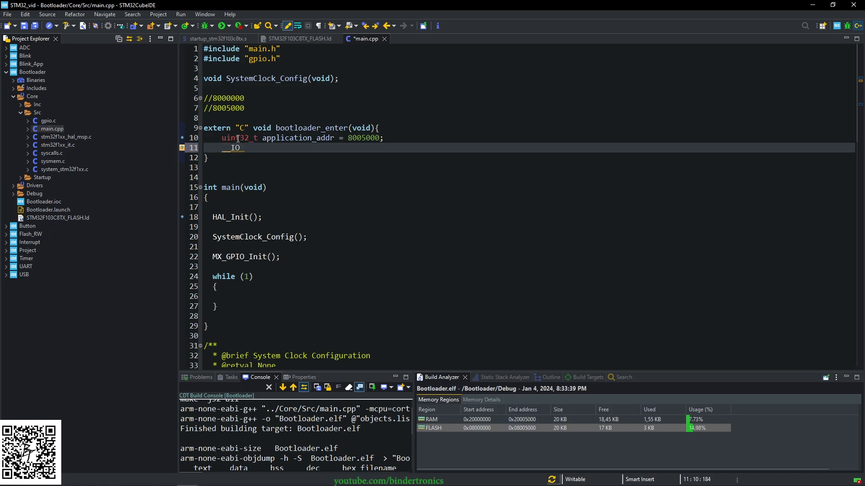
type("uint32_t")
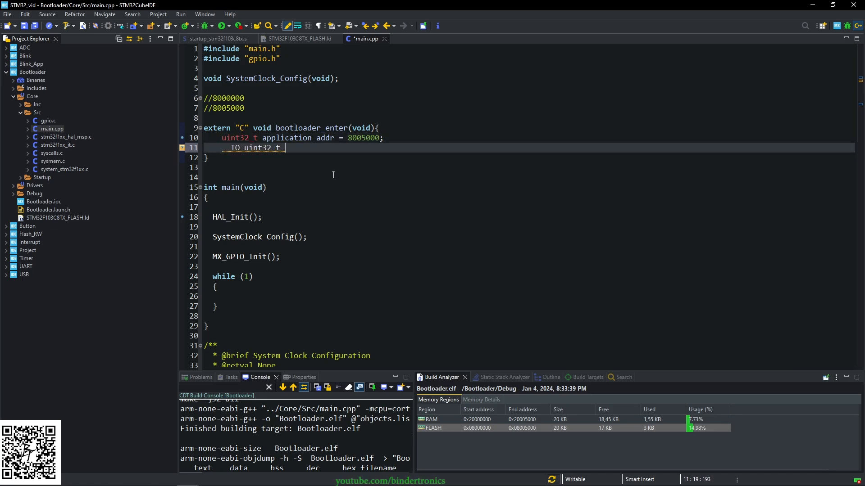
type("*ve")
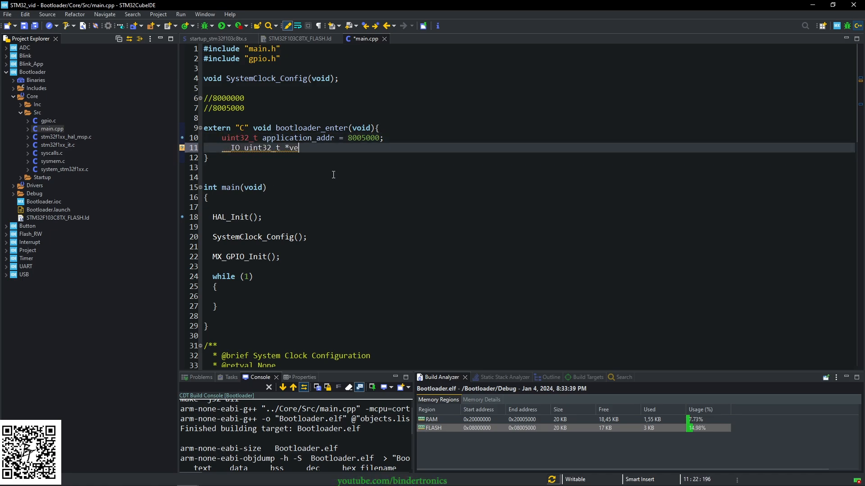
type("ctable")
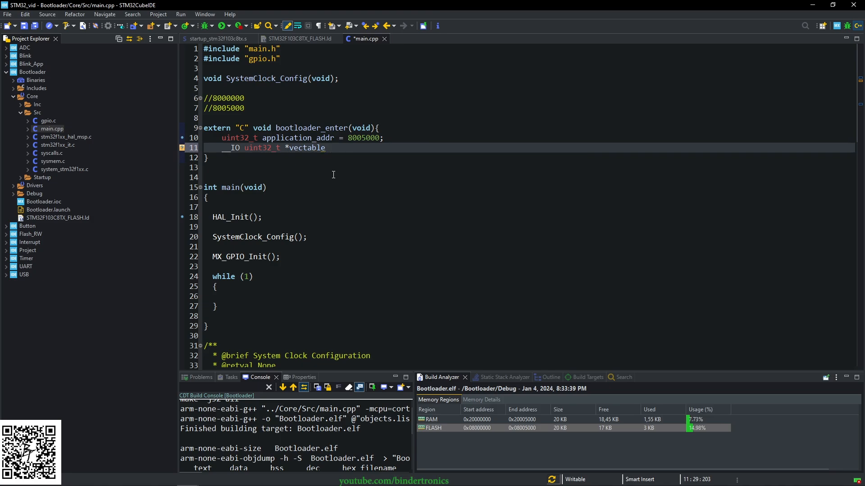
type("= (")
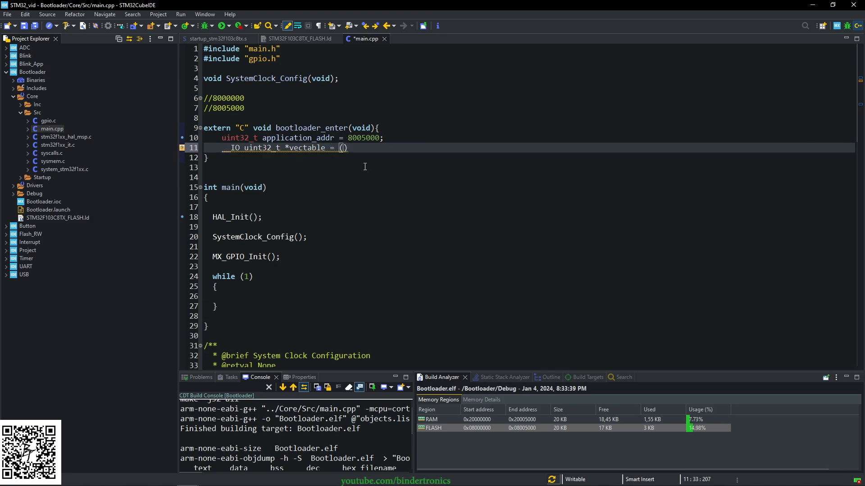
type("__IO uint32_t *")
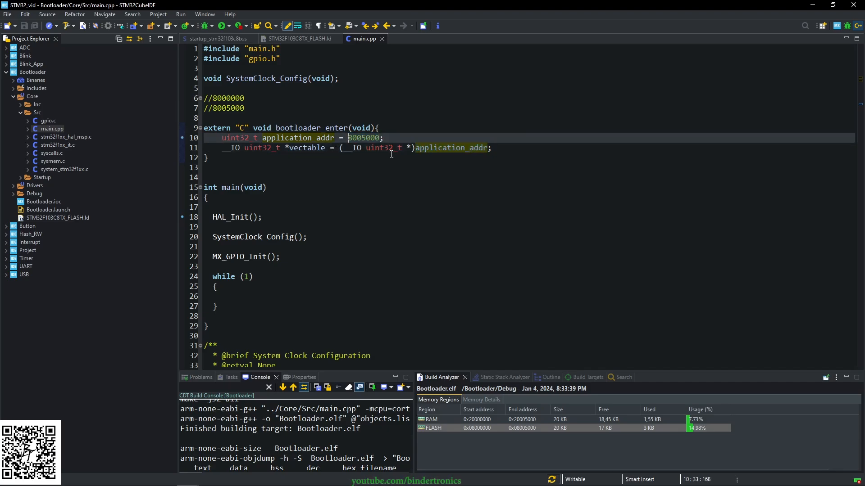
type("0x")
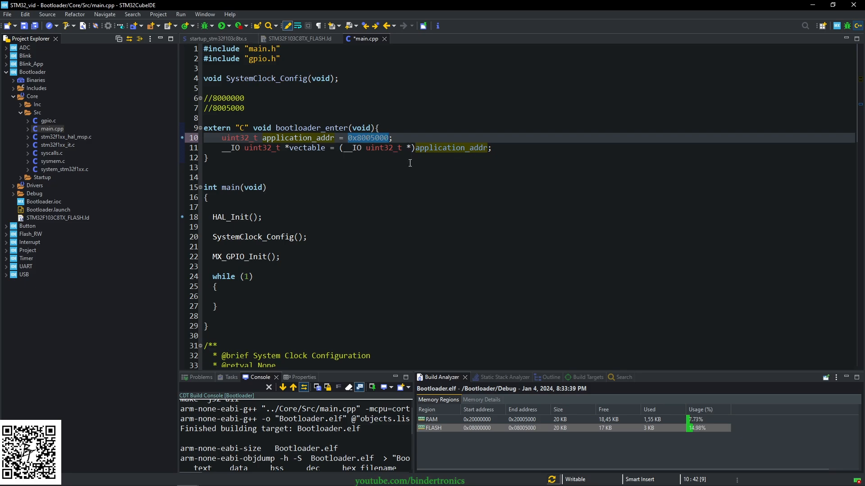
key("Return")
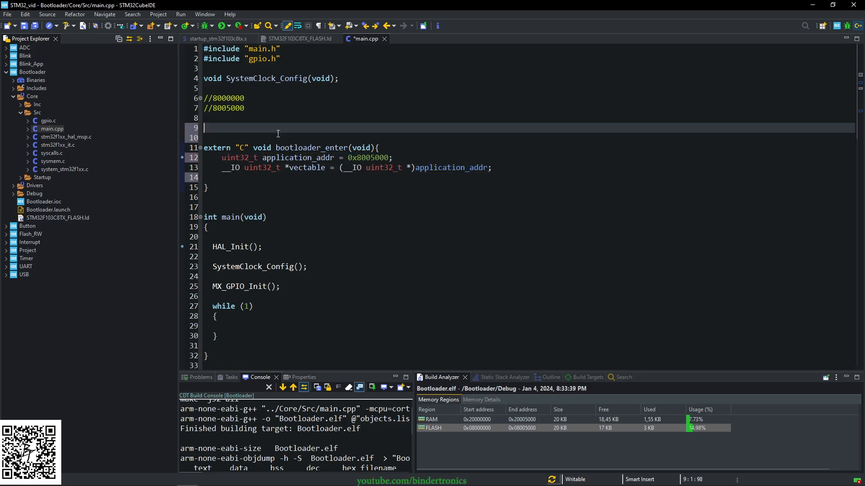
Step: Declare the function-pointer type typedef void (*jump_app)(void);
type("typdef")
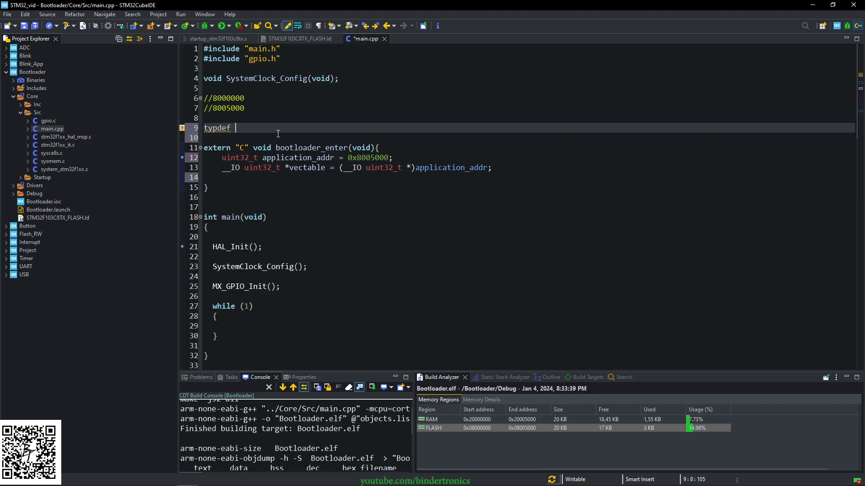
type("void (*)")
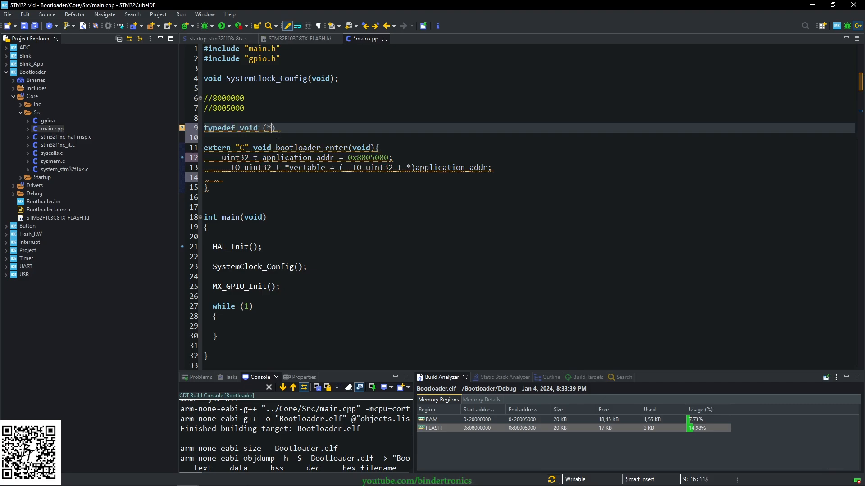
type("jump")
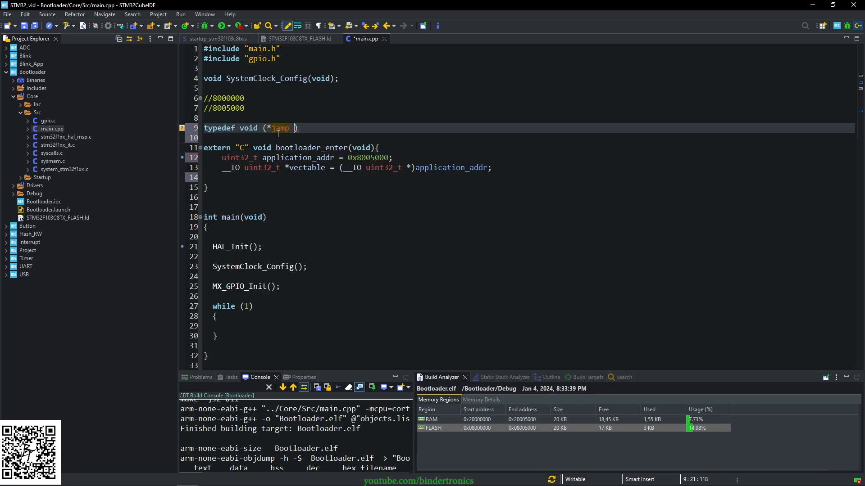
type("_app)(void);")
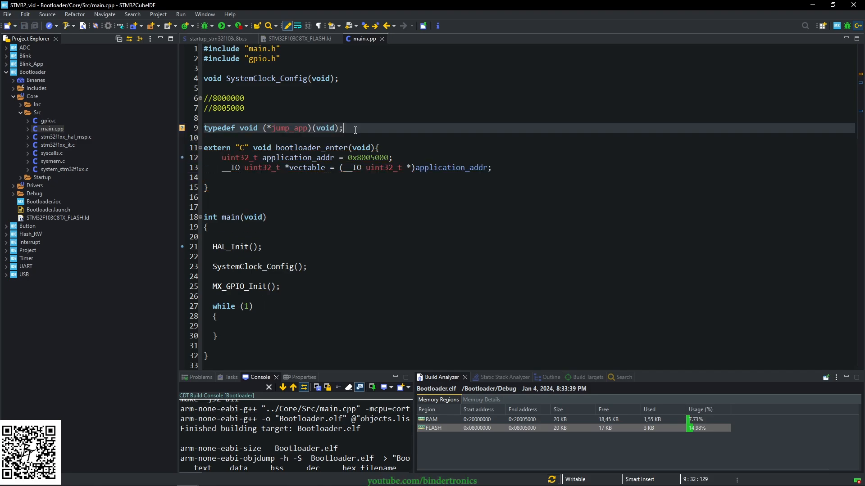
Step: In bootloader_enter, set jump_app app_jump = (jump_app)*(vectable + 1); and start a new line
double_click(289, 128)
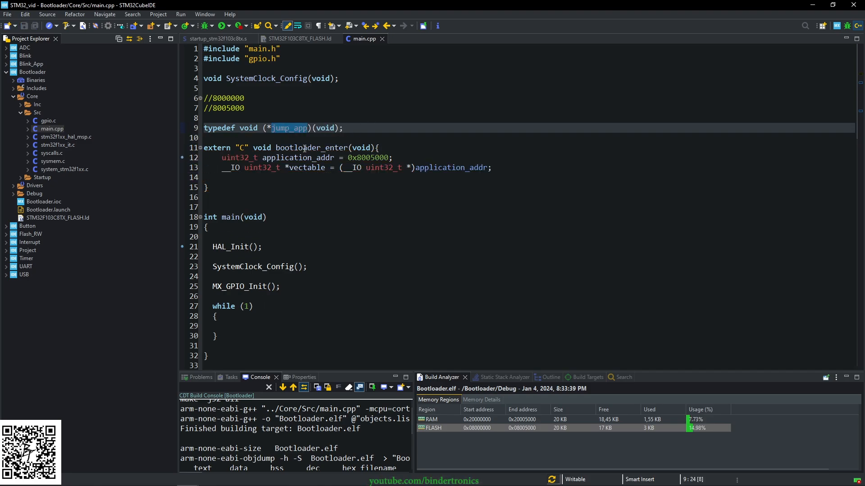
type("jump_app app_jump =")
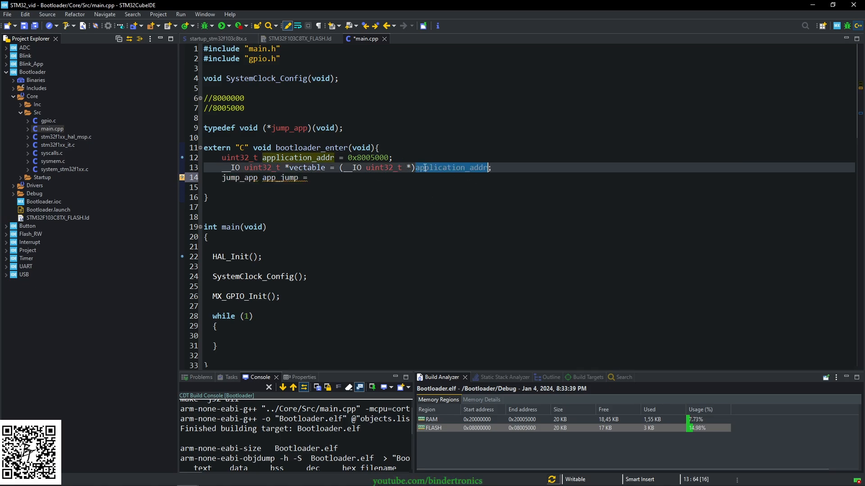
type("vectable +")
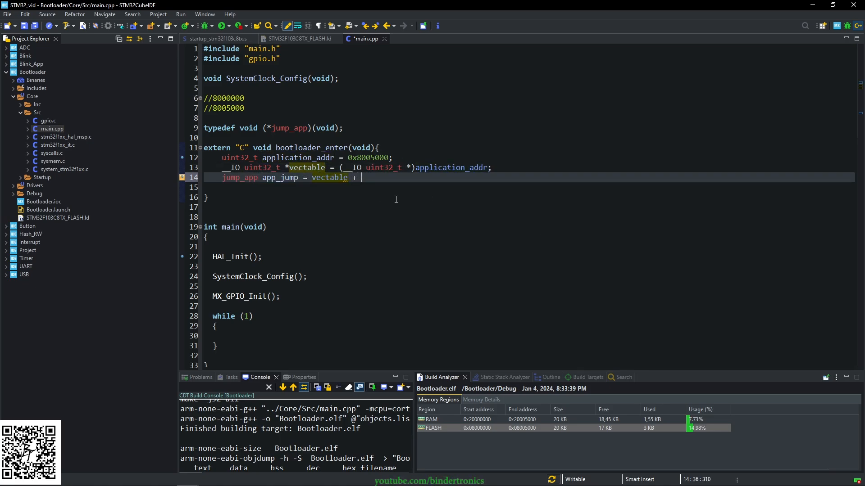
type("*(vectable + 1);")
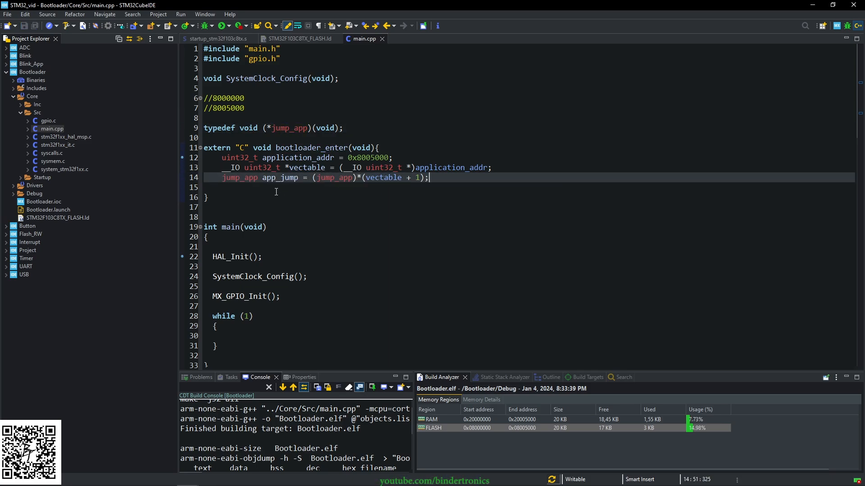
double_click(279, 177)
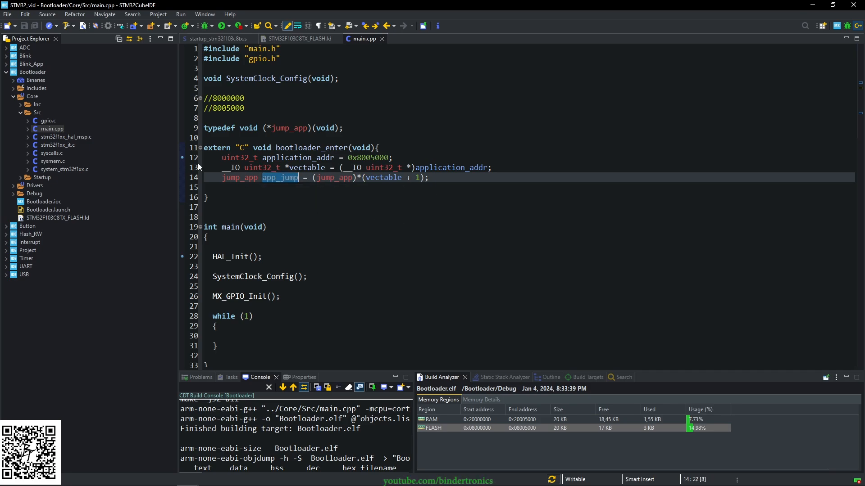
key("enter")
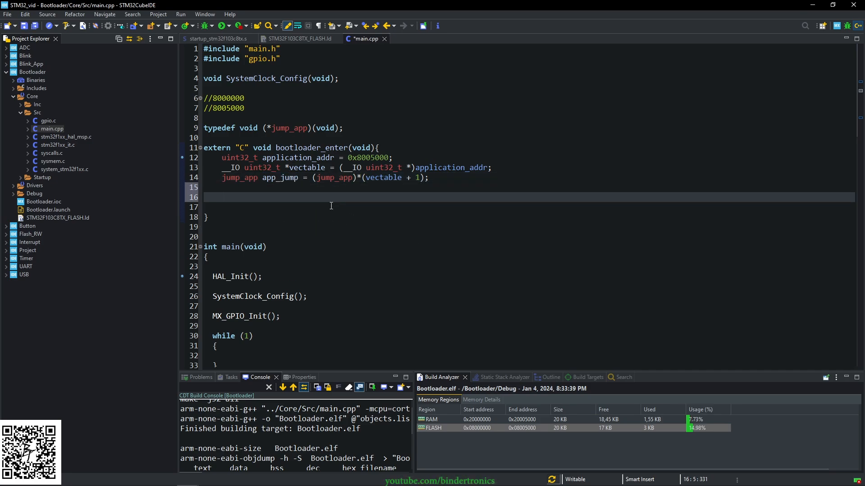
Step: Write SCB->VTOR = application_addr; on the empty line in bootloader_enter, before the app_jump() call
left_click(221, 198)
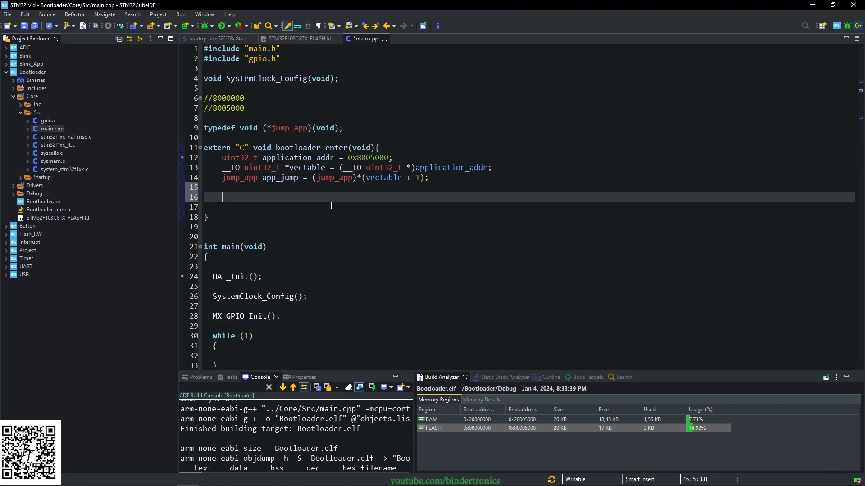
type("SC")
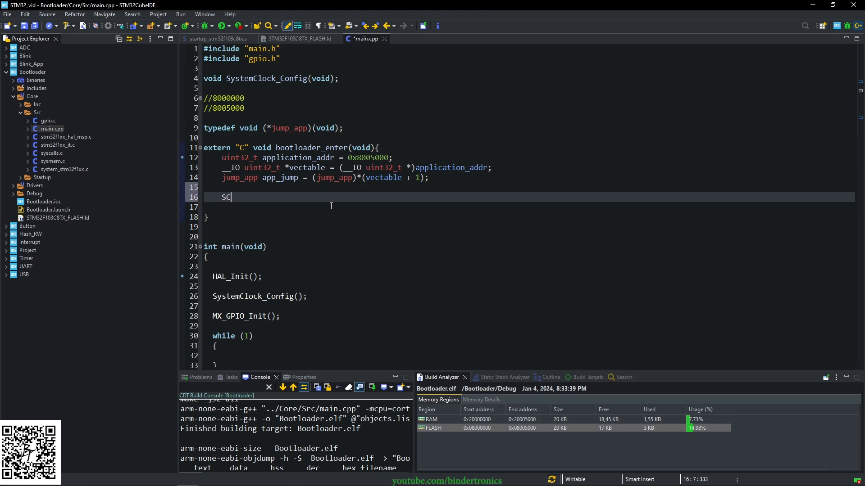
type("CB->")
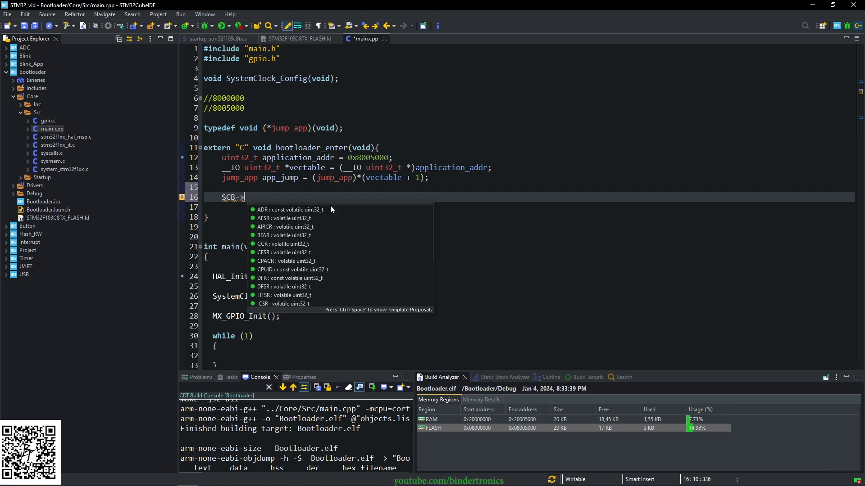
type("VT")
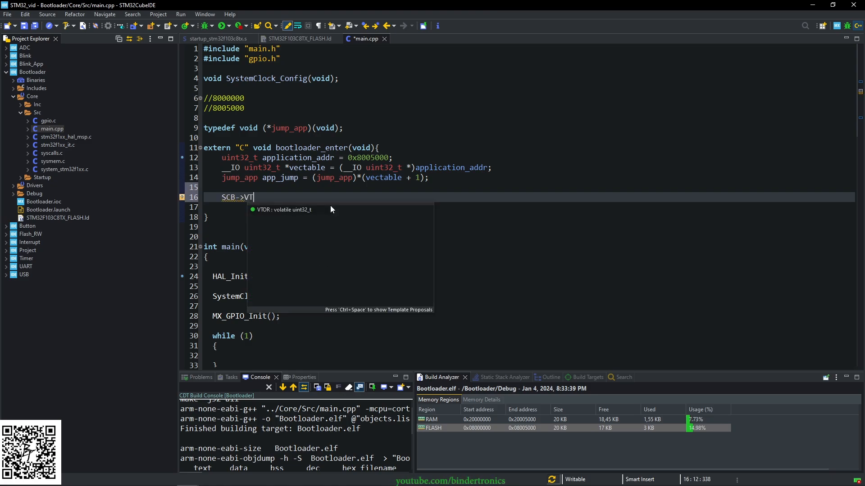
type("OR =")
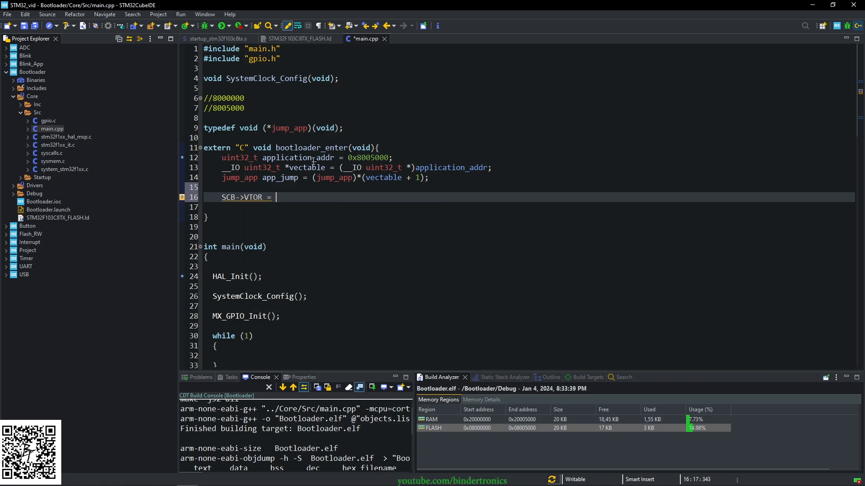
type("application_addr")
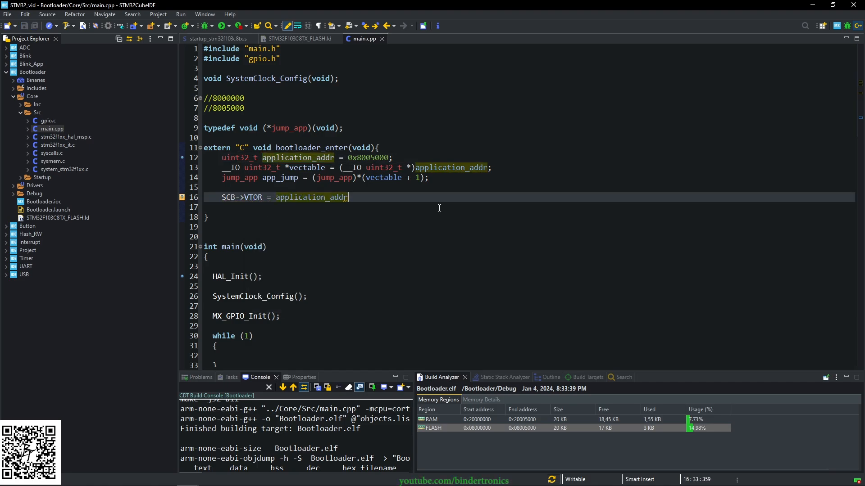
type(";")
type("app_jump();")
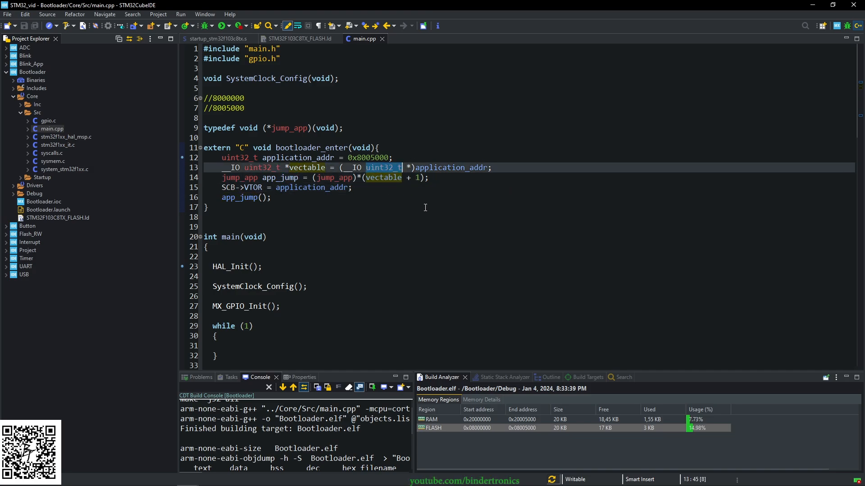
left_click(357, 177)
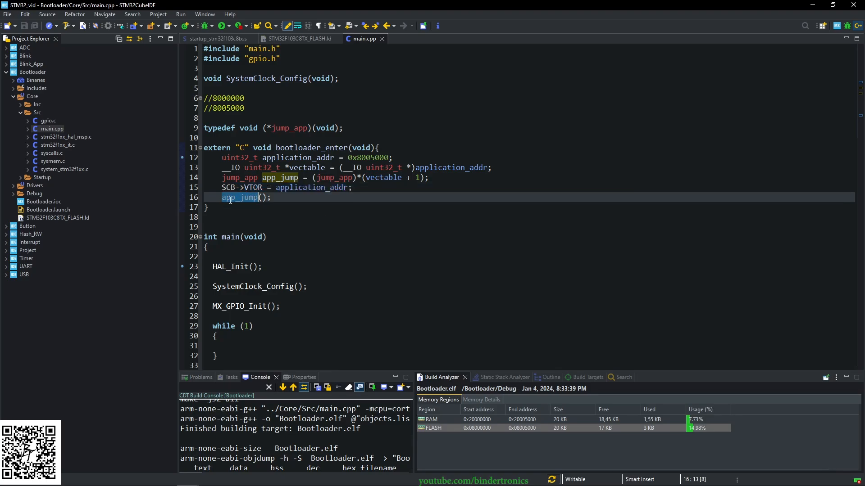
mouse_move(205, 26)
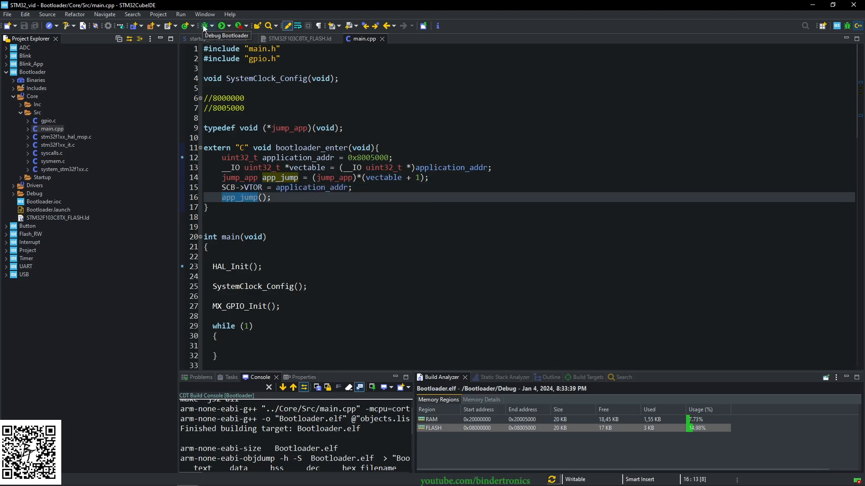
Step: Start a Bootloader debug session and step into bootloader_enter from the startup call
left_click(188, 26)
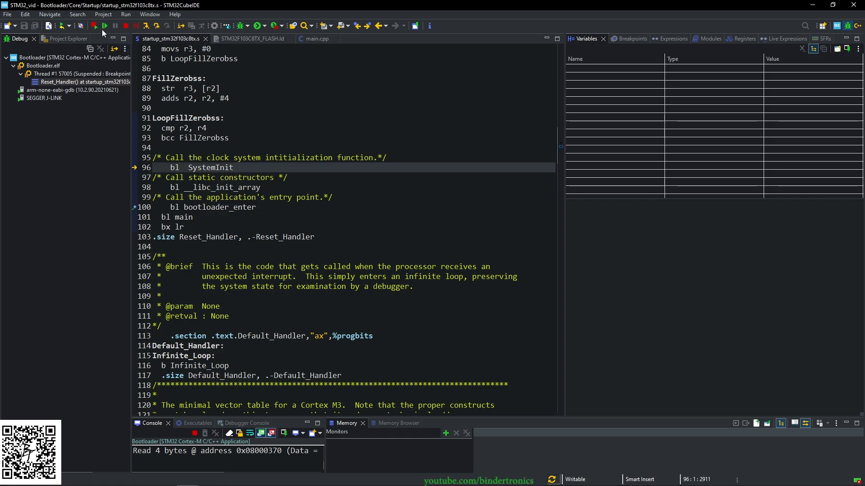
left_click(147, 26)
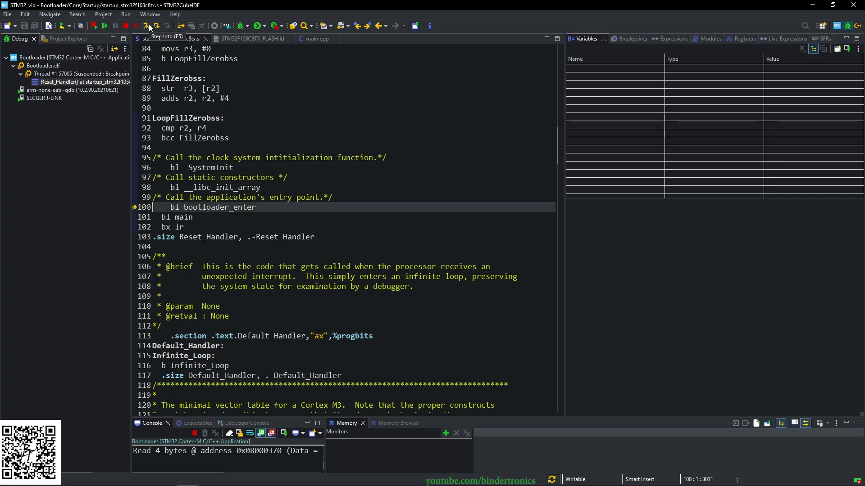
left_click(157, 26)
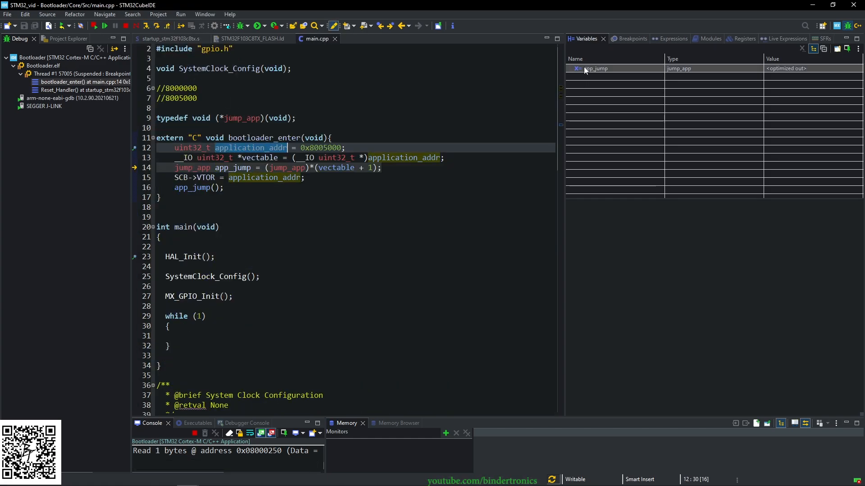
Step: In the Expressions view, show *(vectable + 1) in hexadecimal (0x80056d5)
left_click(664, 39)
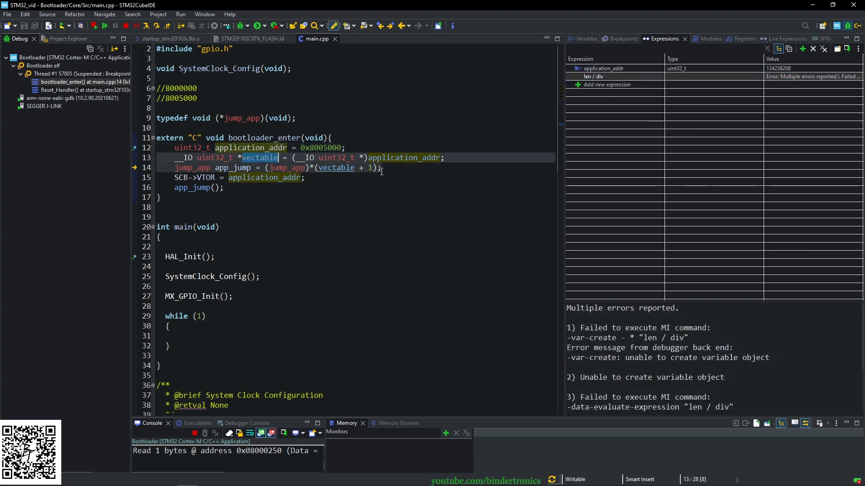
right_click(601, 85)
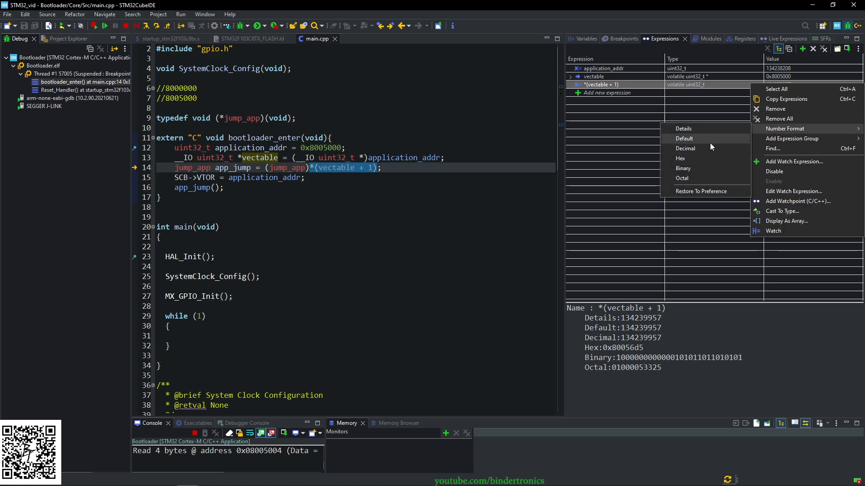
left_click(680, 159)
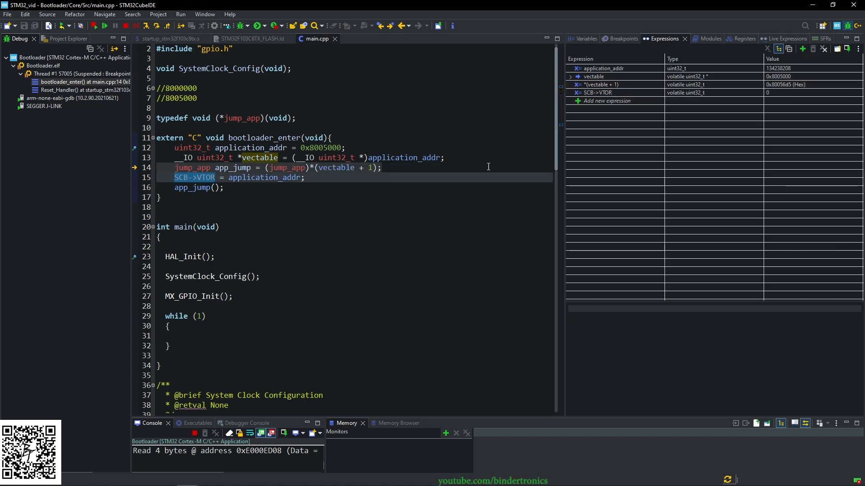
Step: Step past the jump setup lines and display SCB->VTOR as hex, reading 0x8005000
left_click(594, 76)
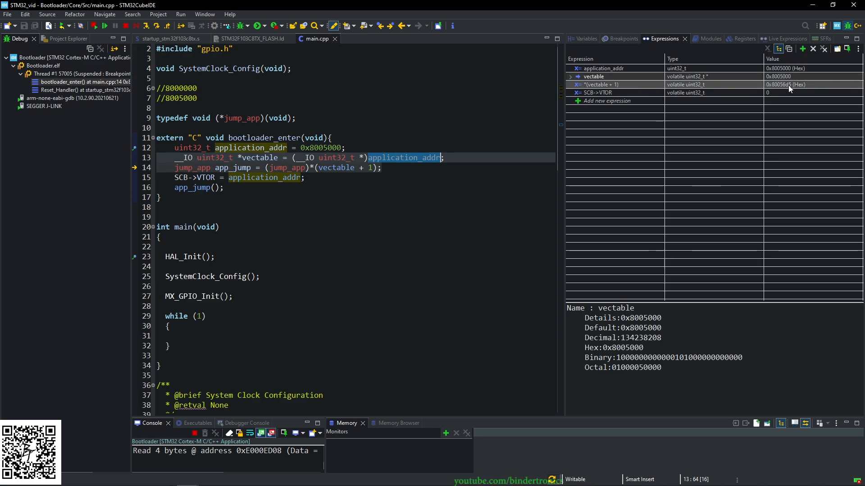
left_click(601, 85)
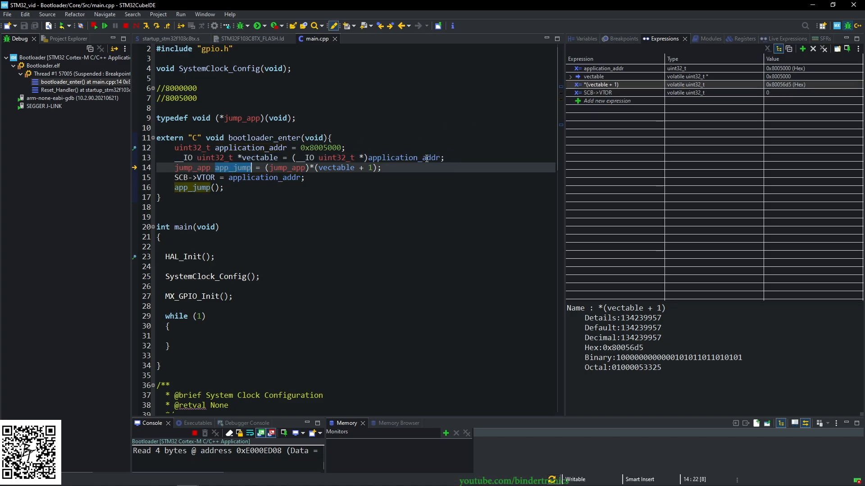
mouse_move(156, 26)
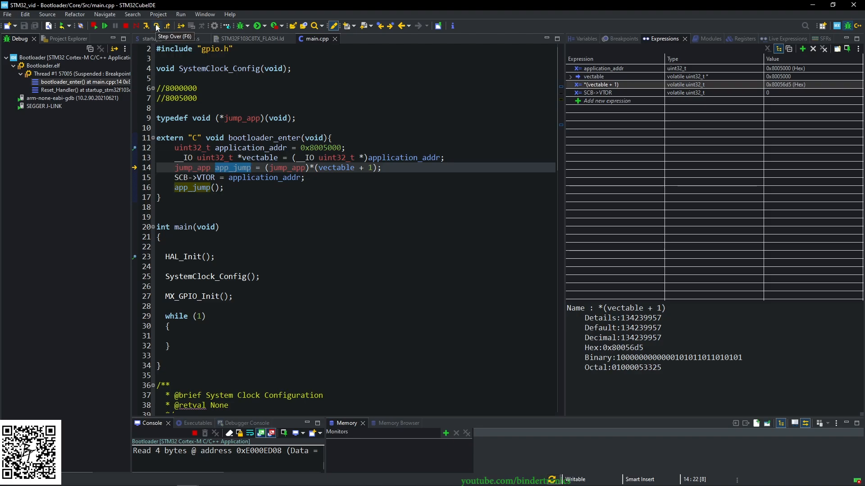
left_click(157, 27)
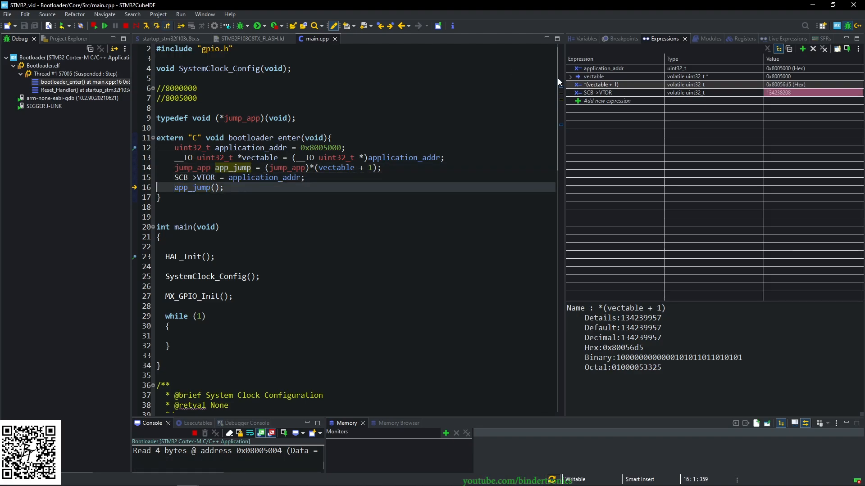
right_click(595, 92)
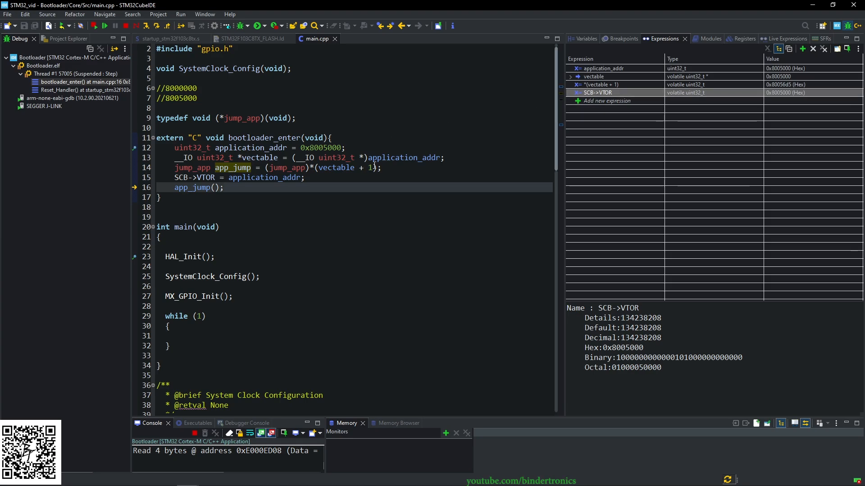
mouse_move(405, 157)
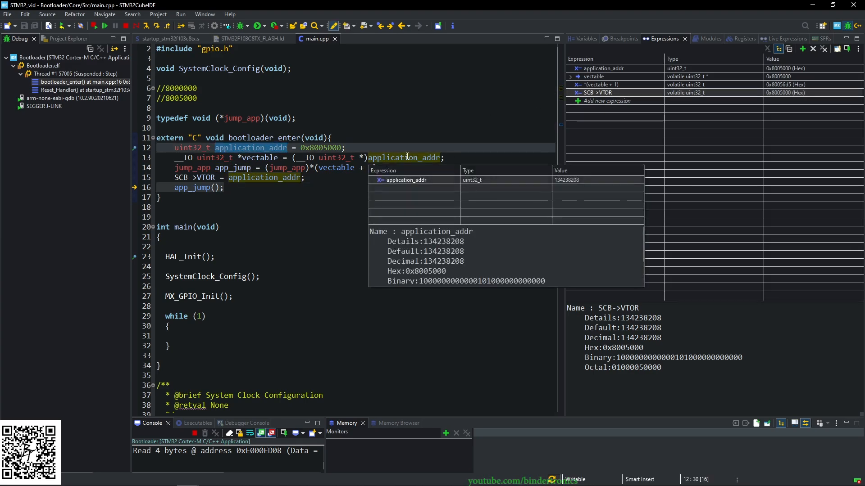
Step: Dismiss the application_addr details and resume so the target runs into the application jump
left_click(204, 177)
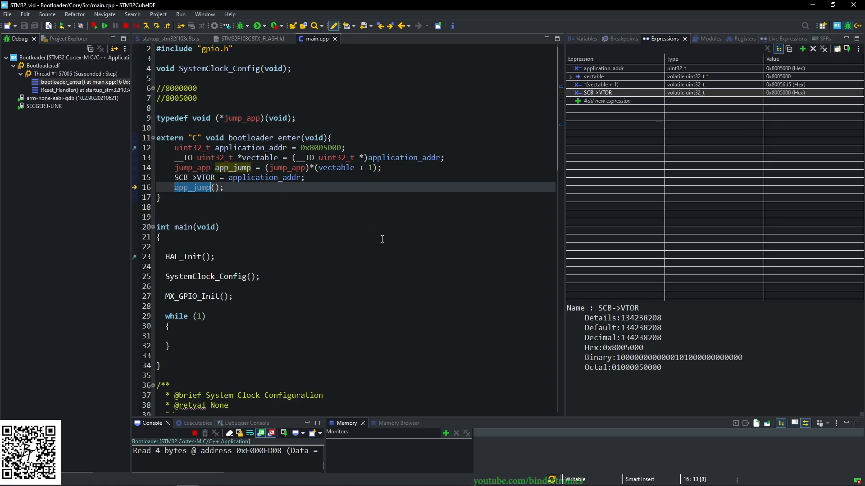
mouse_move(321, 225)
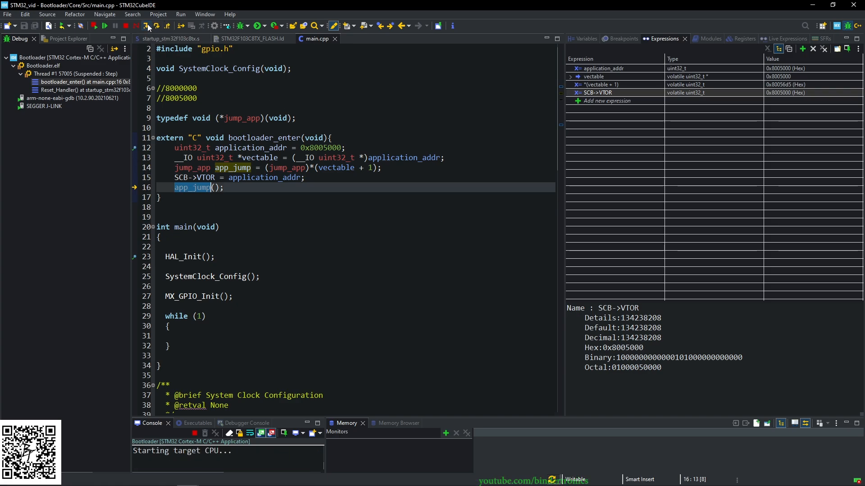
left_click(155, 26)
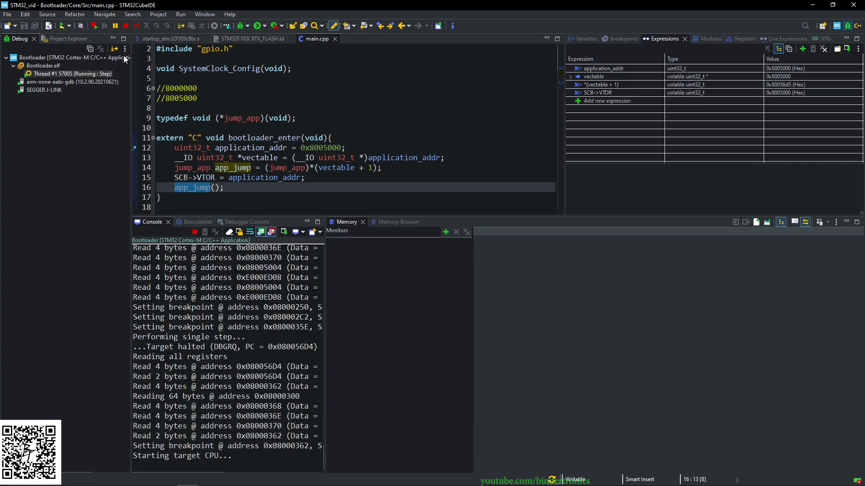
scroll("down", 3)
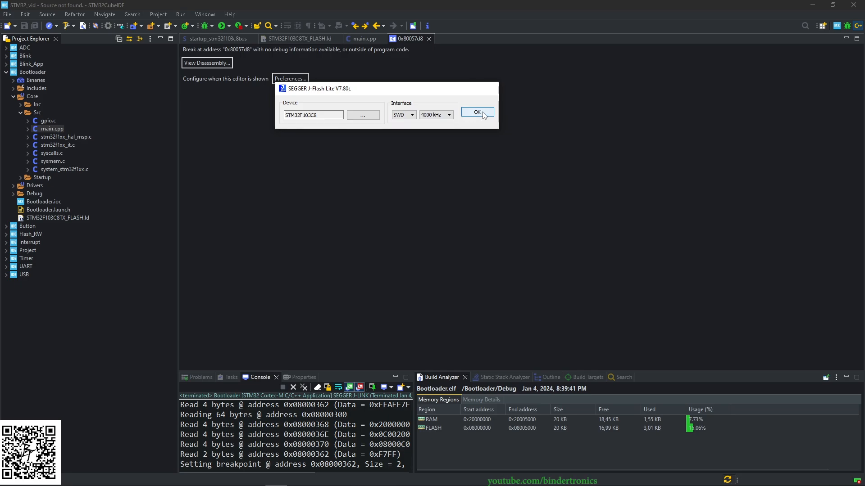
Step: Confirm the J-Flash device settings, relaunch the Bootloader debug session and close the 0xfffffffe source-not-found editor
left_click(477, 111)
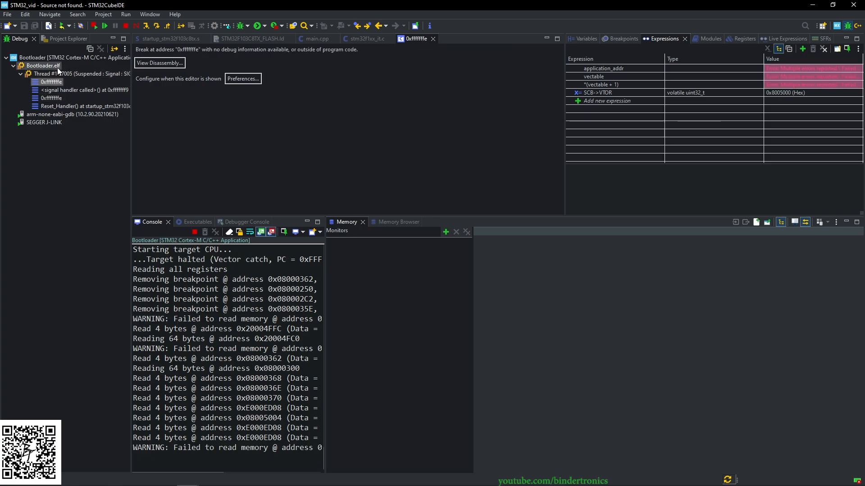
left_click(83, 107)
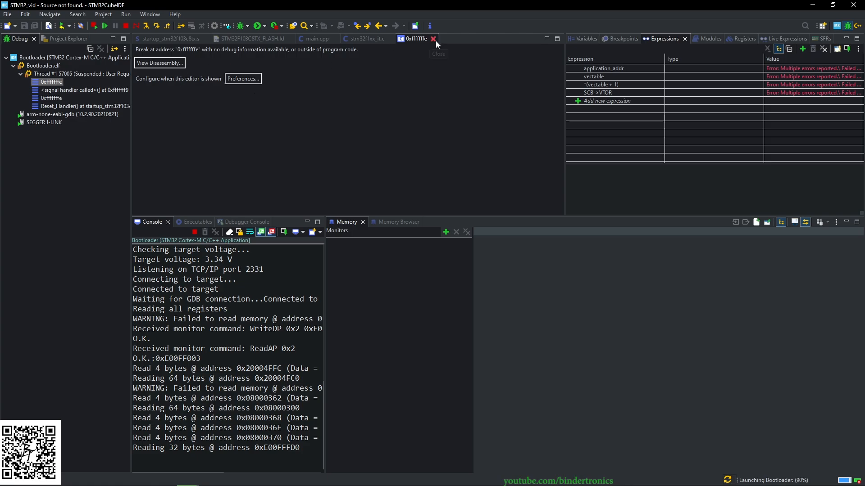
left_click(433, 39)
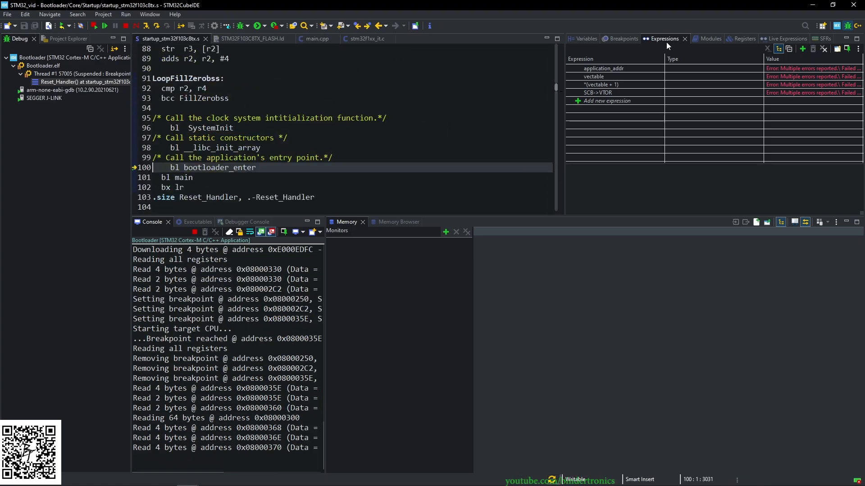
left_click(237, 39)
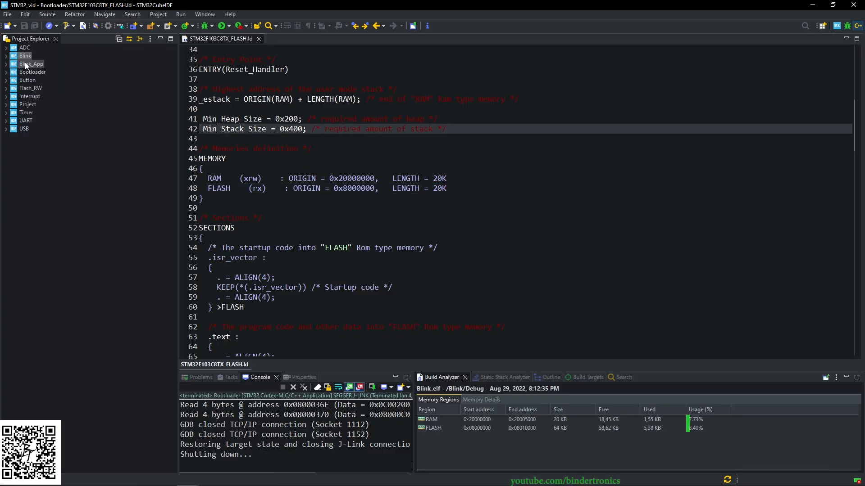
Step: Open Blink_App's Core/Src/system_stm32f1xx.c and locate the VECT_TAB_OFFSET definition
left_click(7, 63)
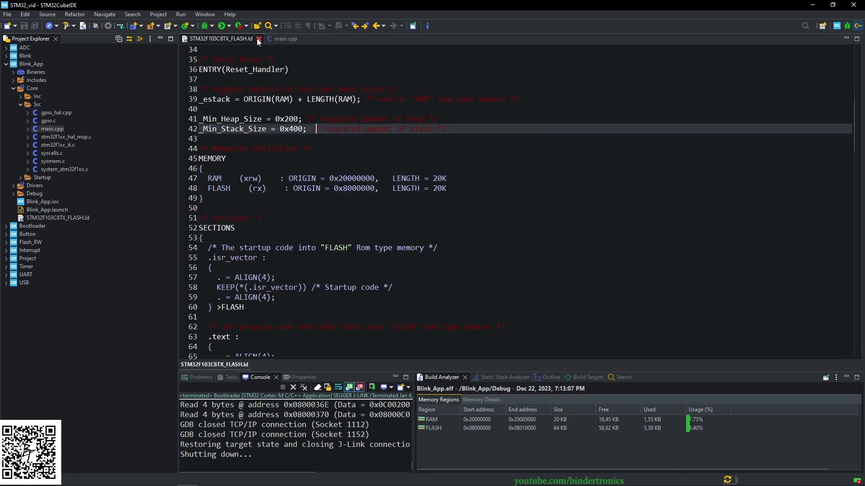
left_click(286, 39)
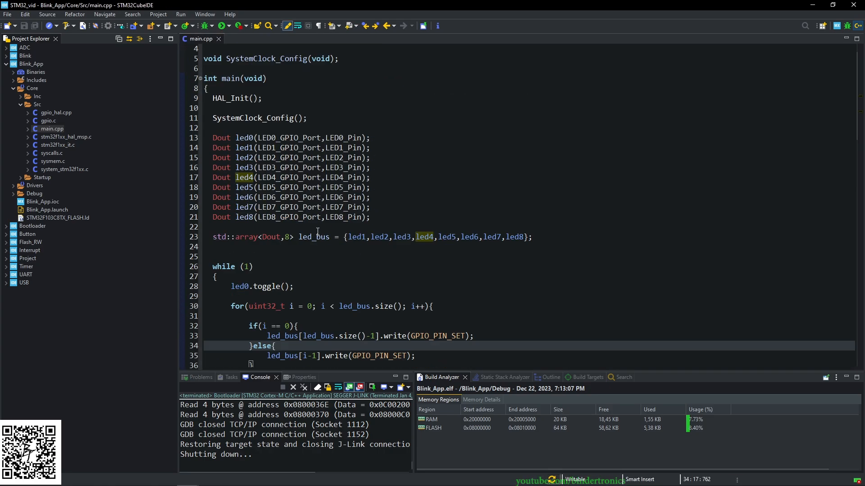
left_click(42, 177)
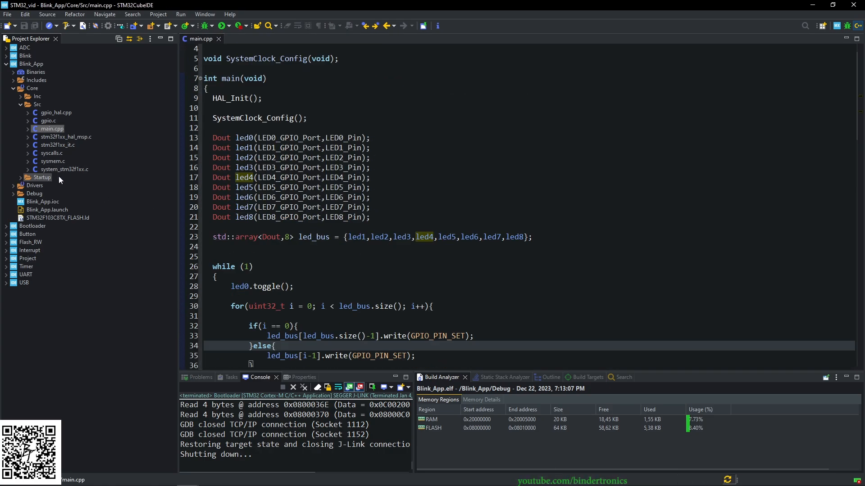
double_click(65, 170)
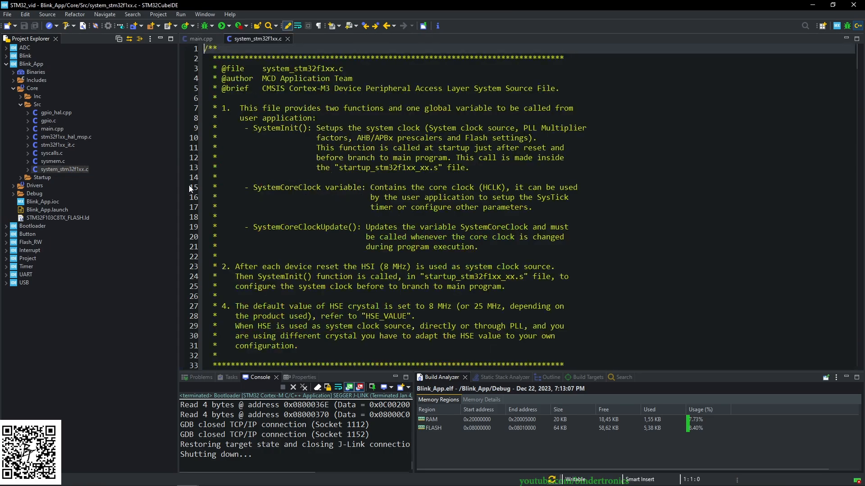
scroll("down", 3)
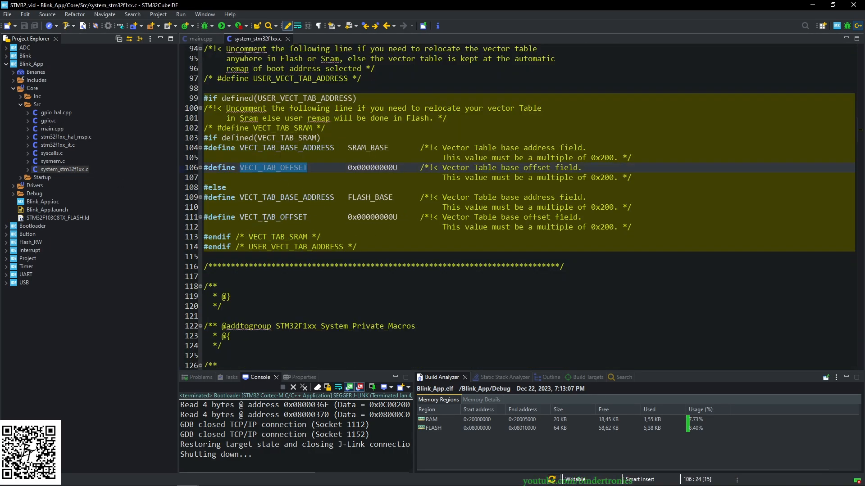
left_click(267, 217)
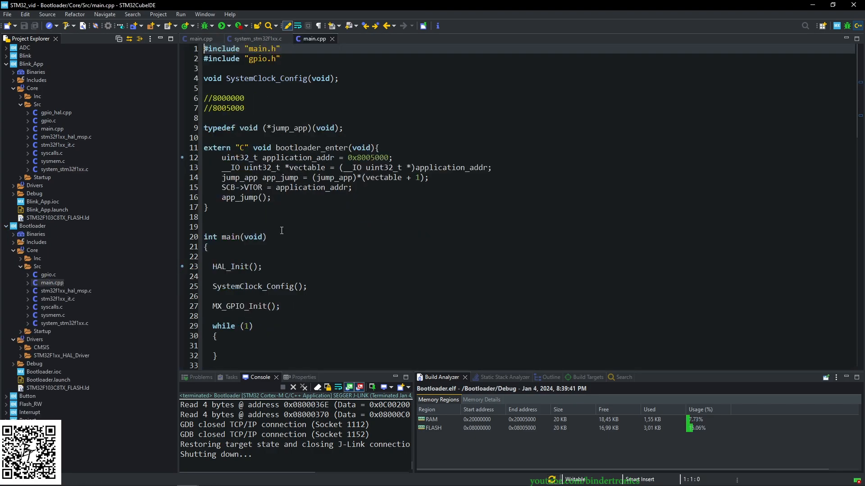
Step: Check the bootloader's 0x8005000 application address and set VECT_TAB_OFFSET to 0x00005000U
left_click(371, 157)
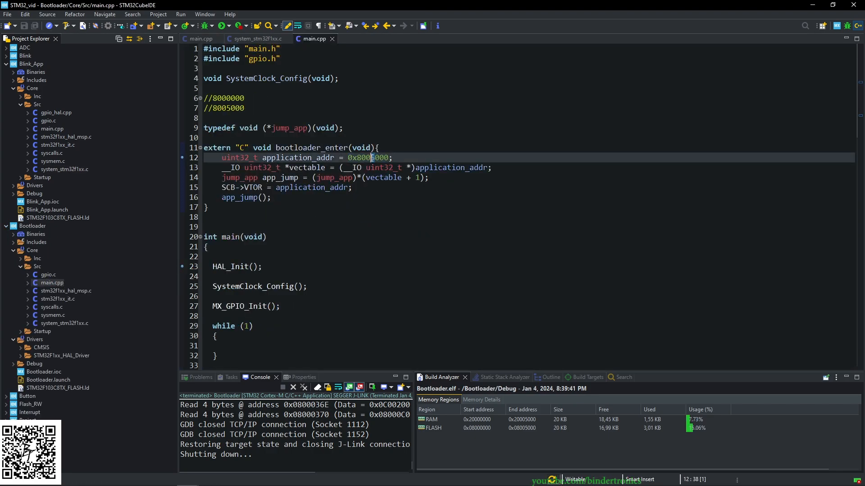
double_click(369, 157)
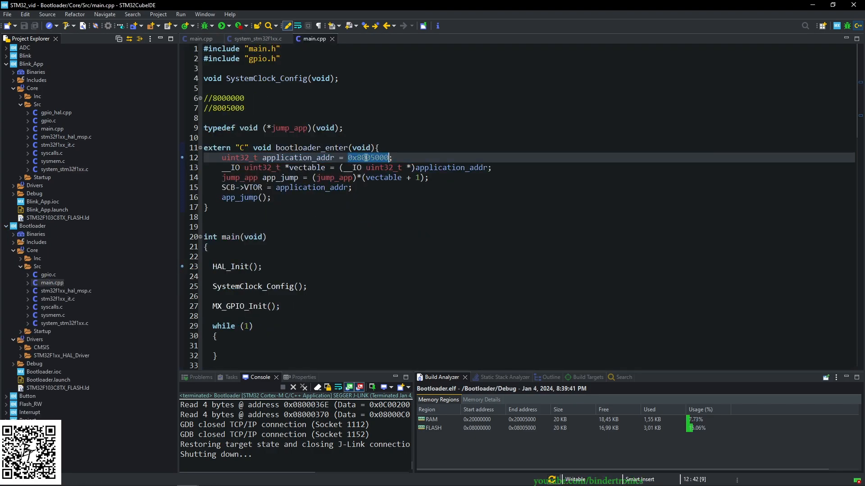
left_click(373, 157)
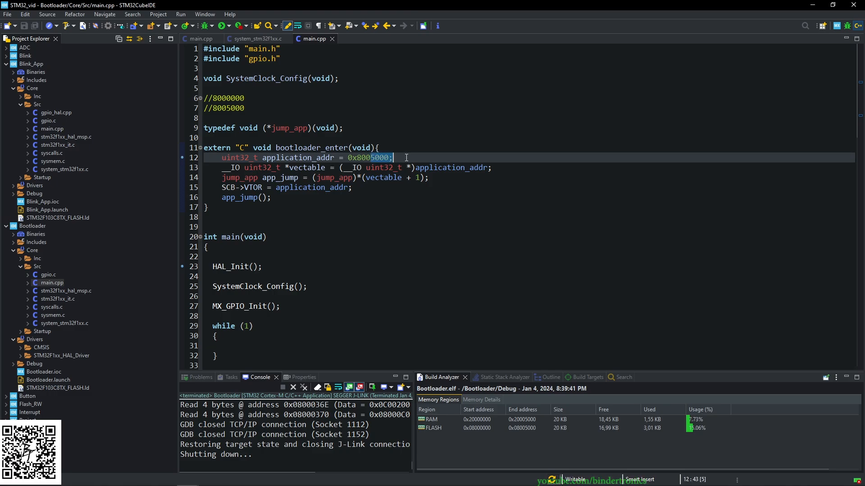
left_click(254, 39)
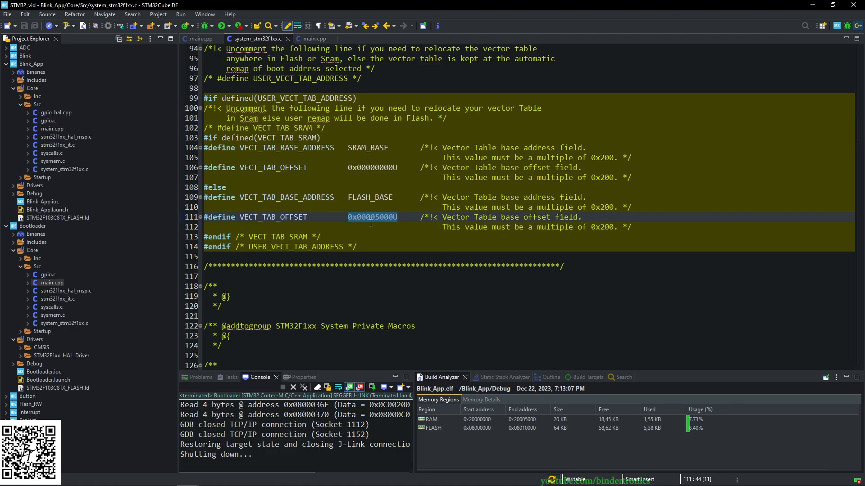
left_click(286, 208)
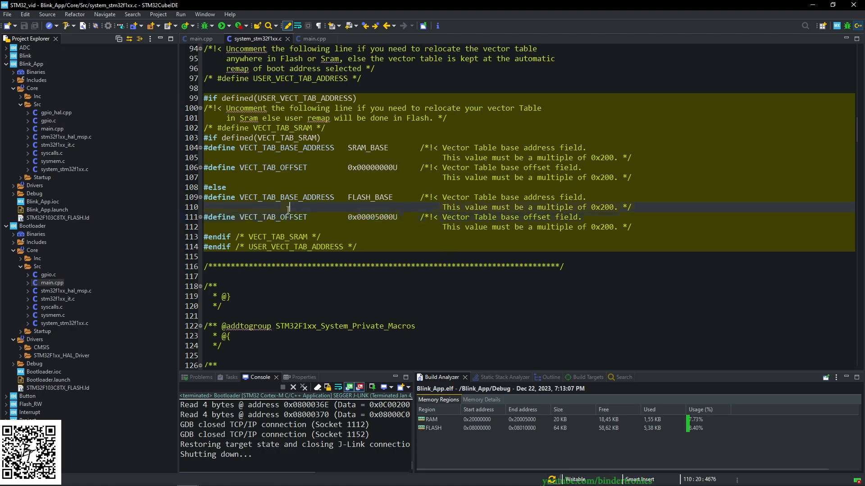
right_click(270, 197)
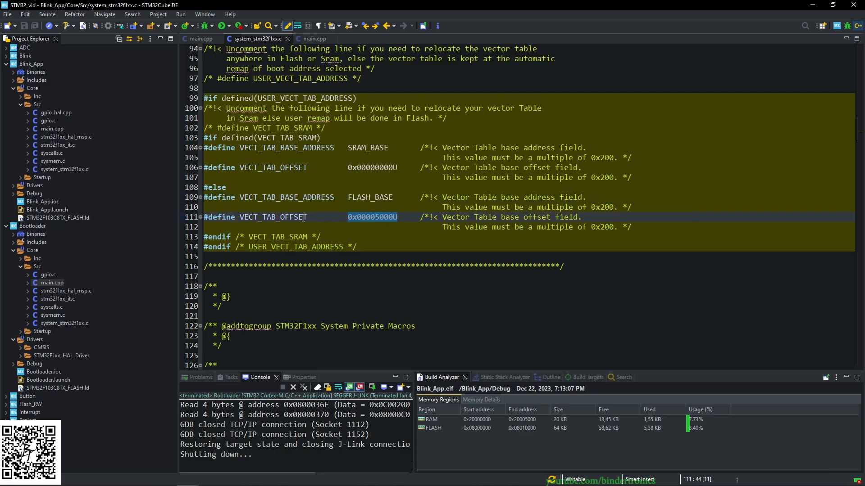
Step: Compare with the bootloader's main.cpp, then review SystemInit ORing the offset into SCB->VTOR
left_click(312, 39)
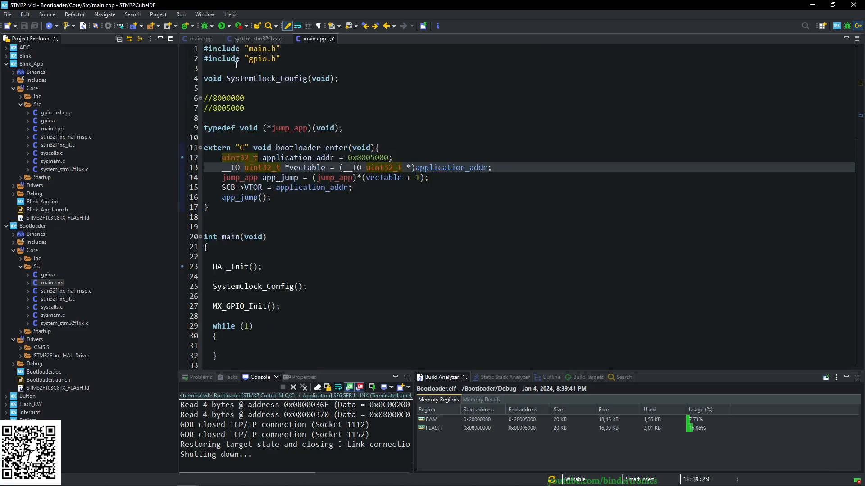
left_click(255, 39)
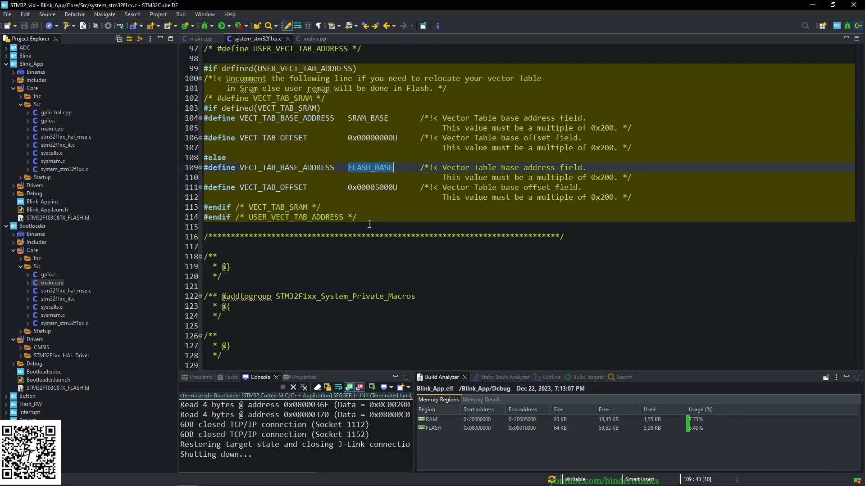
scroll("down", 3)
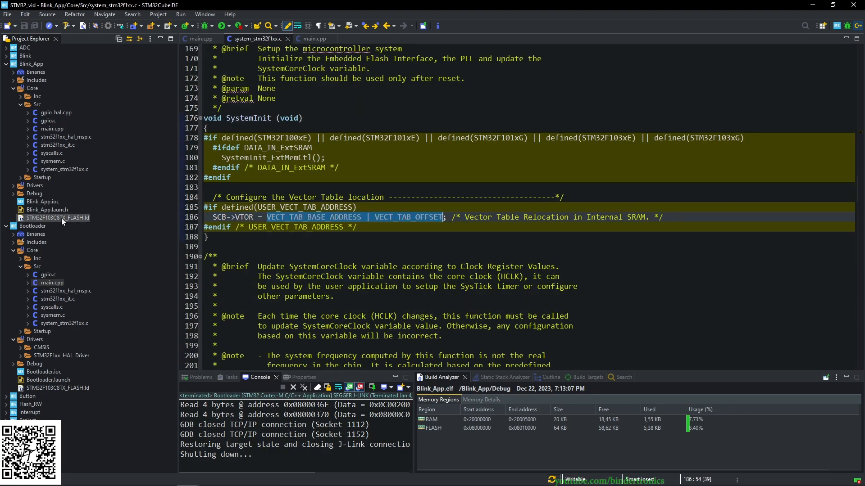
Step: In Blink_App's flash linker script, change the FLASH LENGTH from 64K to 44K
double_click(57, 217)
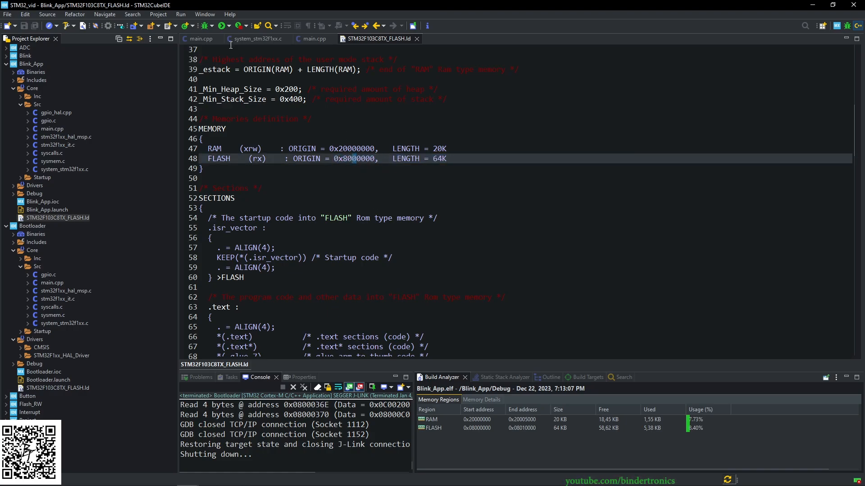
left_click(312, 39)
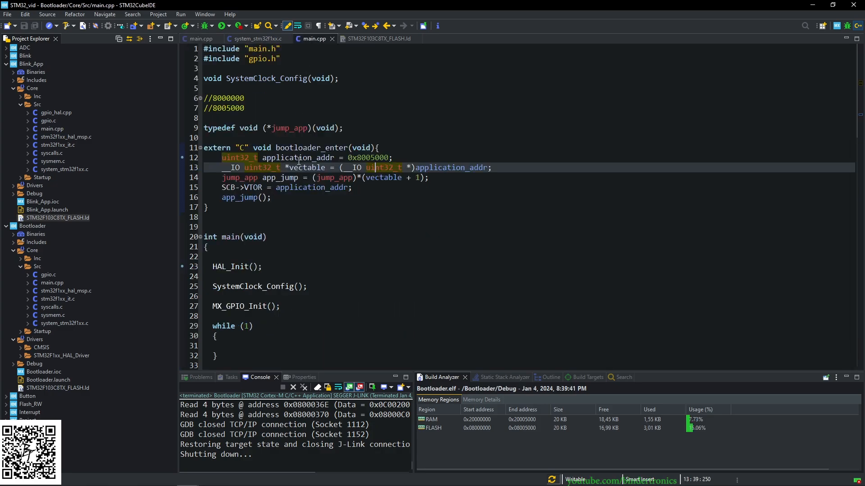
left_click(377, 39)
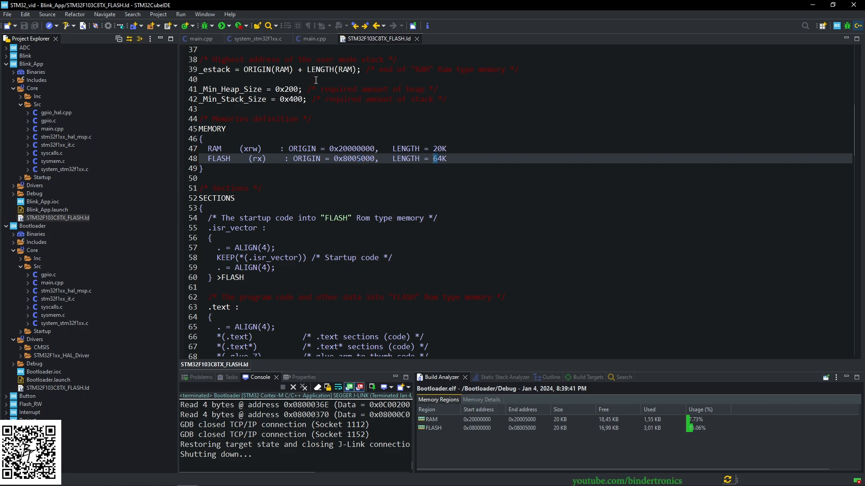
left_click(44, 372)
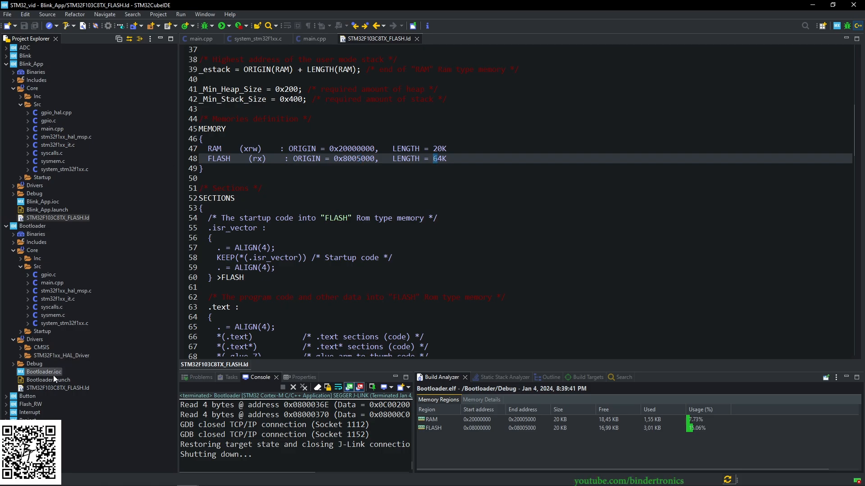
left_click(457, 39)
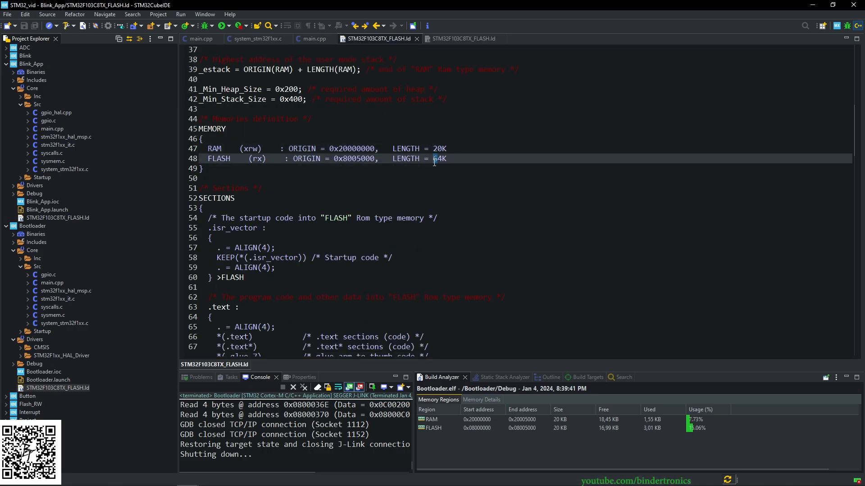
type("4")
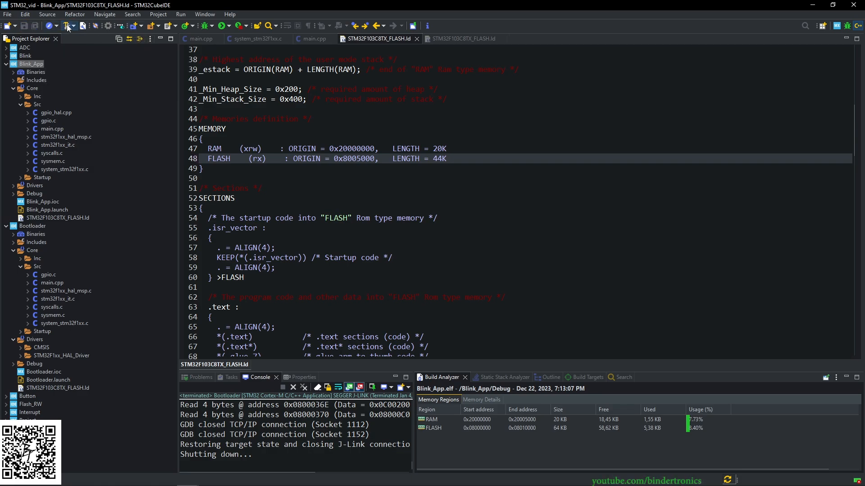
Step: Rebuild Blink_App with 0 errors and bring up the Bootloader's main.cpp at bootloader_enter
left_click(69, 26)
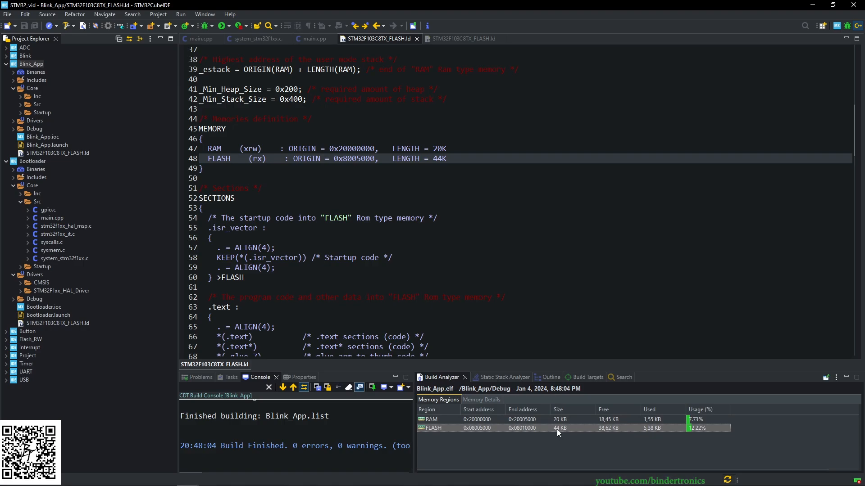
left_click(33, 160)
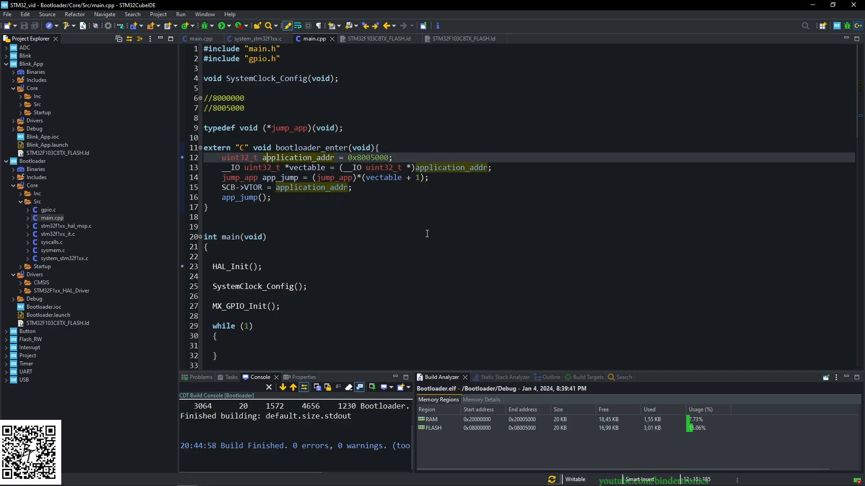
double_click(311, 147)
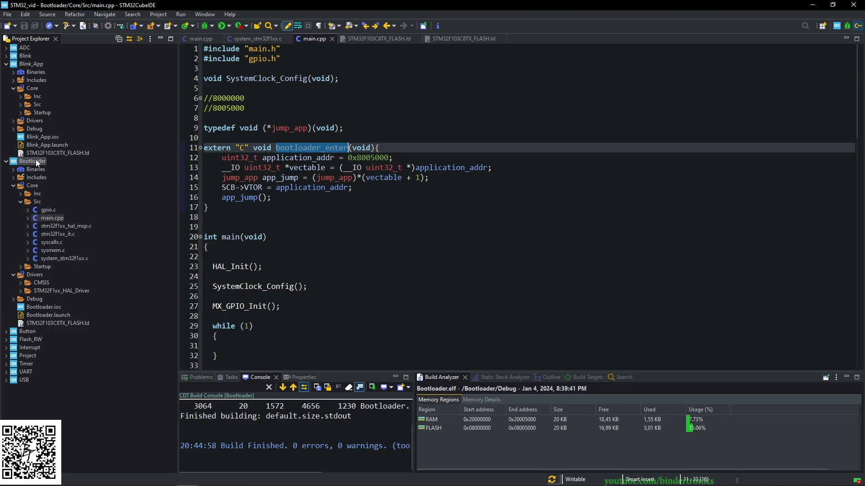
Step: Open Debug Configurations for the Bootloader launch and settle on the Startup tab's load list
right_click(34, 162)
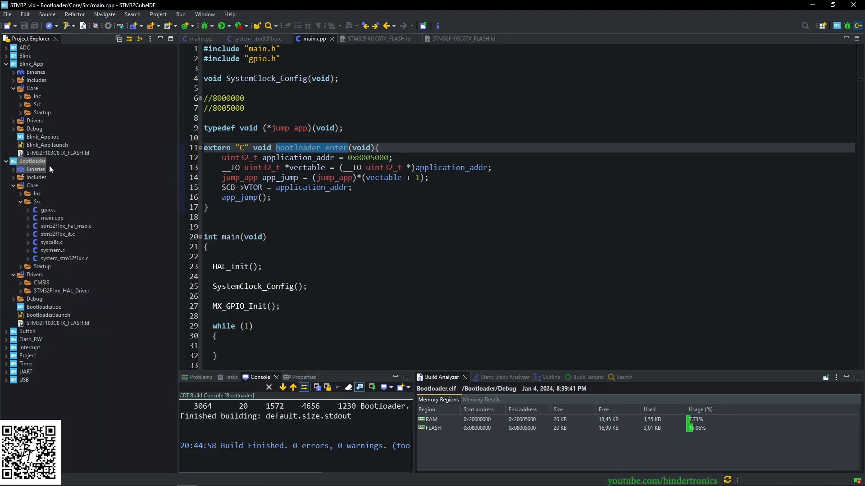
right_click(32, 160)
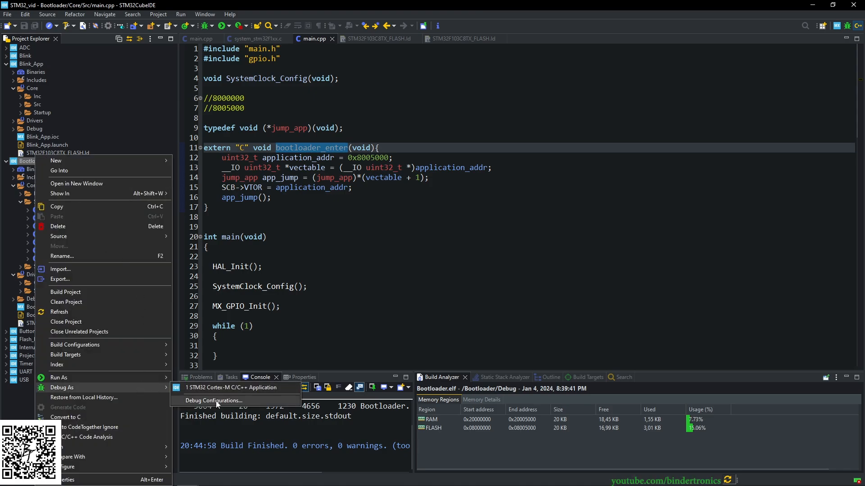
left_click(214, 401)
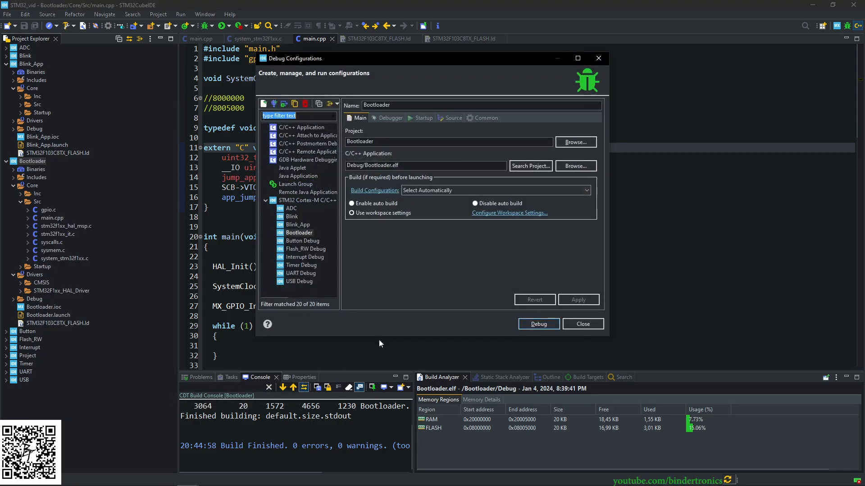
mouse_move(386, 122)
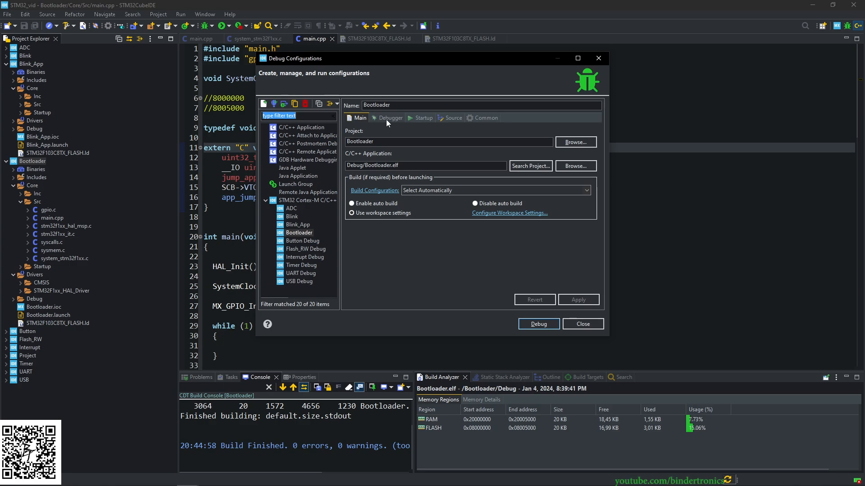
left_click(423, 117)
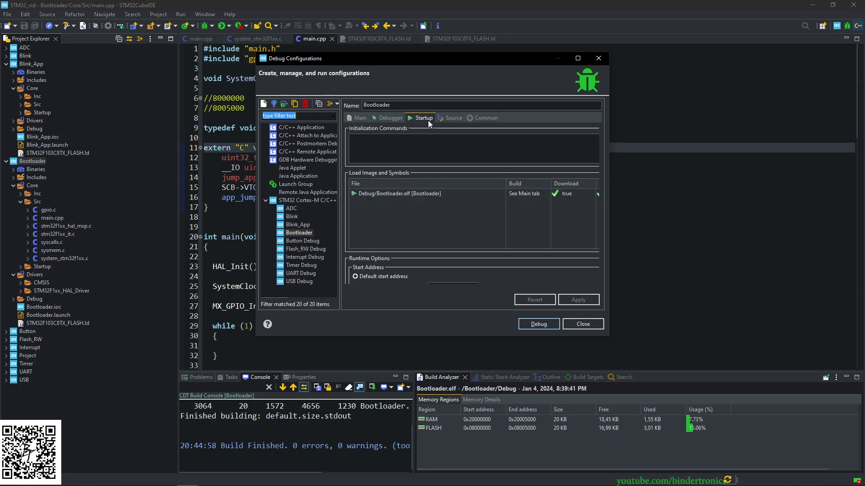
left_click(453, 117)
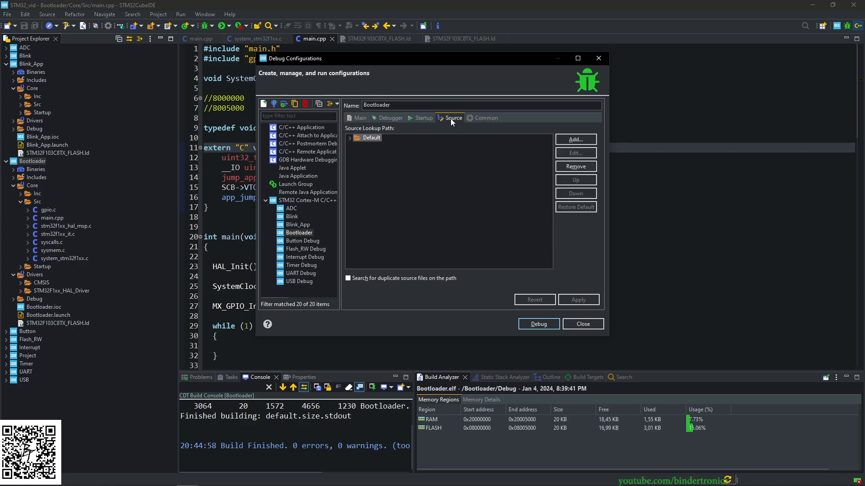
left_click(454, 117)
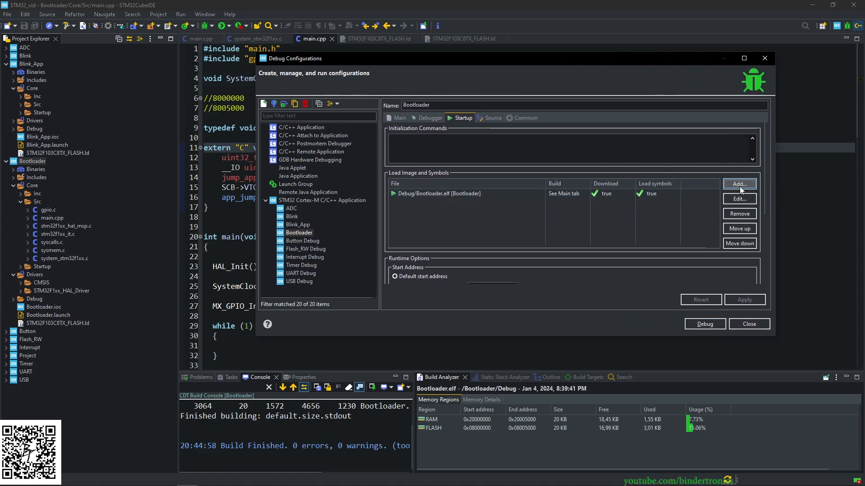
Step: Add the Blink_App project image to the Bootloader launch's Load Image and Symbols list
left_click(739, 184)
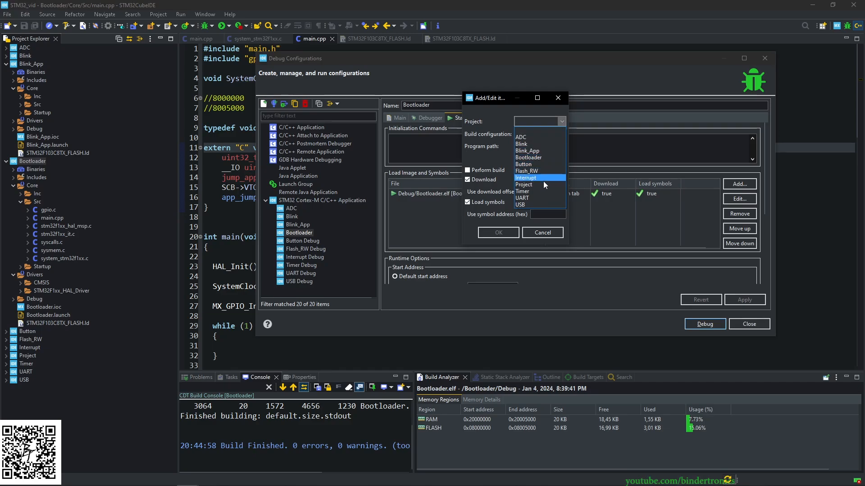
mouse_move(540, 151)
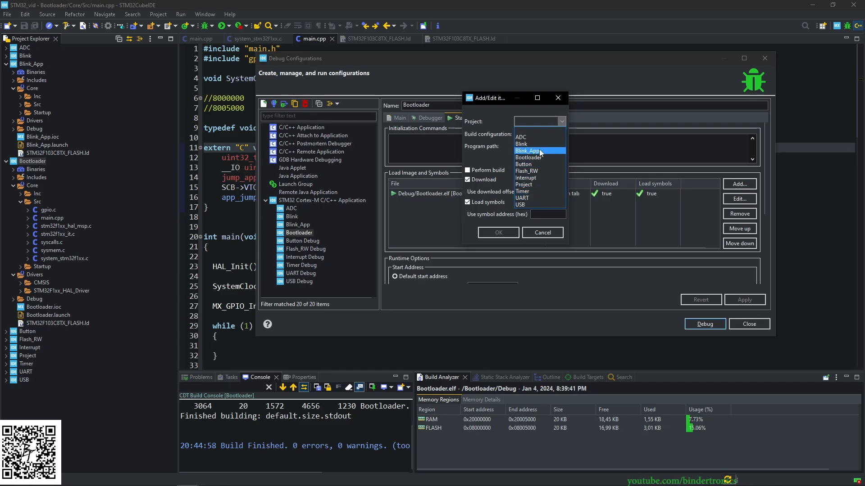
left_click(528, 151)
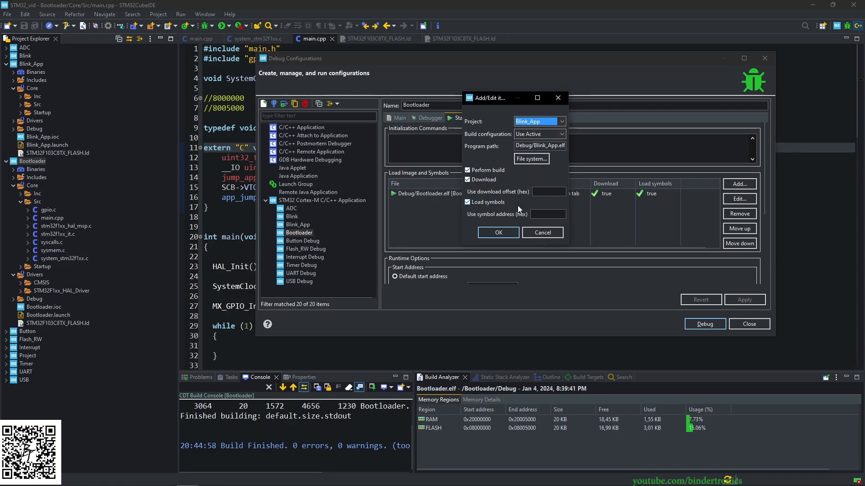
left_click(498, 232)
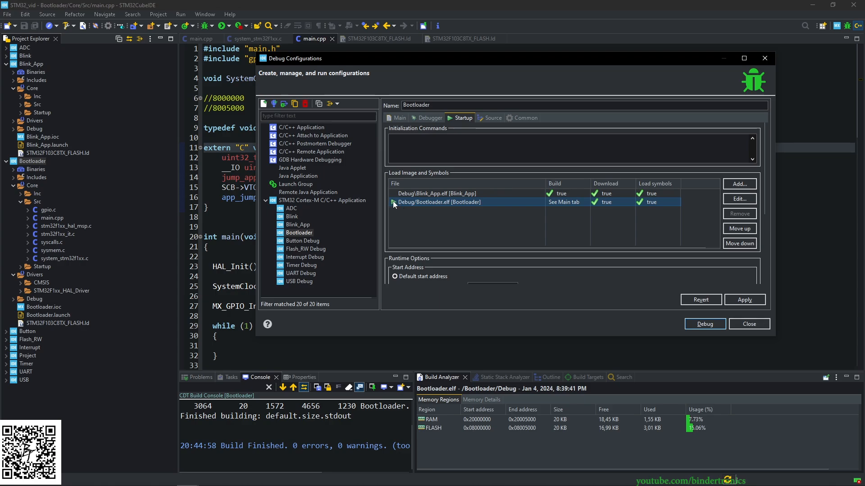
left_click(436, 194)
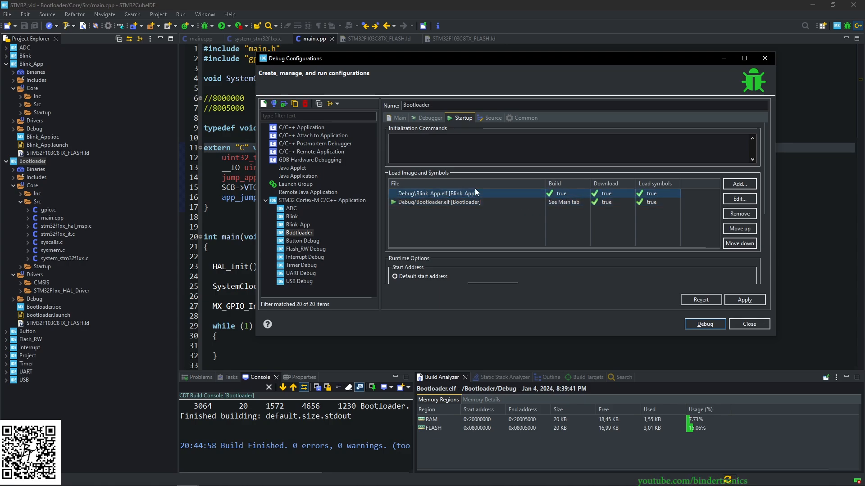
mouse_move(429, 197)
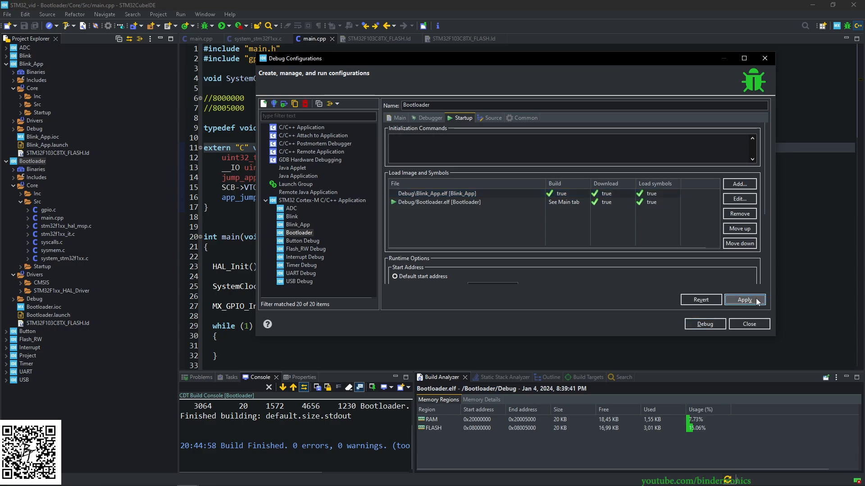
Step: Apply the configuration and launch debugging, halting inside bootloader_enter
left_click(744, 299)
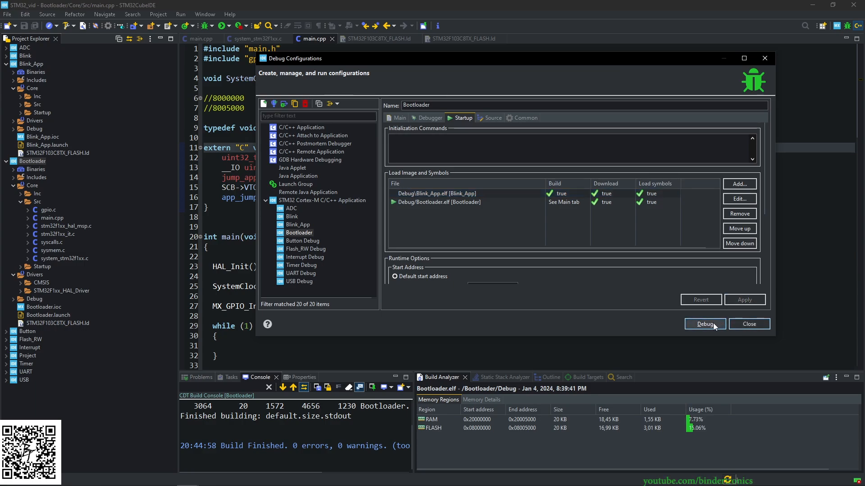
left_click(705, 323)
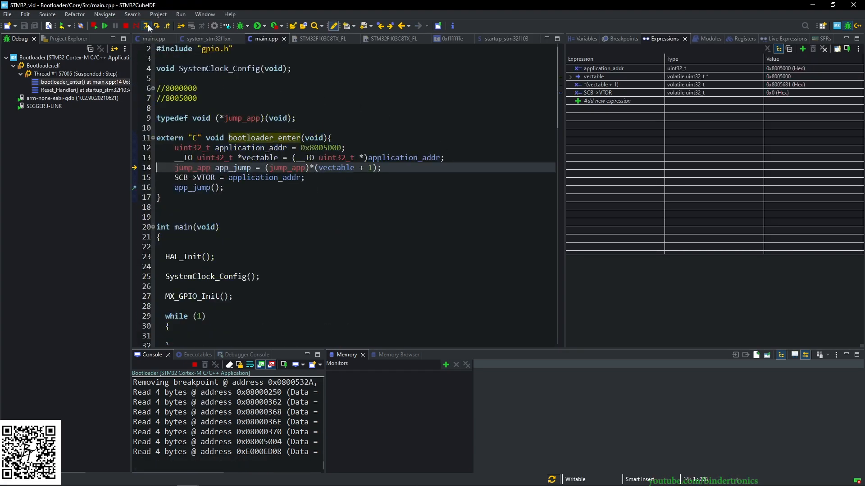
Step: Step over the VTOR setup, check the app's startup file, then step into app_jump() landing in Blink_App's Reset_Handler
left_click(156, 26)
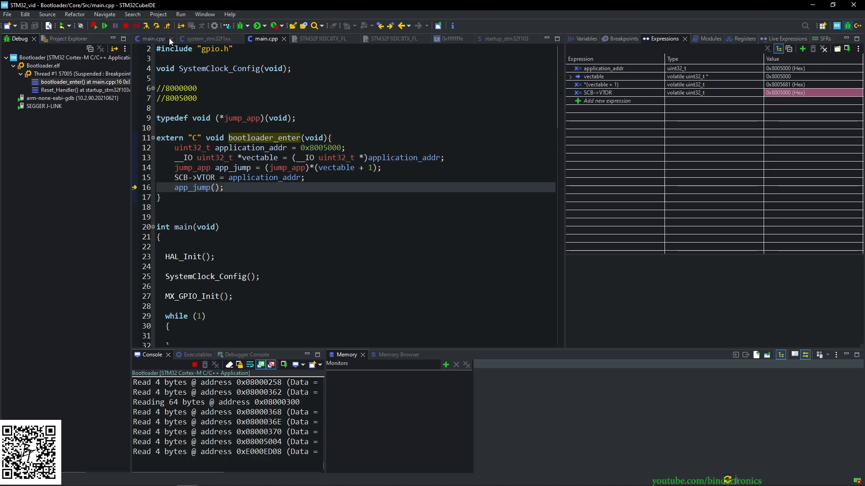
left_click(57, 38)
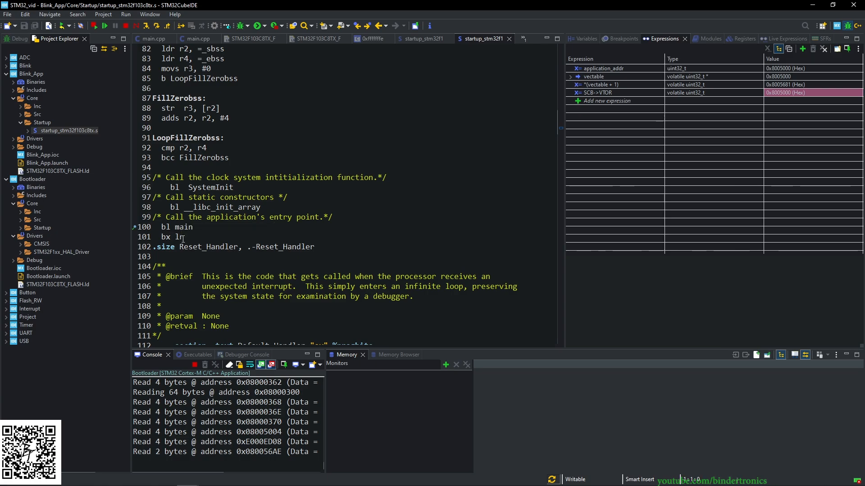
double_click(184, 227)
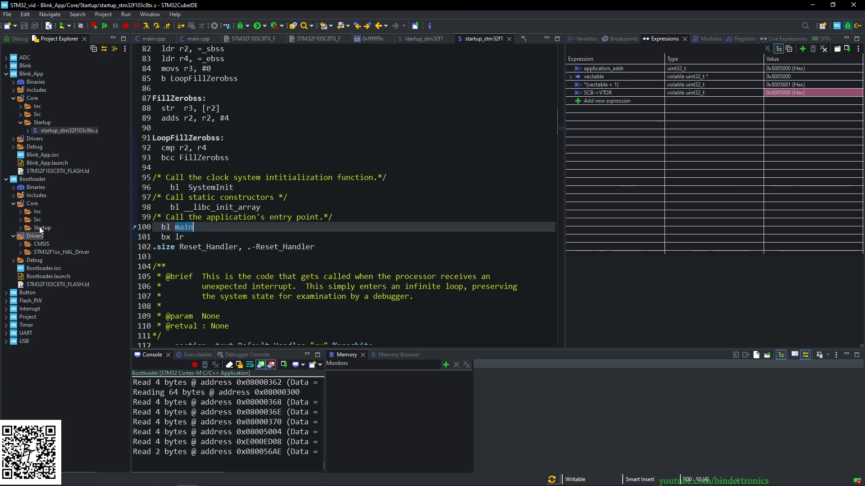
left_click(16, 38)
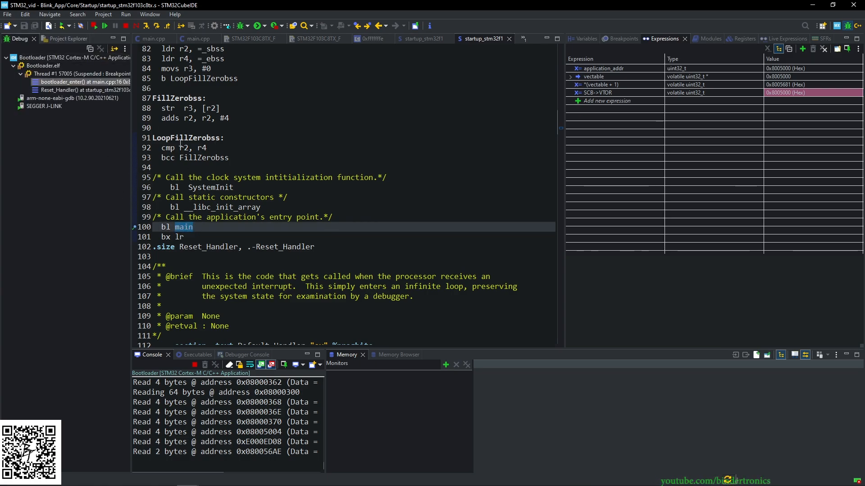
left_click(145, 26)
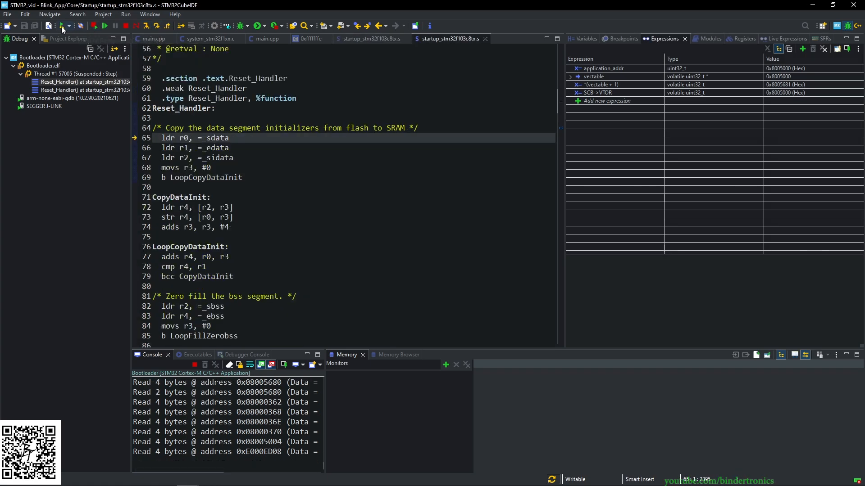
Step: Restart from bootloader startup, step through app_jump into Blink_App's Reset_Handler, then terminate the debug session
left_click(156, 25)
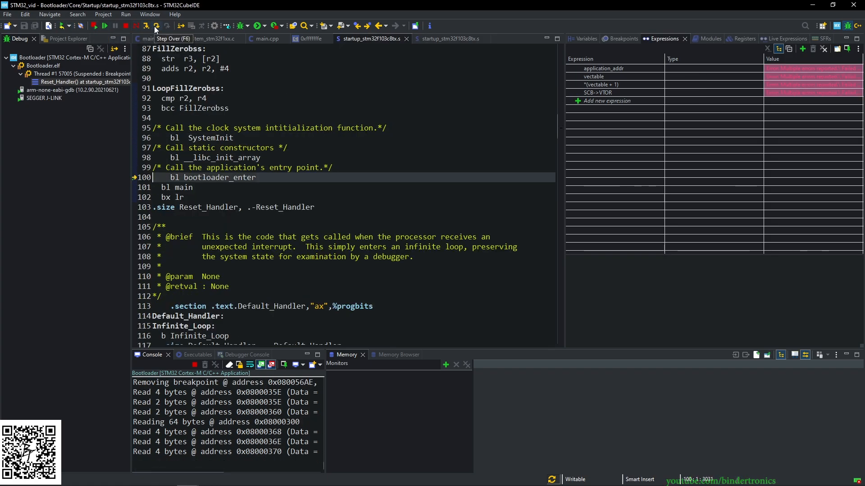
left_click(156, 26)
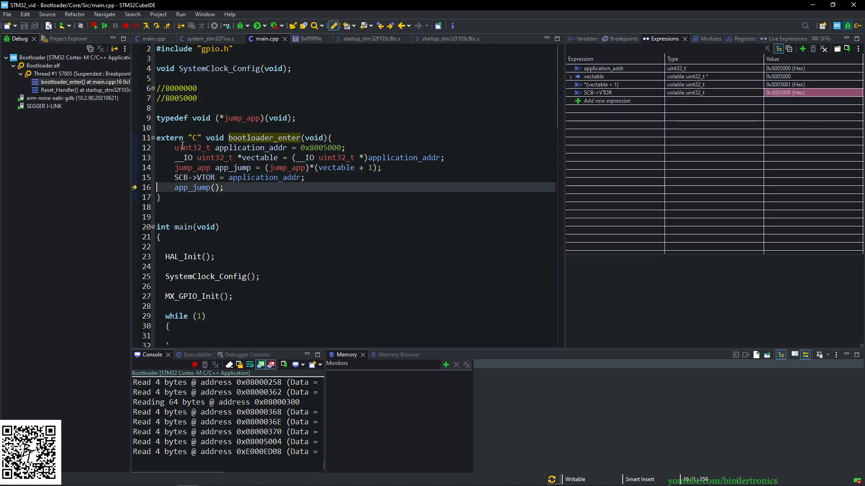
mouse_move(146, 27)
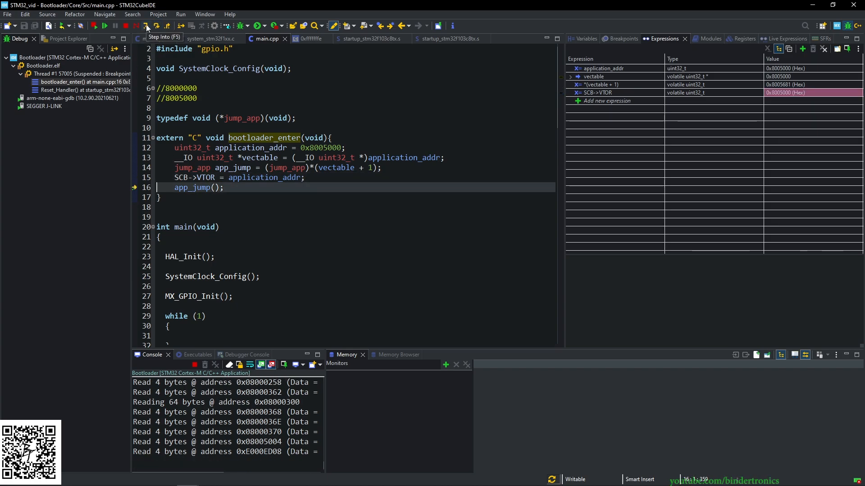
left_click(146, 26)
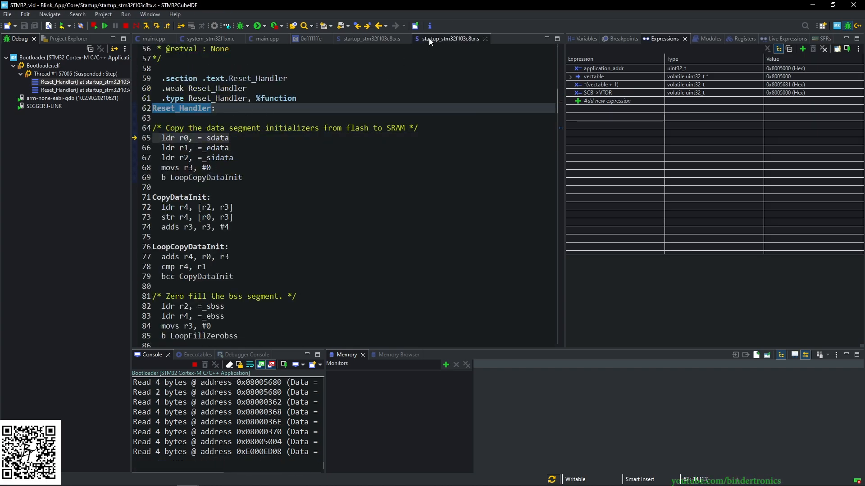
mouse_move(436, 41)
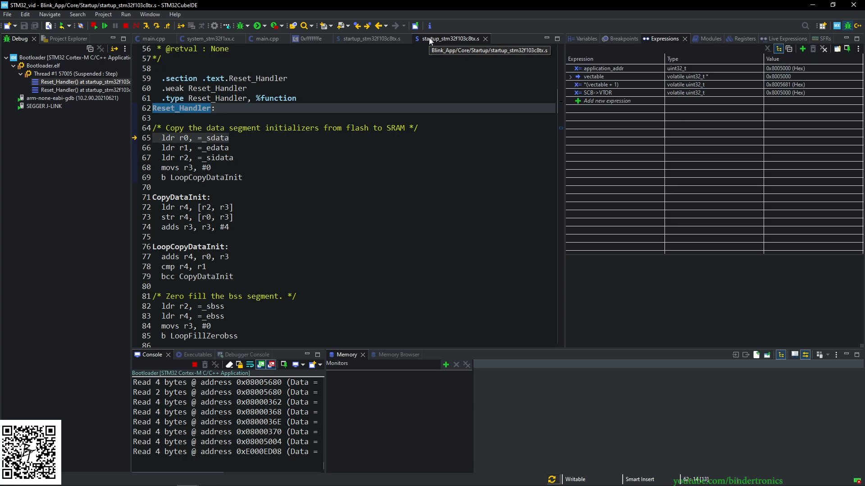
scroll("down", 3)
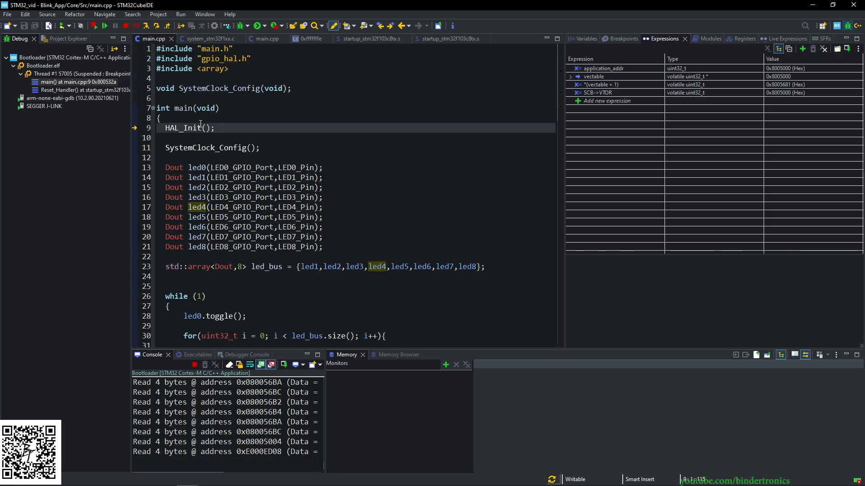
left_click(157, 27)
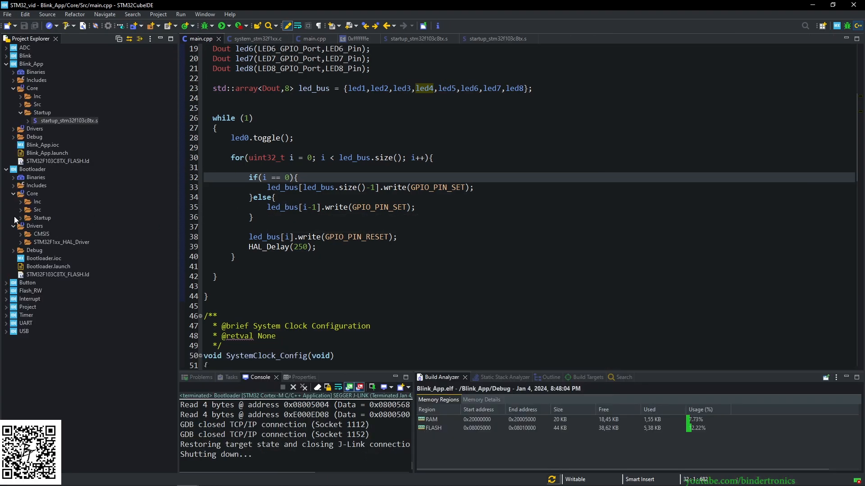
Step: Review the Bootloader's main.cpp jump code and its startup file in the editor
left_click(314, 38)
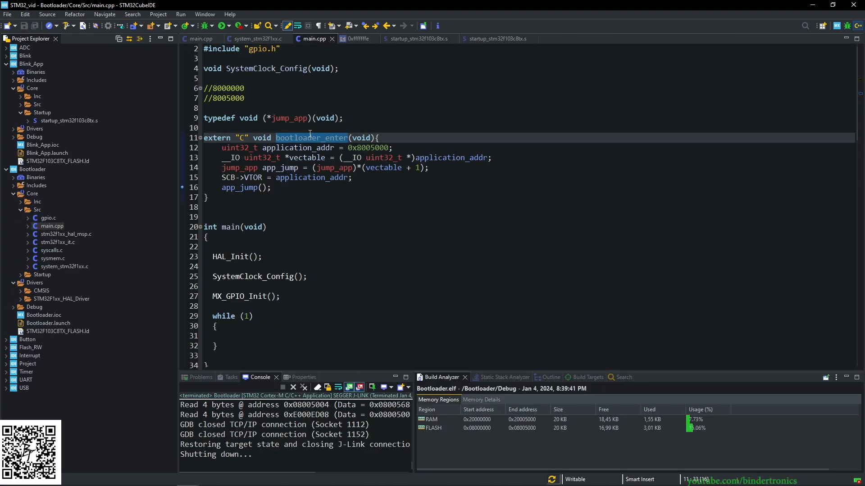
left_click(61, 298)
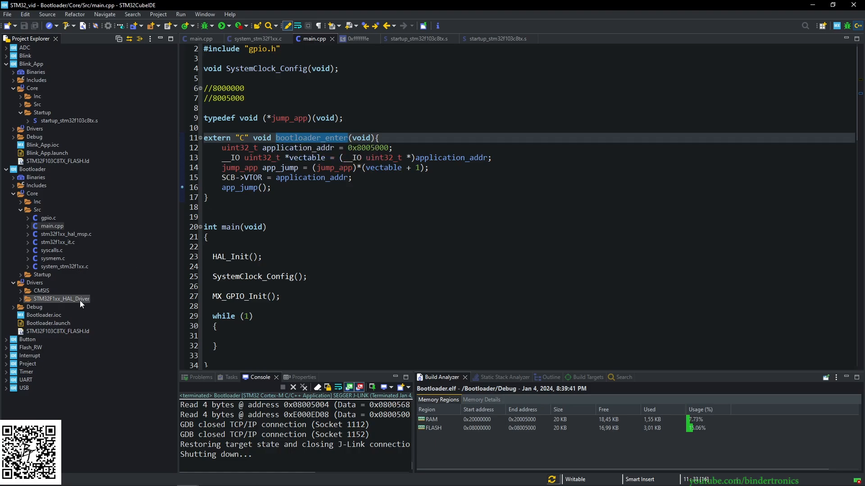
left_click(28, 275)
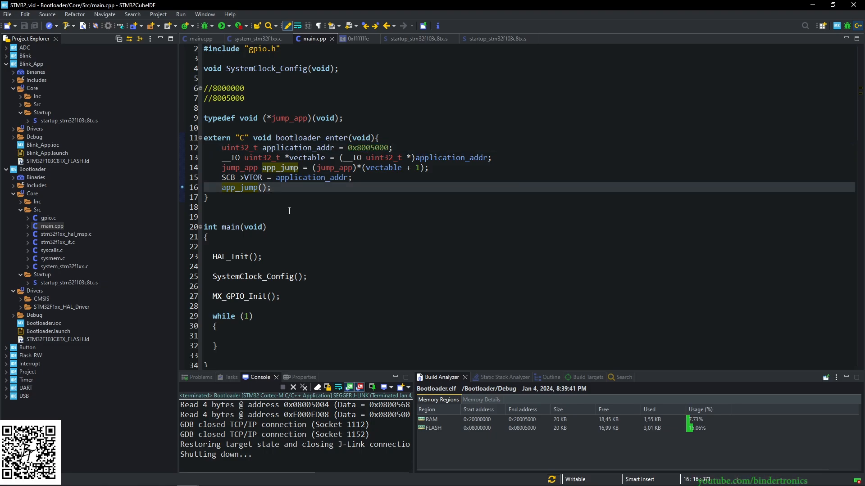
Step: Bring up the Bootloader project's Properties from the Project Explorer
left_click(270, 188)
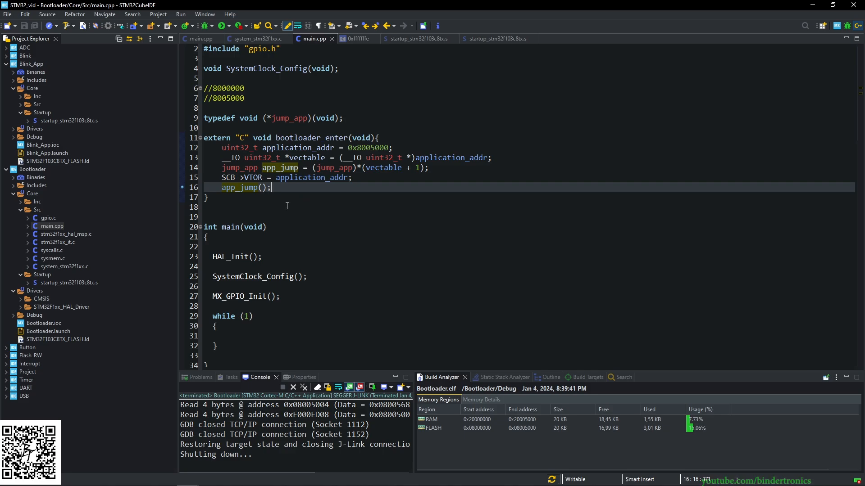
mouse_move(281, 168)
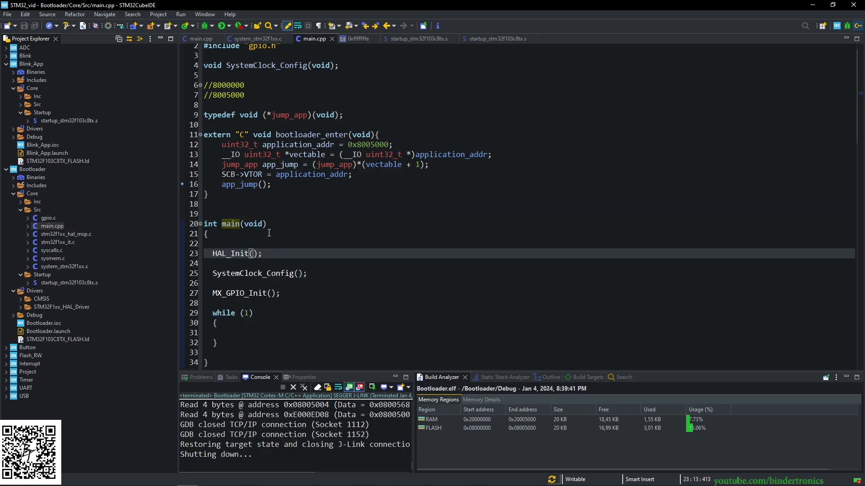
double_click(312, 134)
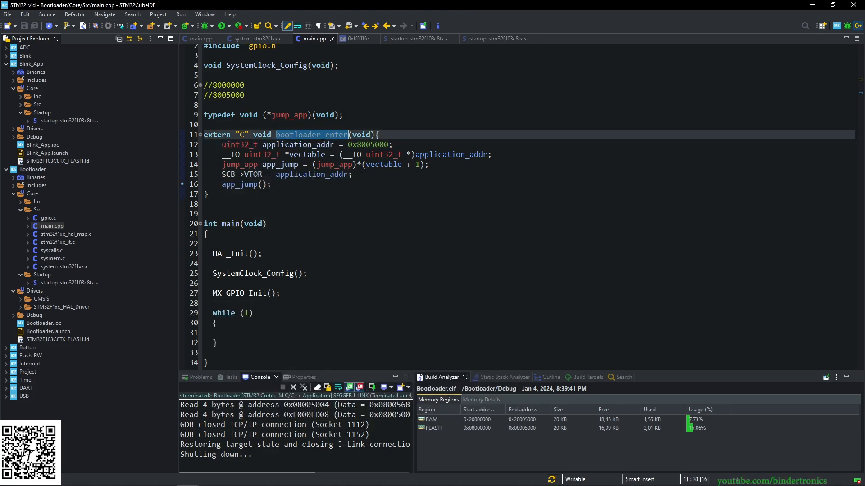
mouse_move(257, 206)
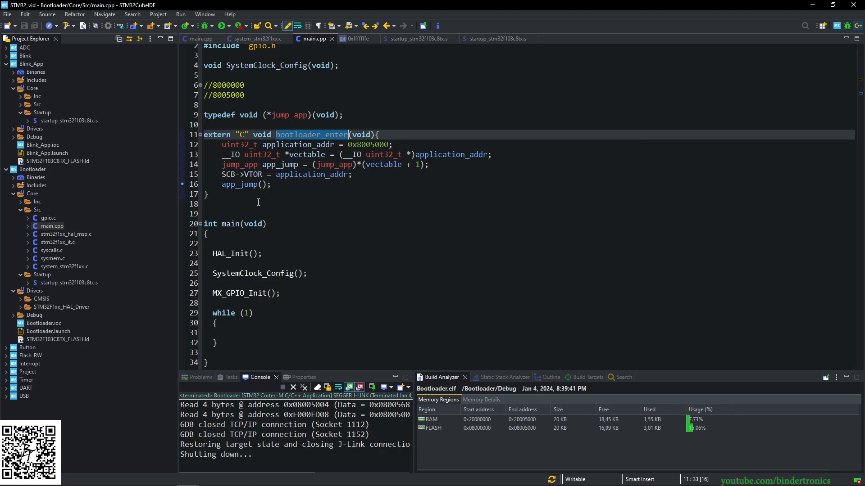
left_click(219, 243)
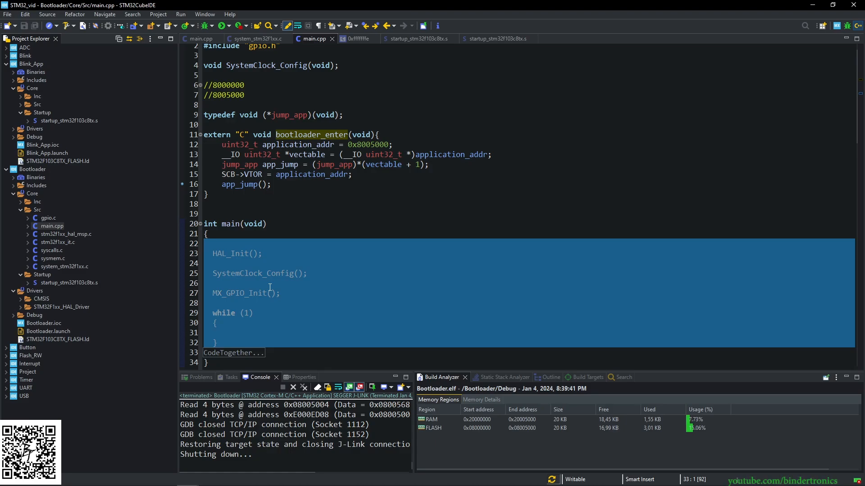
mouse_move(280, 279)
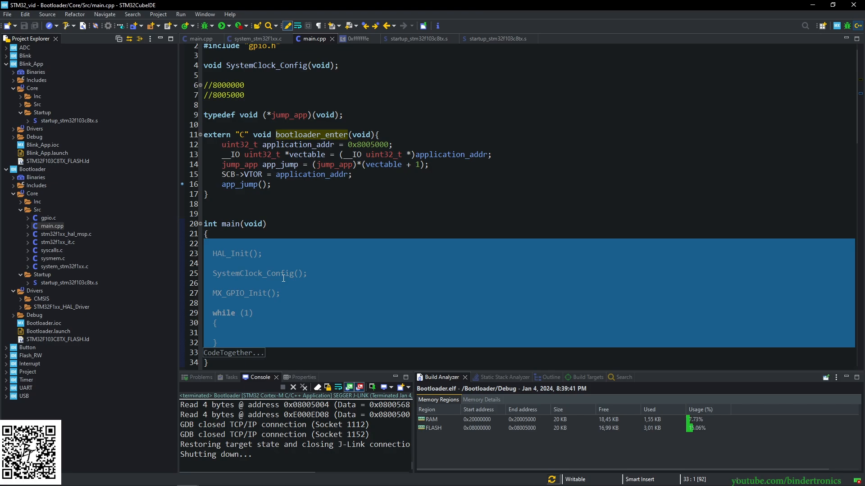
mouse_move(283, 286)
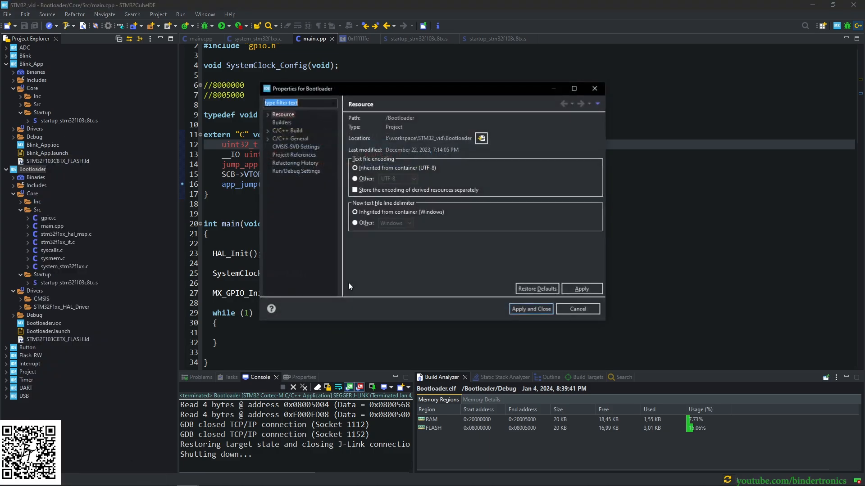
Step: Set the Bootloader MCU GCC Compiler optimization level to Optimize for size (-Os)
left_click(291, 139)
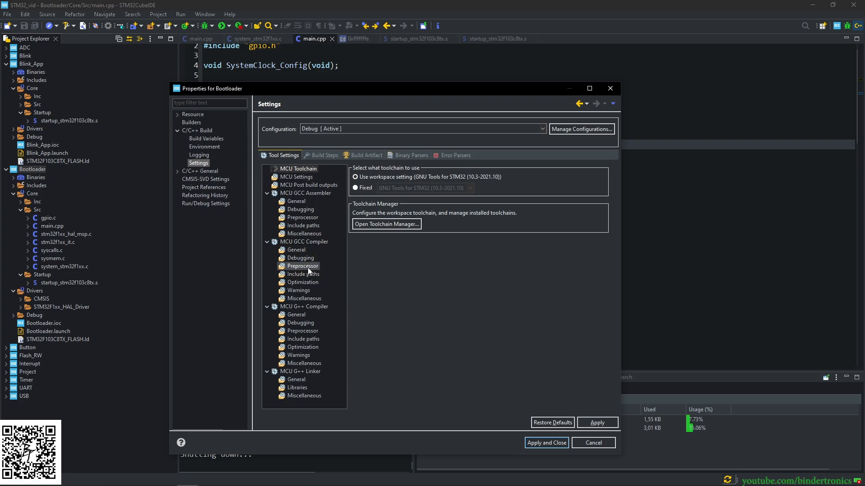
mouse_move(302, 282)
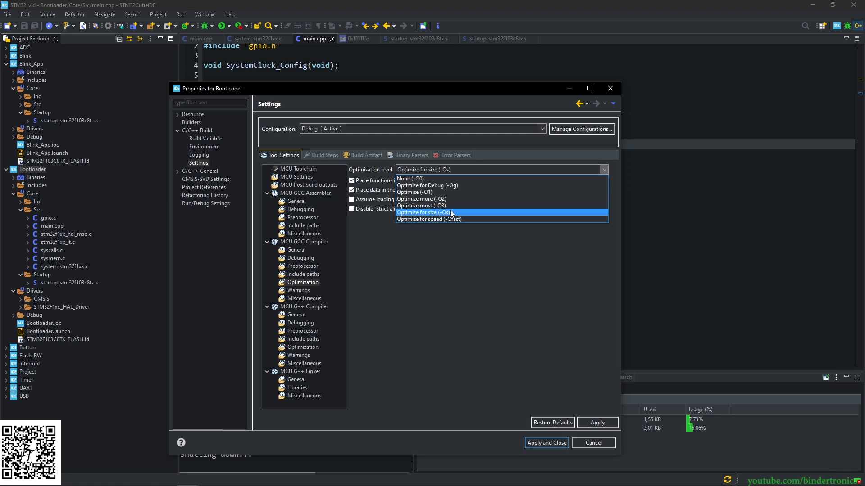
mouse_move(433, 199)
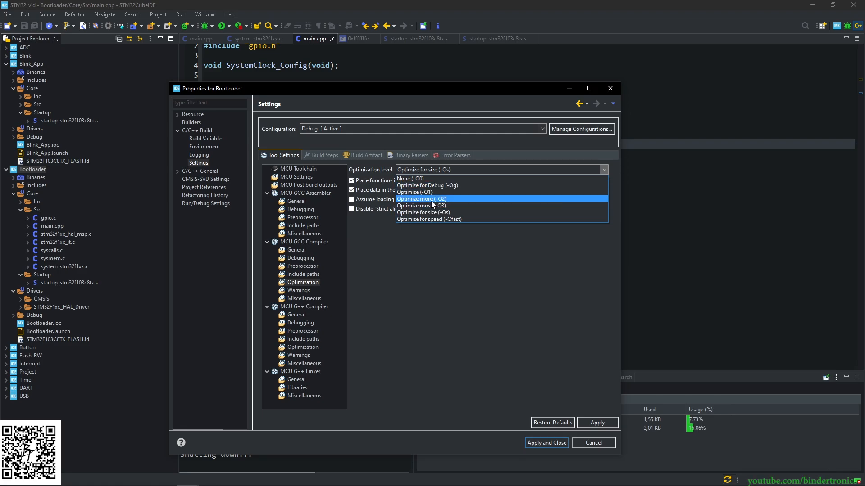
mouse_move(433, 186)
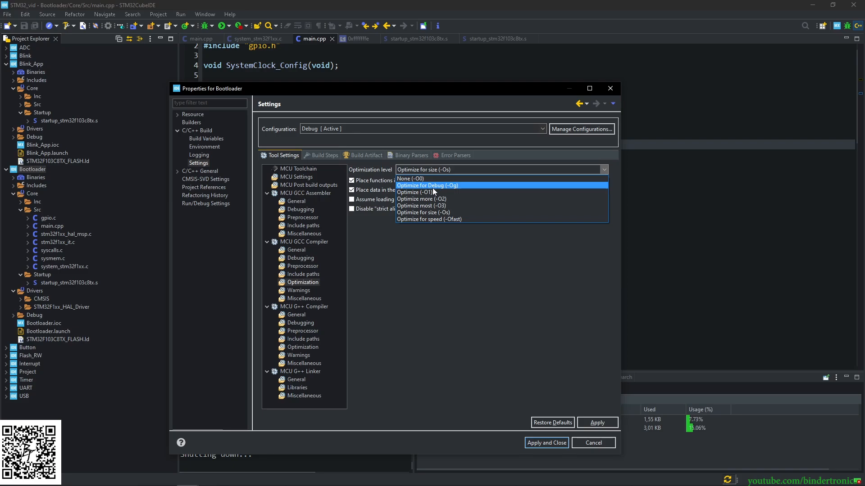
mouse_move(427, 223)
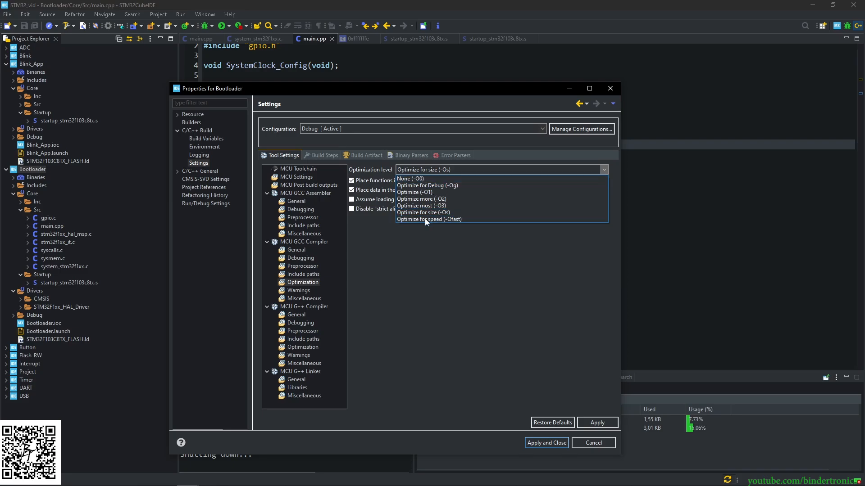
left_click(423, 212)
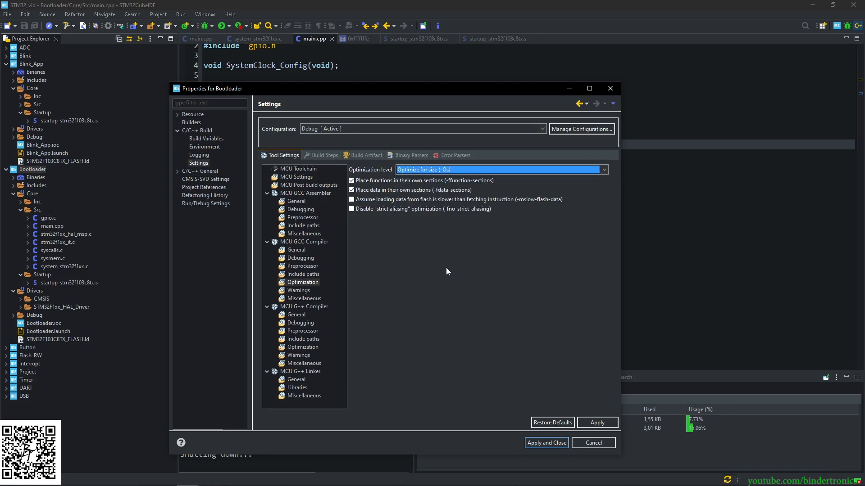
mouse_move(443, 270)
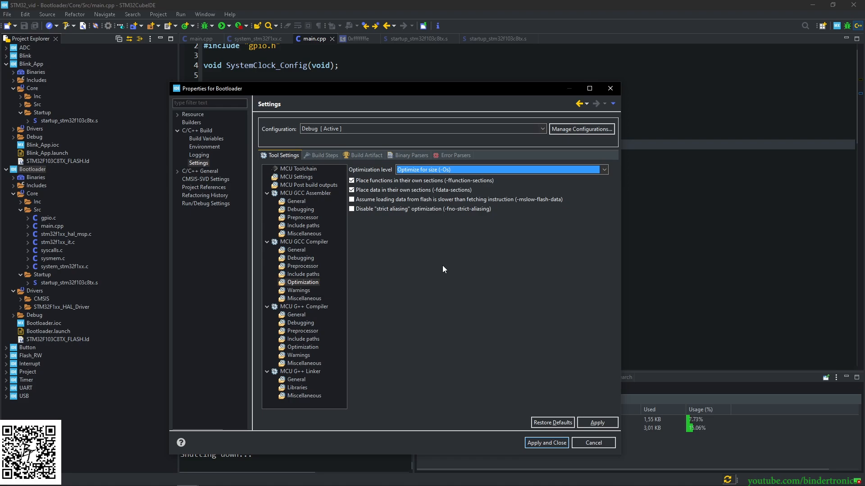
mouse_move(388, 276)
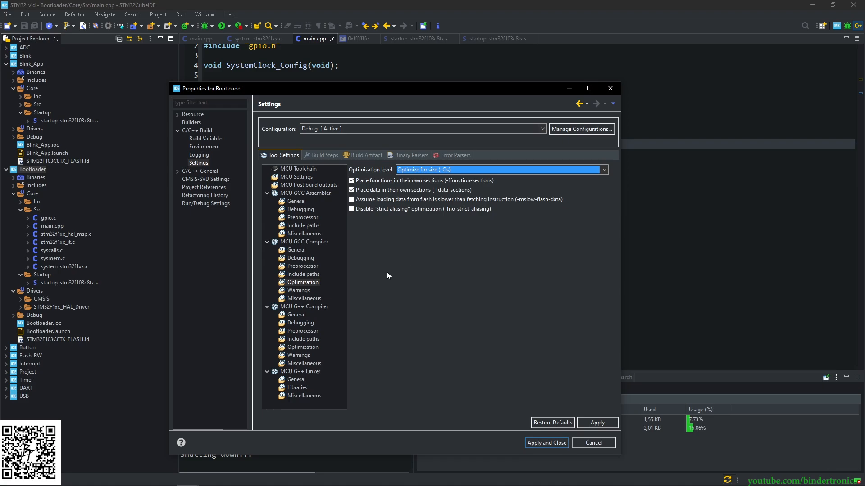
mouse_move(303, 346)
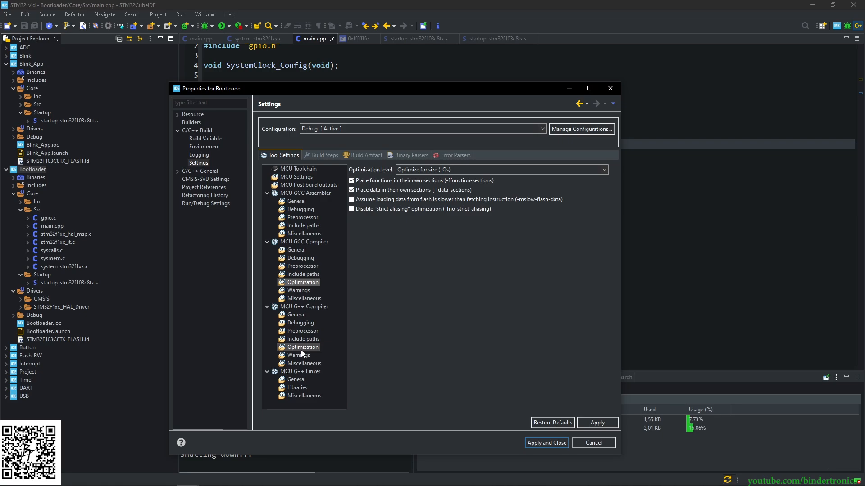
Step: Set the MCU G++ and GCC compiler optimization to None (-O0), then apply and close
left_click(304, 307)
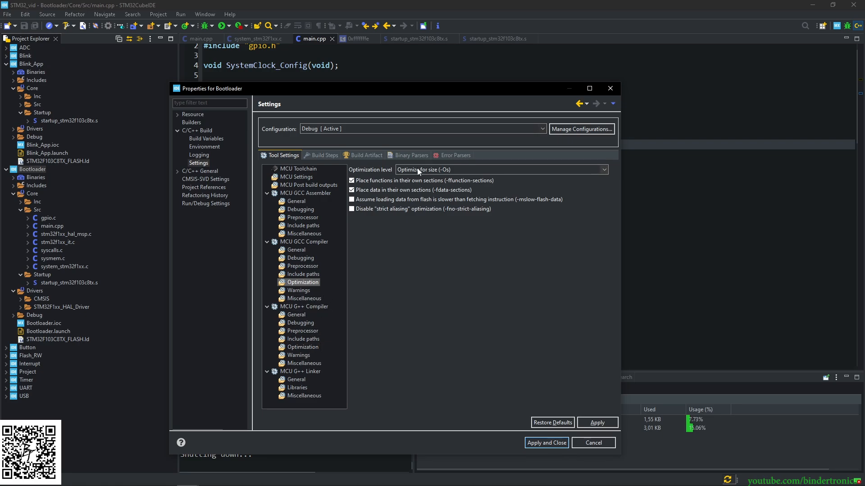
left_click(303, 346)
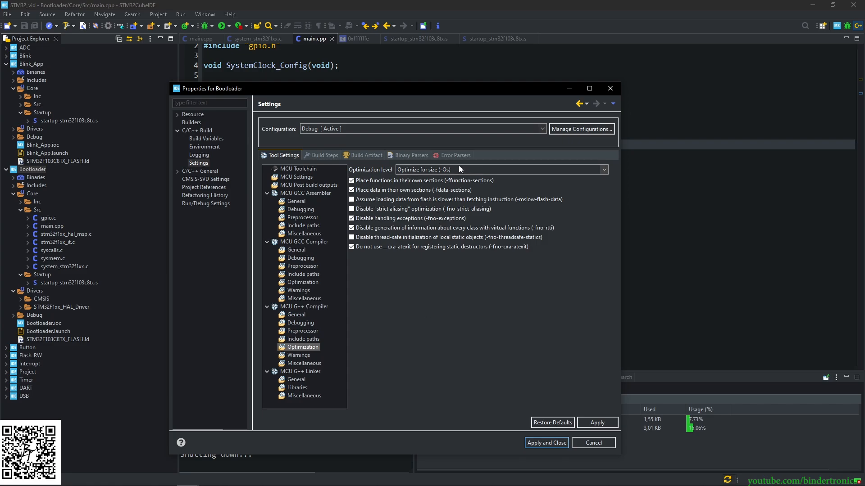
mouse_move(414, 263)
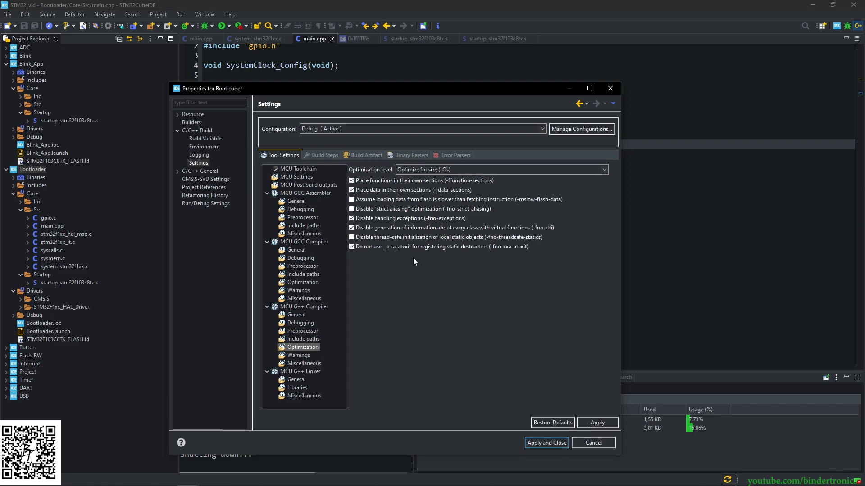
left_click(604, 170)
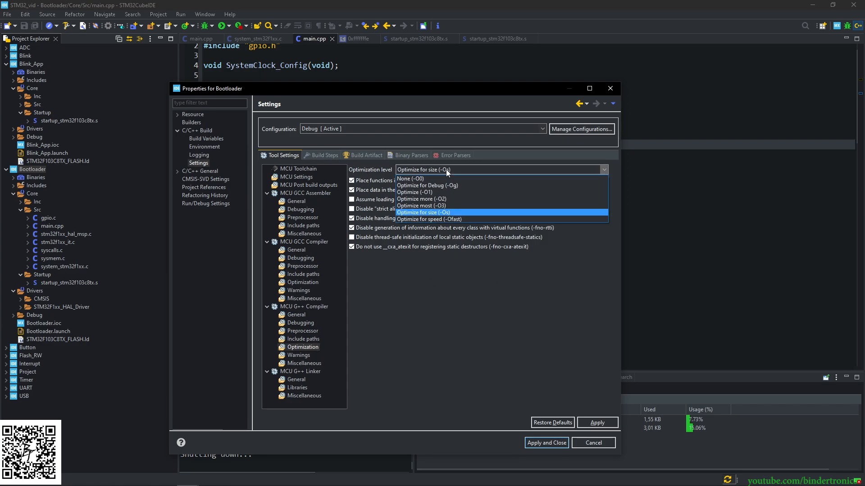
left_click(423, 212)
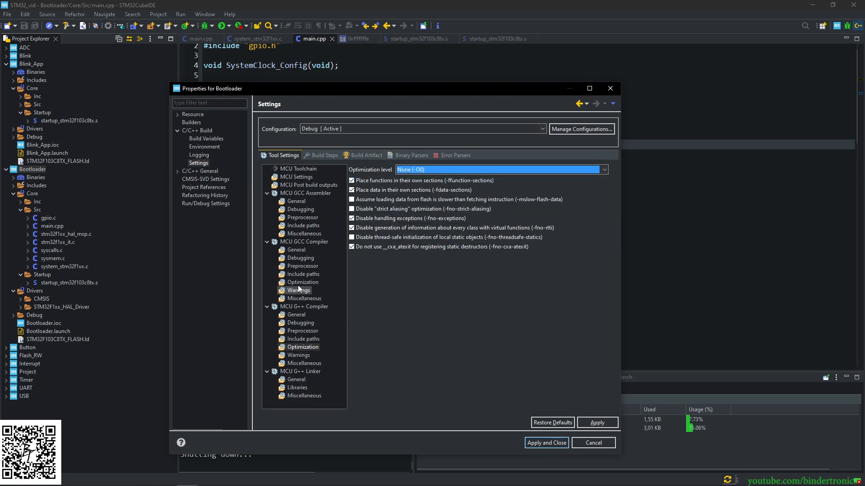
left_click(303, 282)
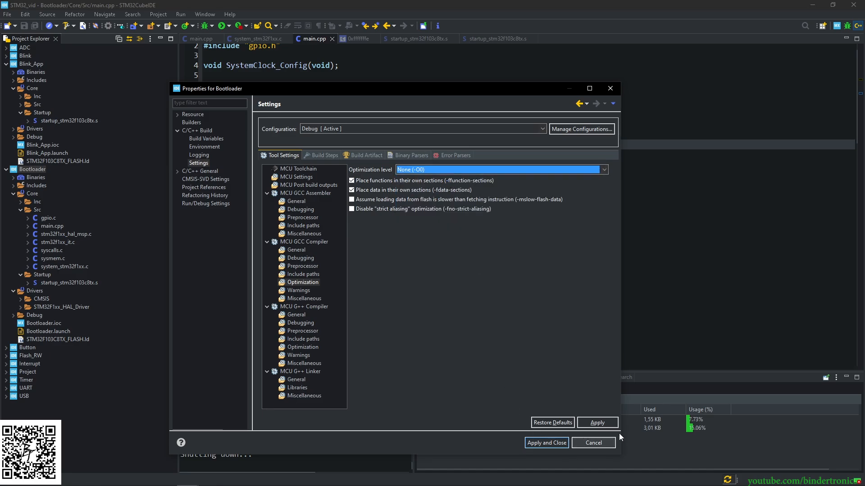
left_click(593, 443)
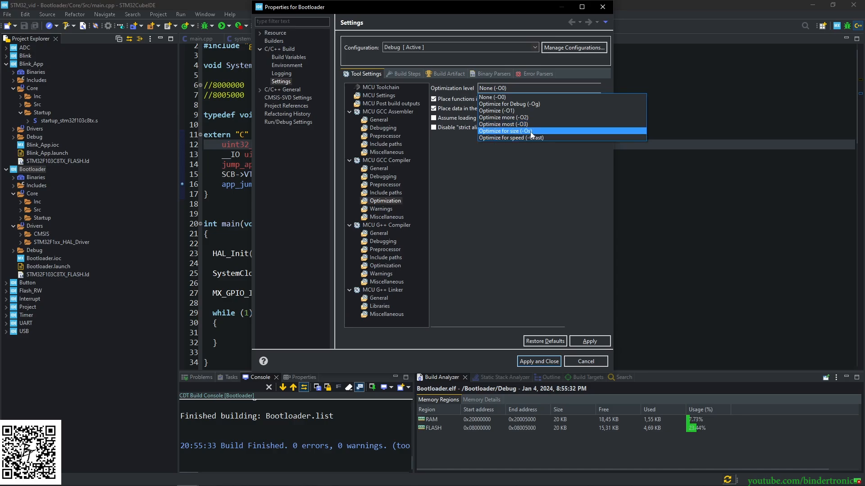
Step: Choose Optimize for size (-Os) for the Bootloader C compiler and close Properties
left_click(509, 131)
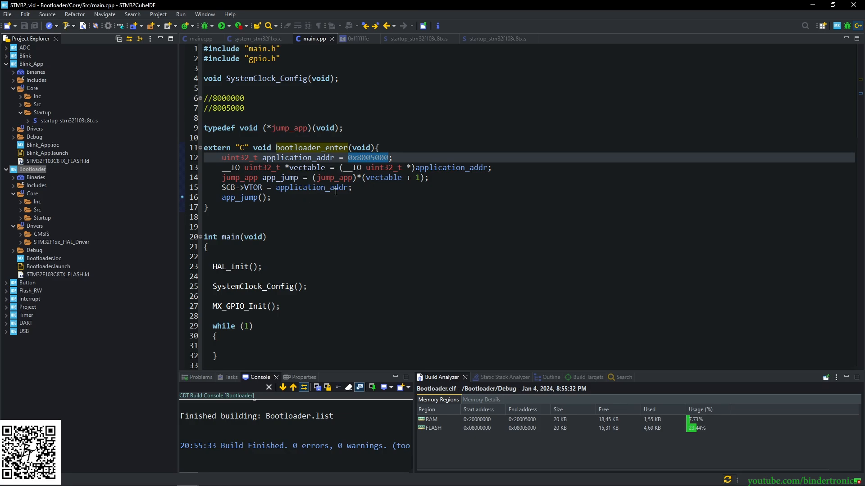
mouse_move(336, 191)
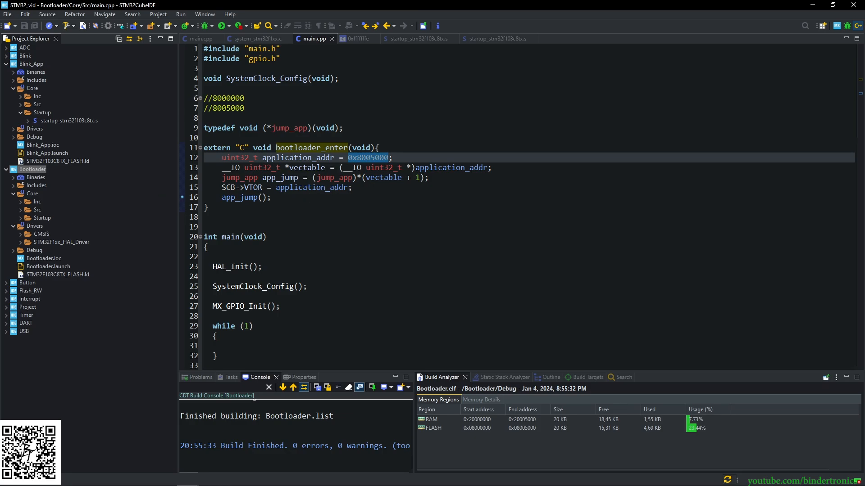